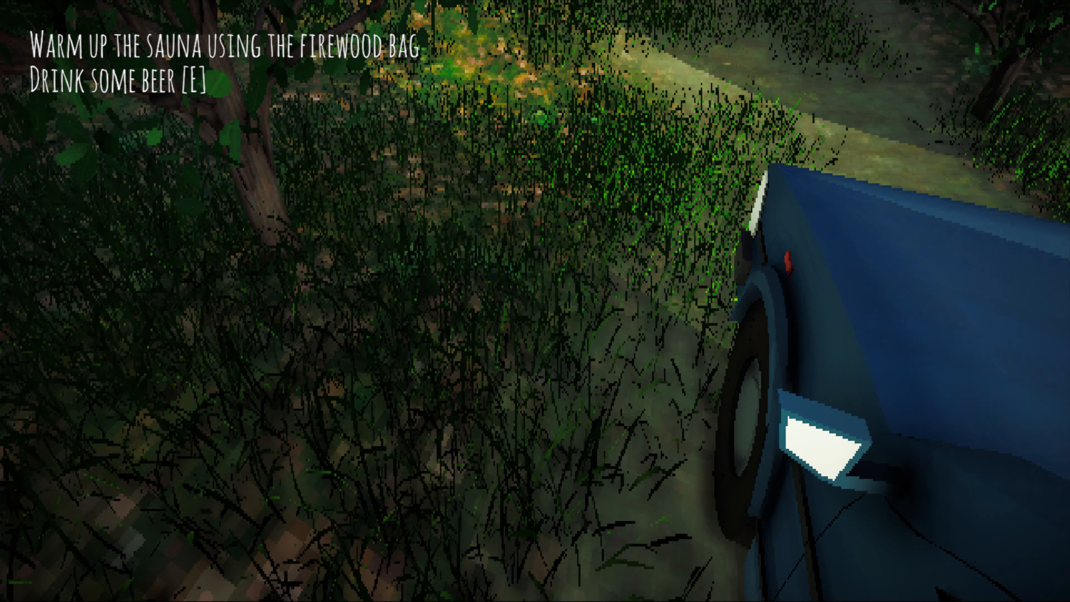
{"action": "mouse_move", "coordinate": [535, 301]}
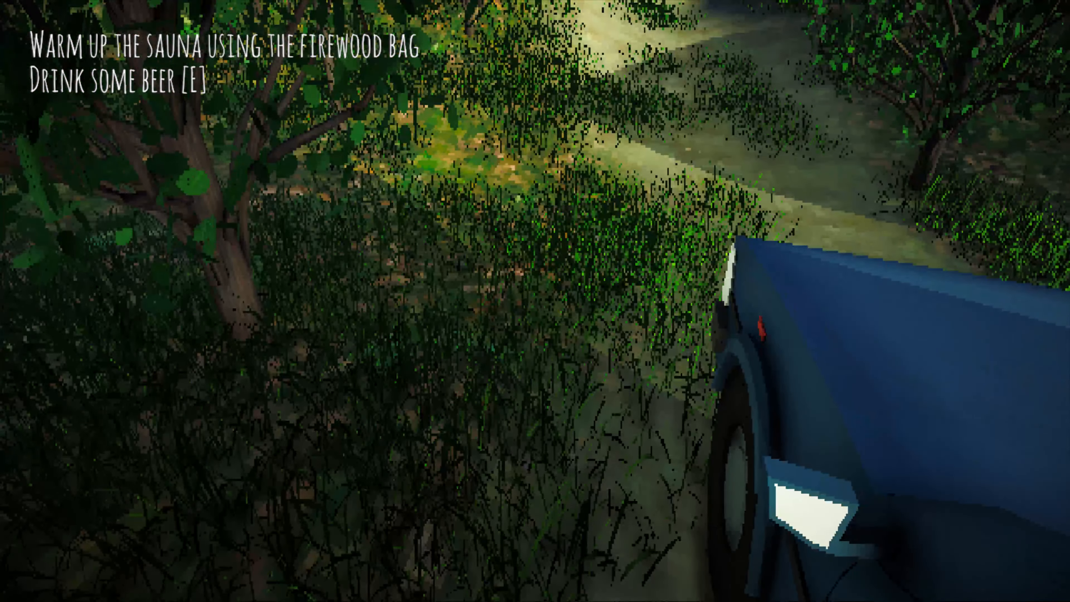
{"action": "mouse_move", "coordinate": [535, 301]}
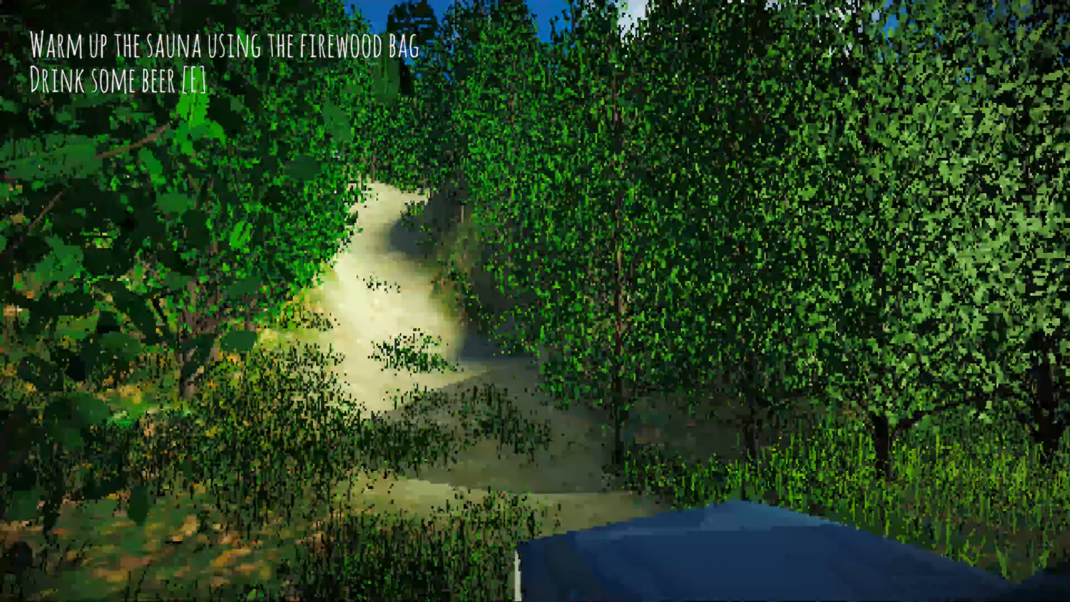
{"action": "mouse_move", "coordinate": [535, 301]}
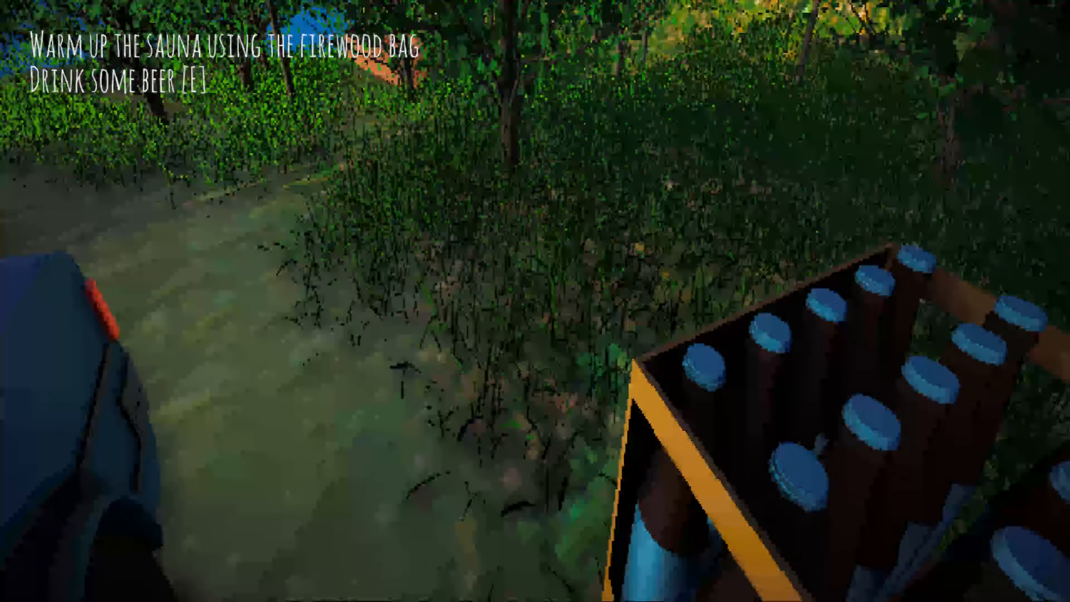
{"action": "mouse_move", "coordinate": [534, 300]}
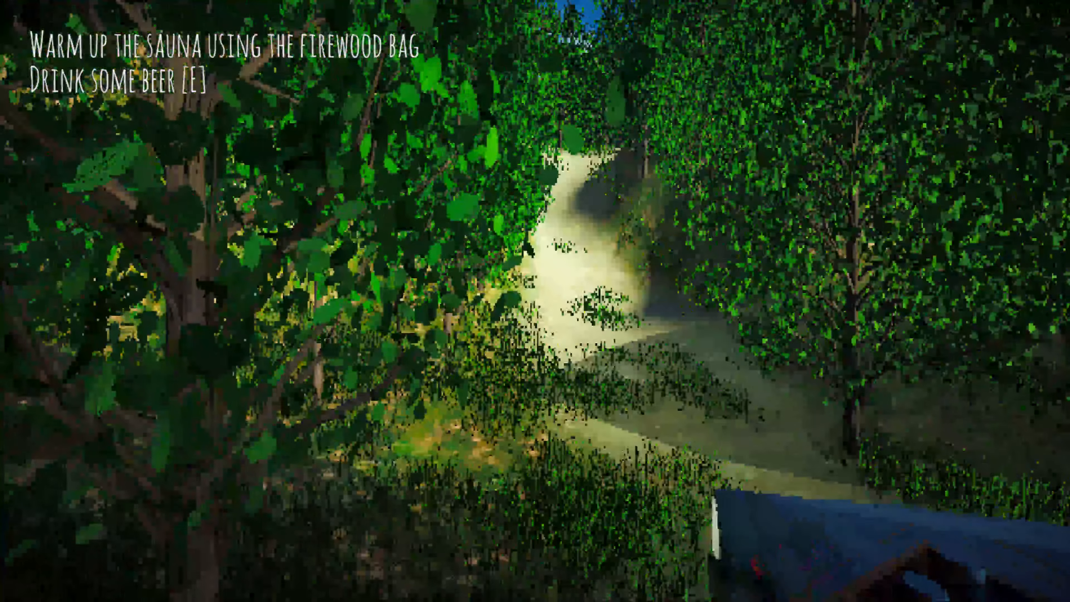
{"action": "mouse_move", "coordinate": [535, 300]}
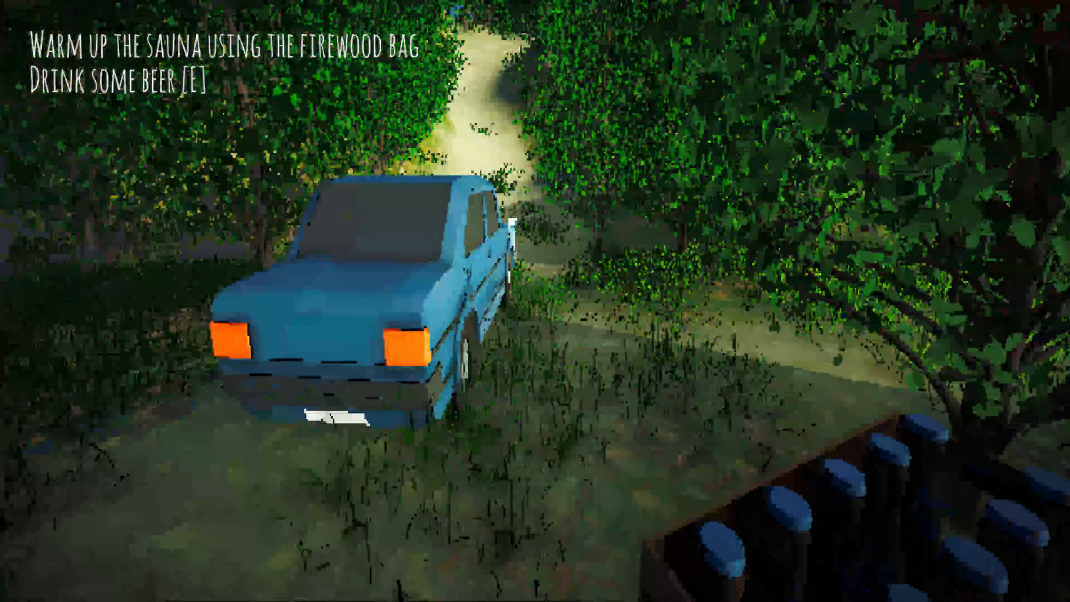
{"action": "mouse_move", "coordinate": [535, 301]}
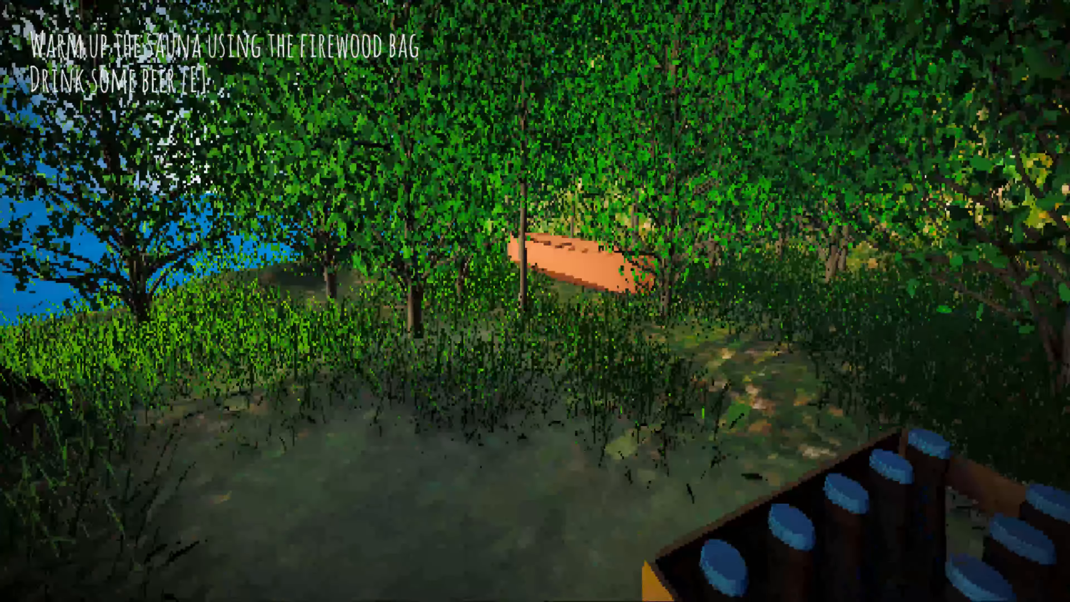
{"action": "mouse_move", "coordinate": [535, 301]}
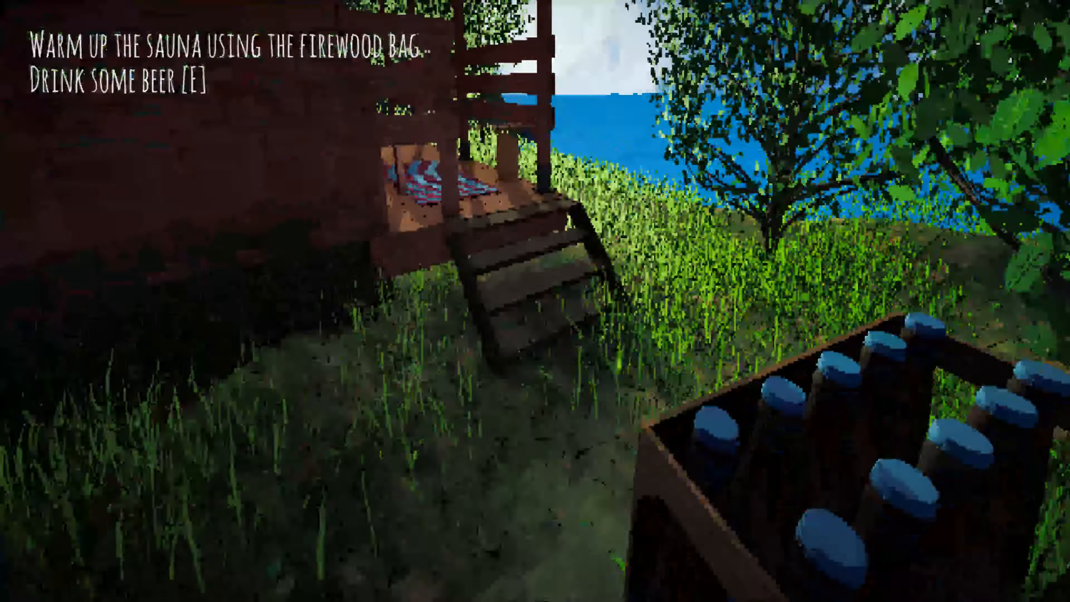
{"action": "mouse_move", "coordinate": [535, 301]}
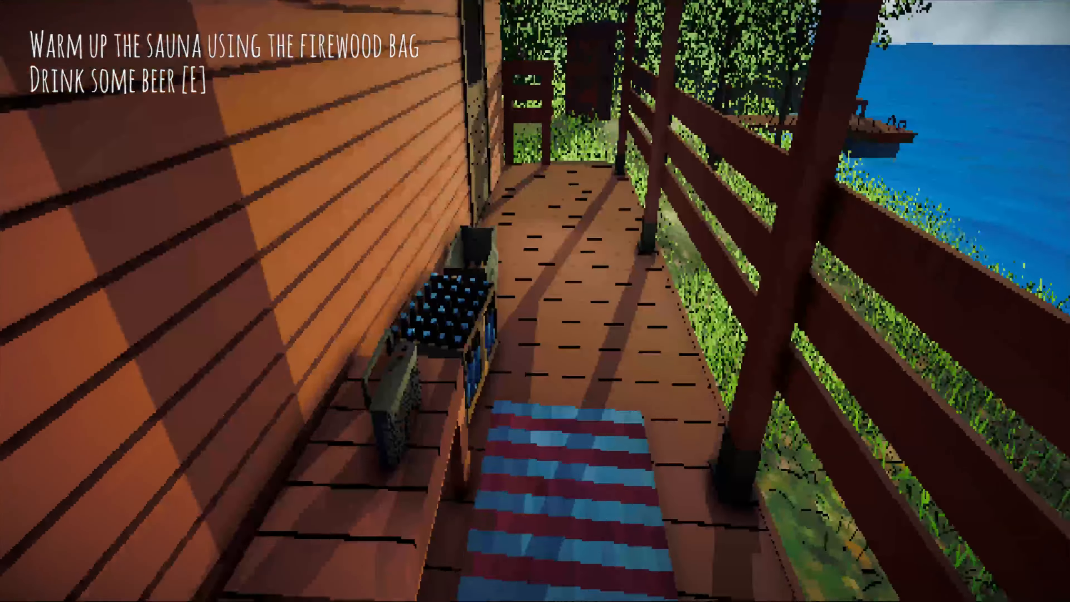
{"action": "mouse_move", "coordinate": [535, 301]}
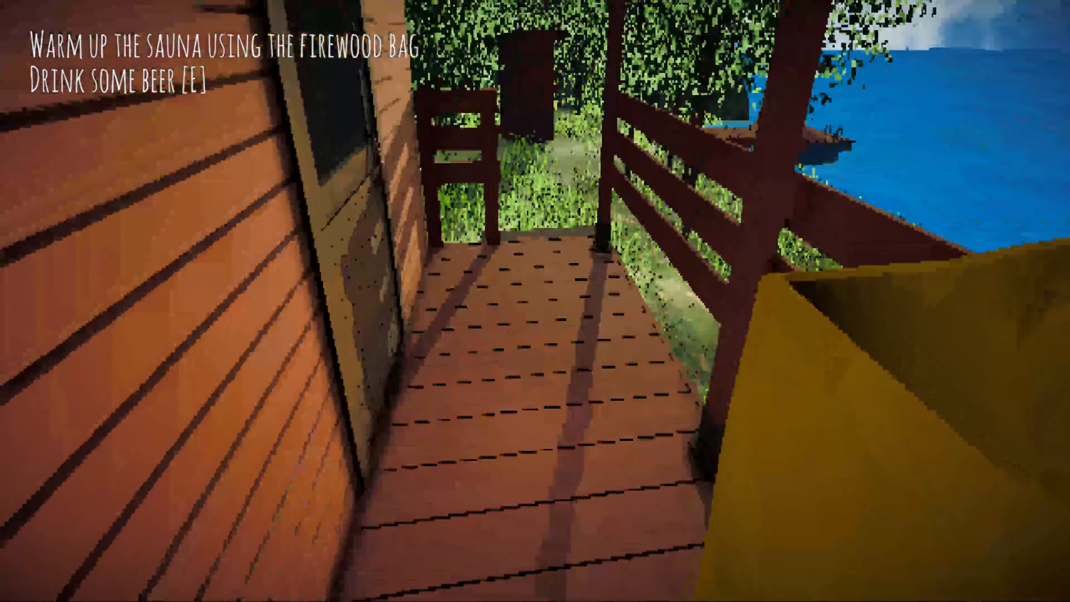
{"action": "mouse_move", "coordinate": [535, 301]}
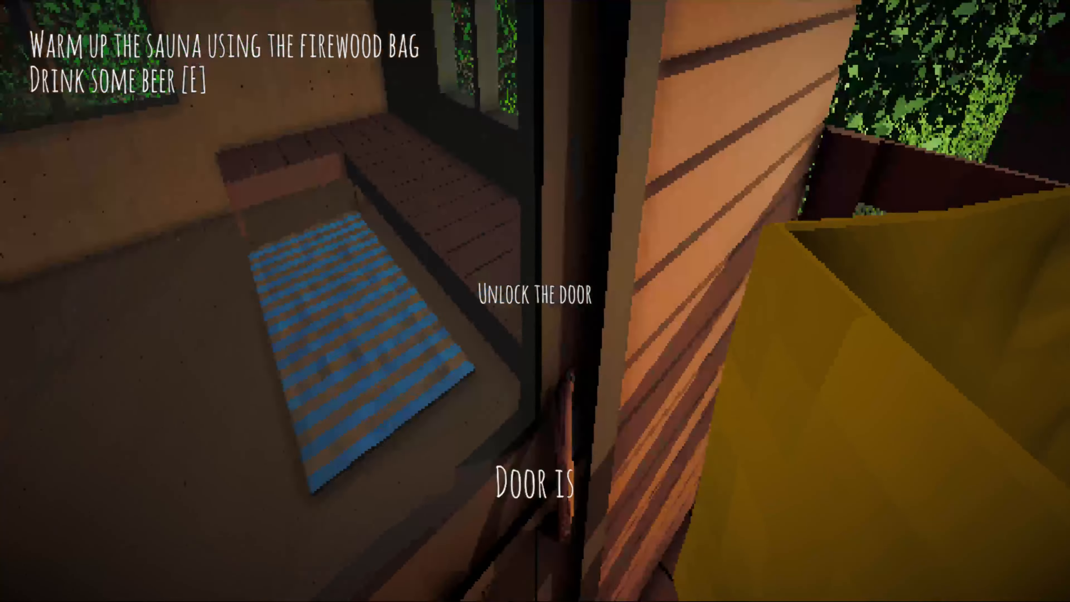
{"action": "mouse_move", "coordinate": [535, 301]}
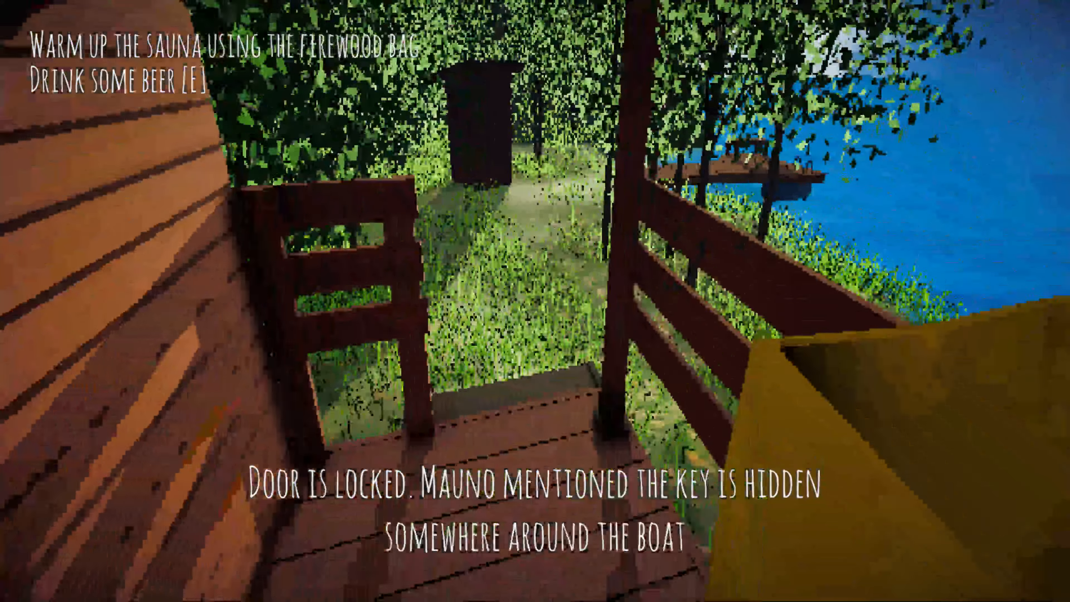
{"action": "mouse_move", "coordinate": [535, 301]}
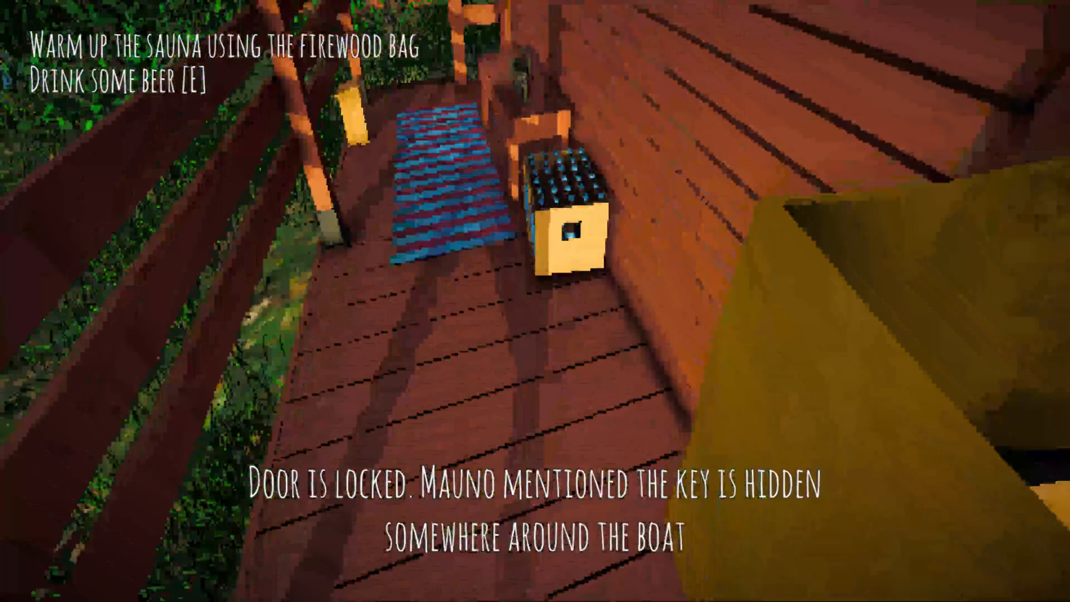
{"action": "mouse_move", "coordinate": [535, 301]}
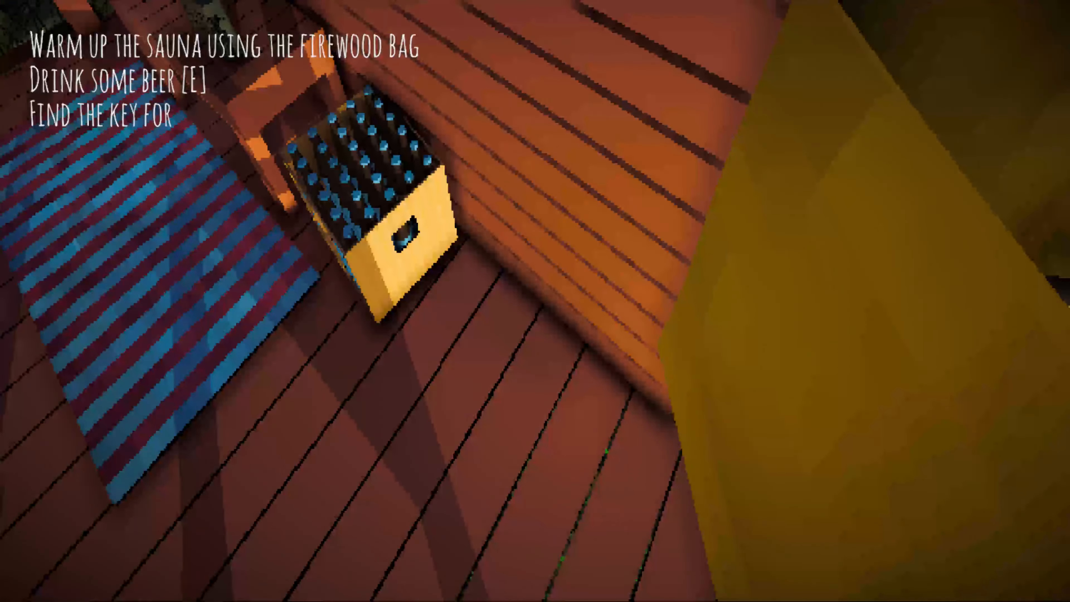
{"action": "mouse_move", "coordinate": [535, 301]}
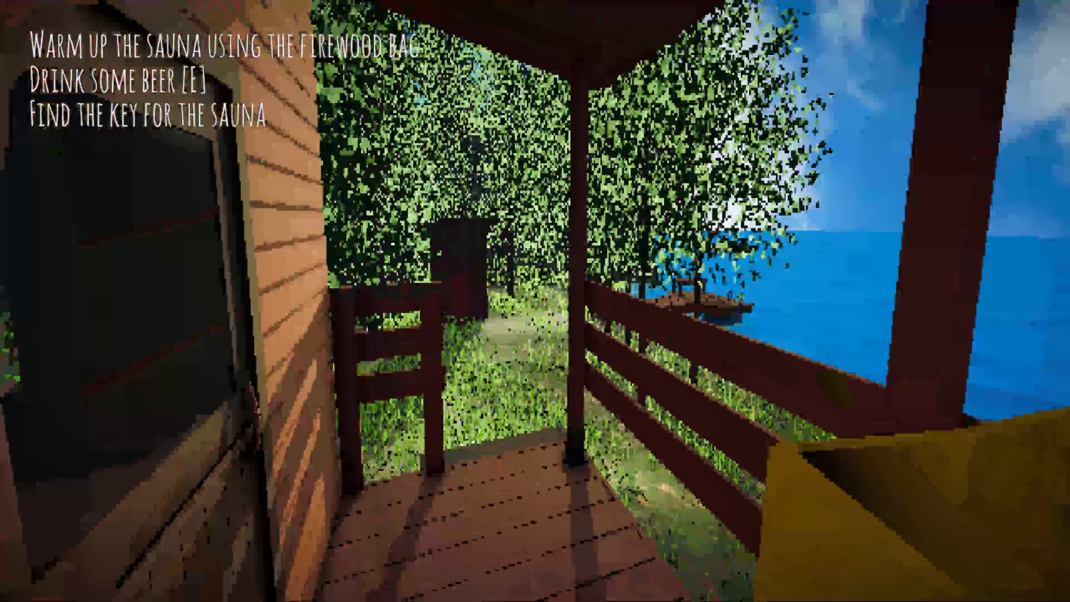
{"action": "mouse_move", "coordinate": [535, 300]}
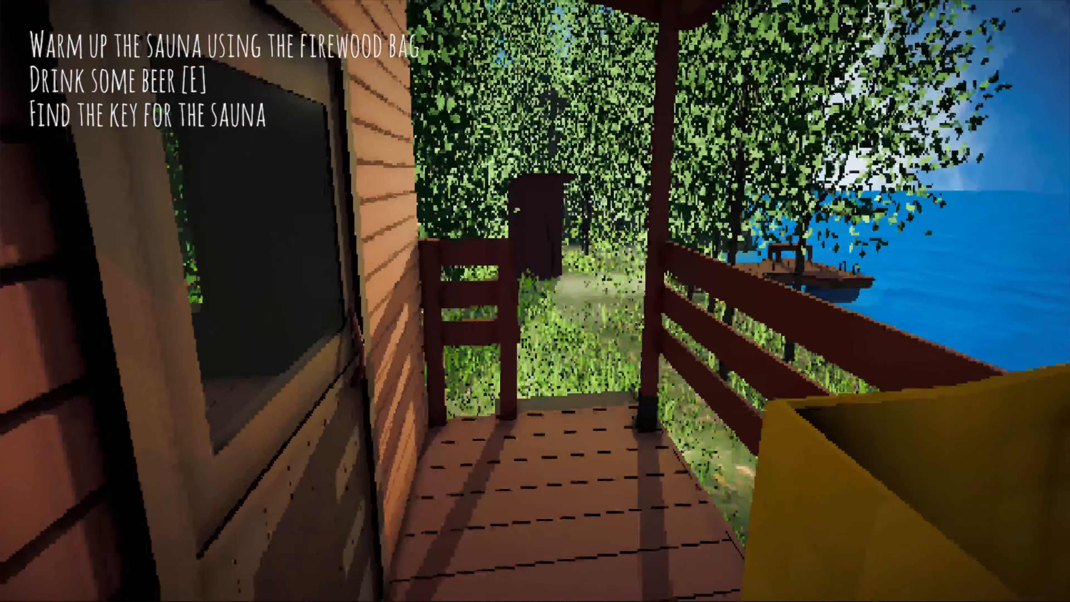
{"action": "mouse_move", "coordinate": [535, 301]}
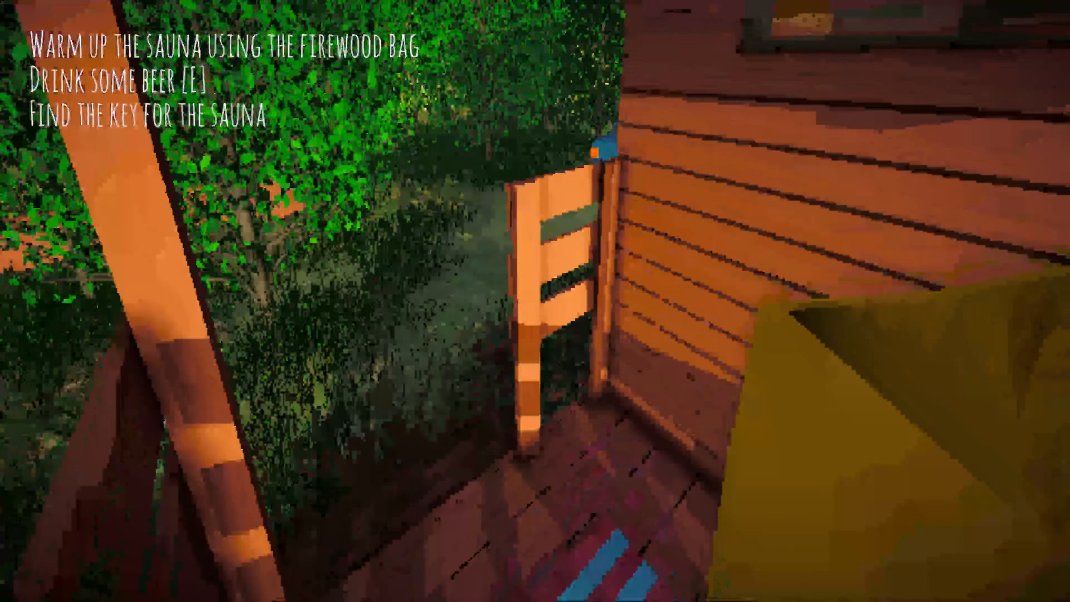
{"action": "mouse_move", "coordinate": [535, 301]}
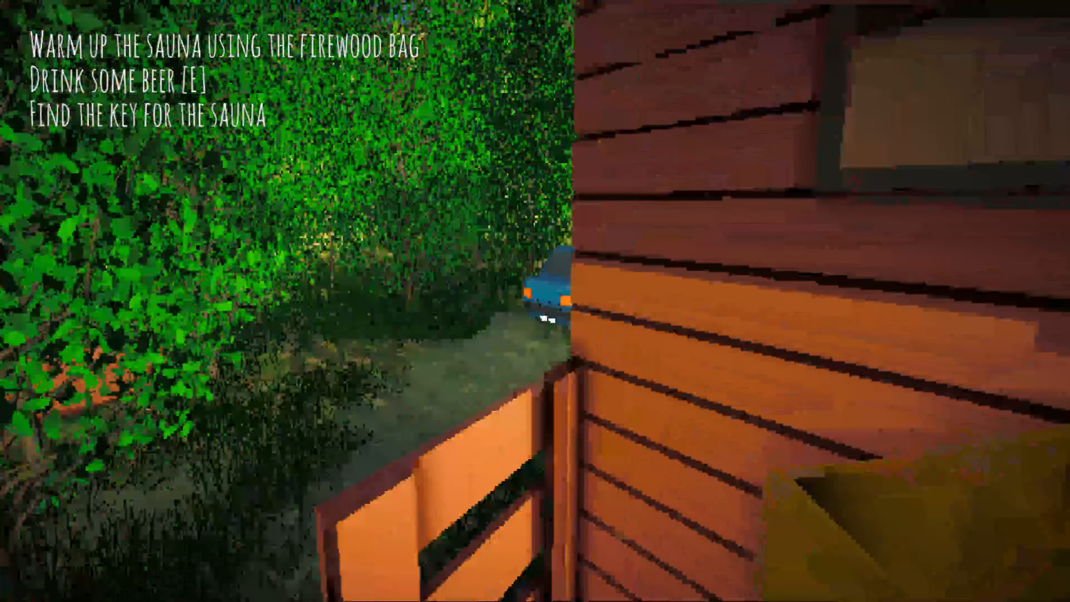
{"action": "mouse_move", "coordinate": [535, 300]}
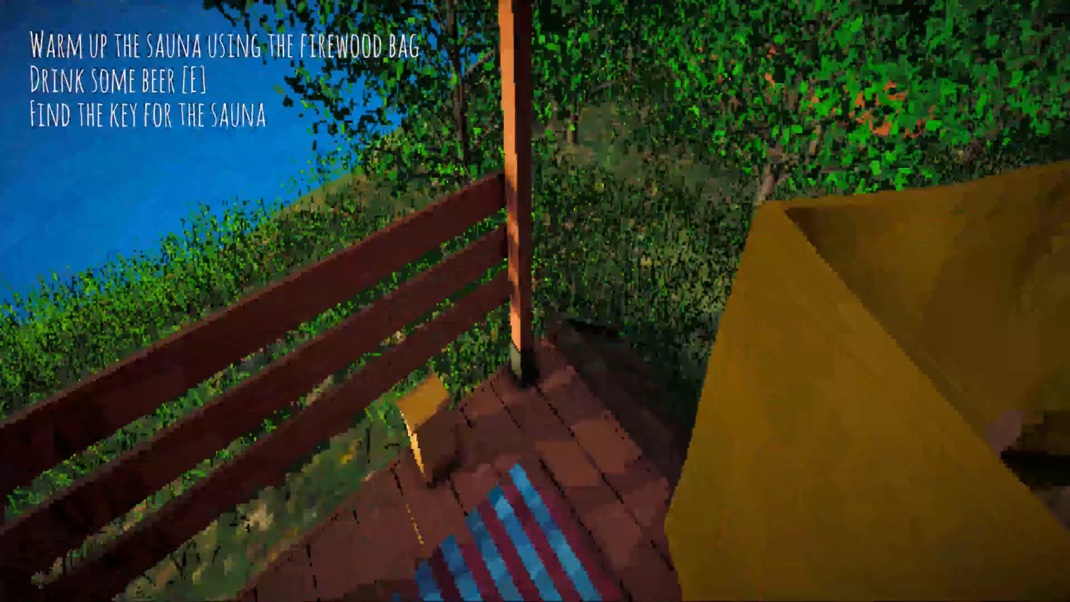
{"action": "mouse_move", "coordinate": [535, 301]}
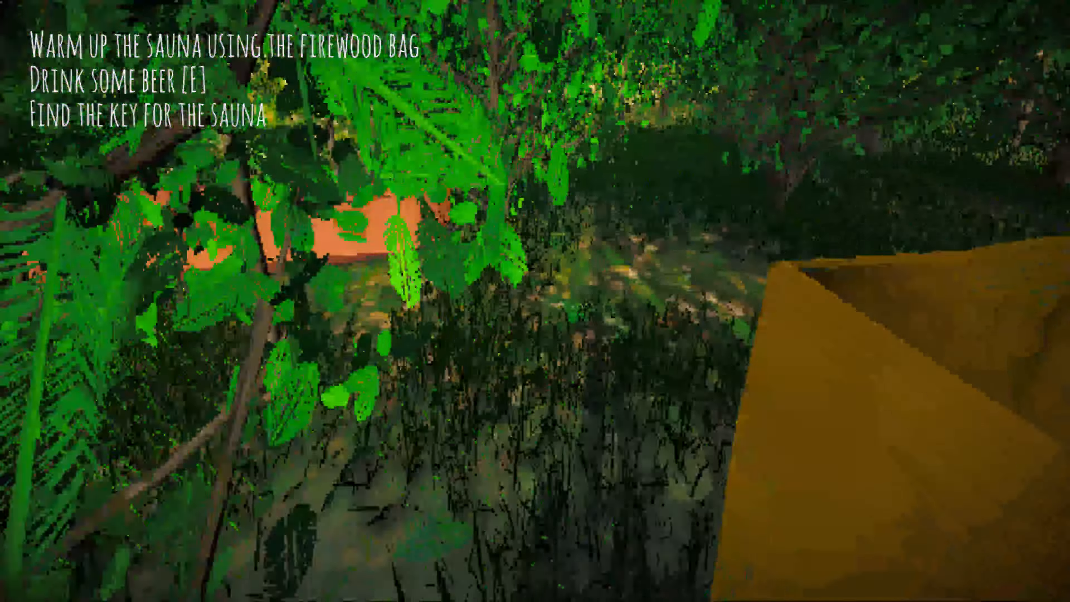
{"action": "mouse_move", "coordinate": [535, 300]}
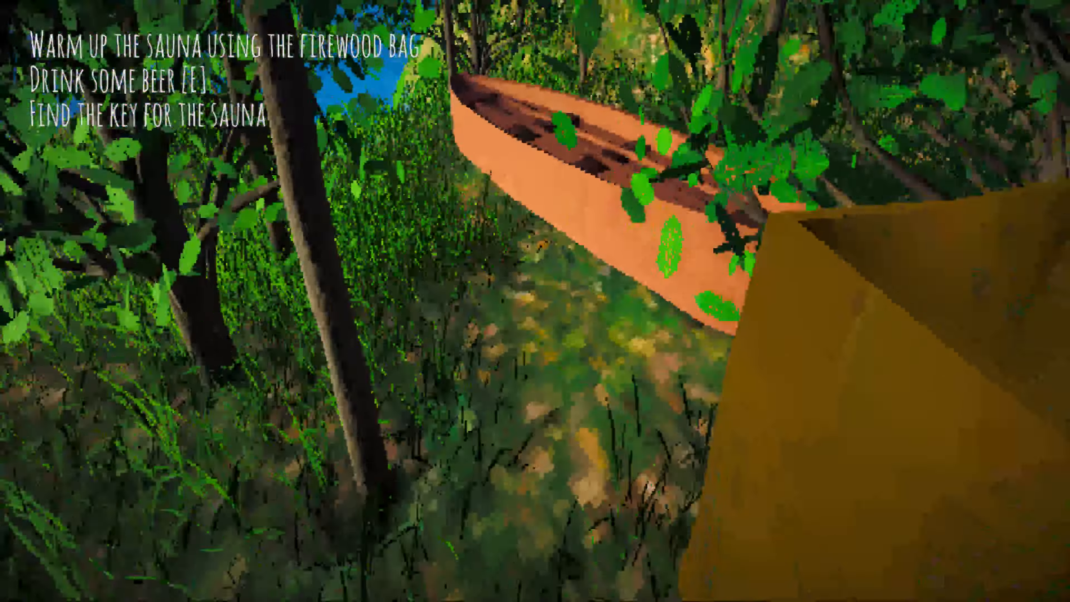
{"action": "mouse_move", "coordinate": [535, 301]}
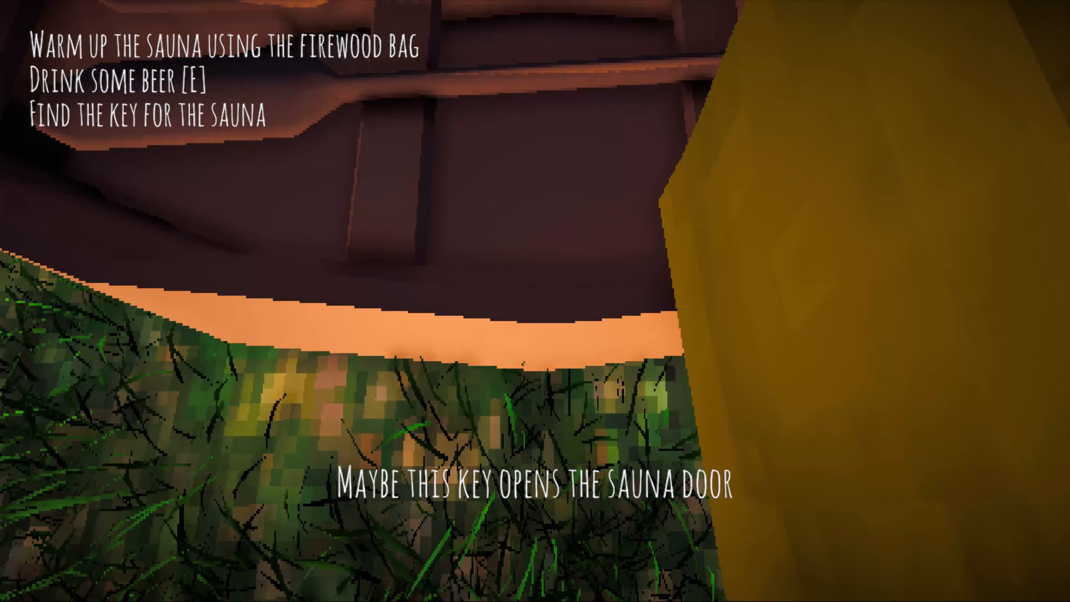
{"action": "mouse_move", "coordinate": [535, 301]}
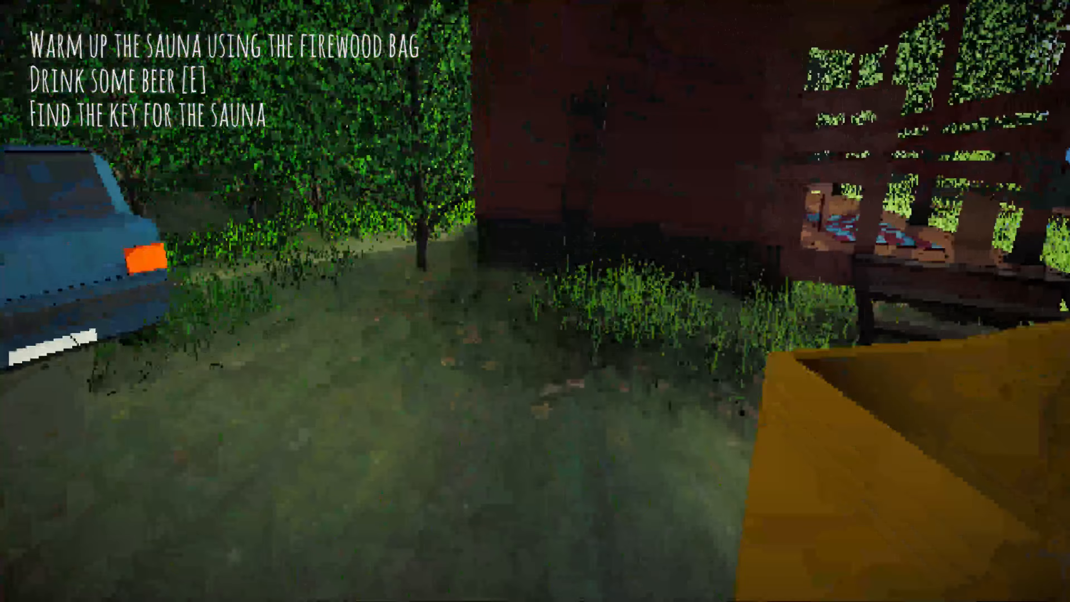
{"action": "mouse_move", "coordinate": [535, 301]}
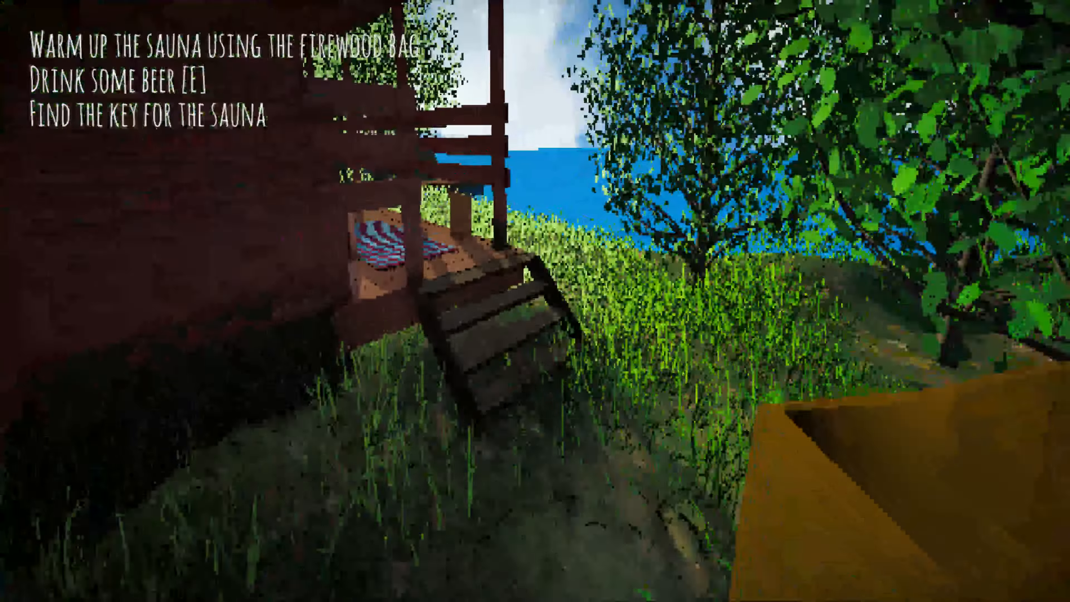
{"action": "mouse_move", "coordinate": [535, 301]}
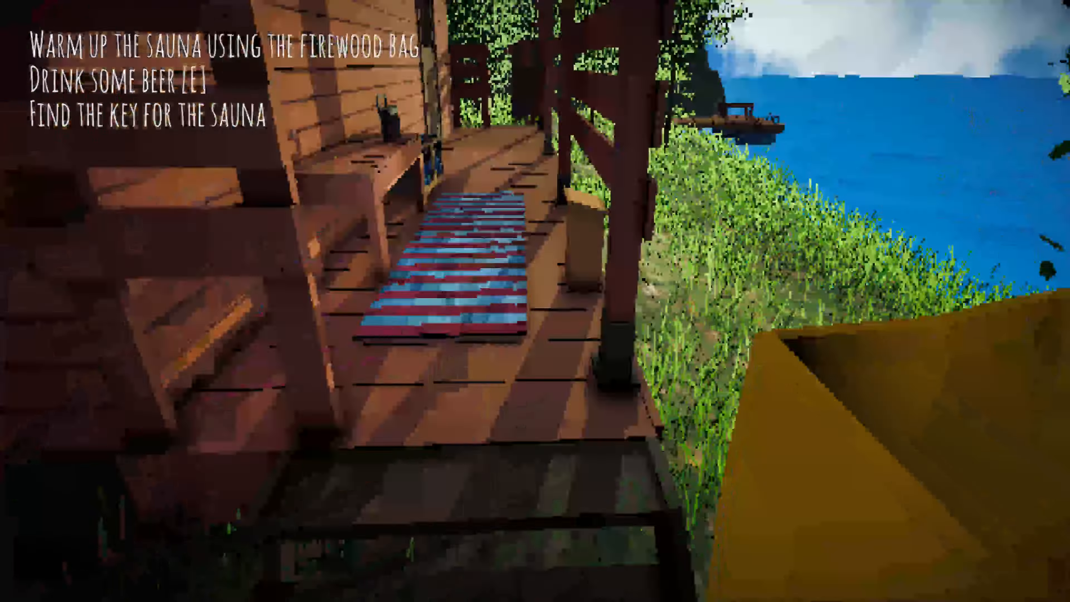
{"action": "mouse_move", "coordinate": [535, 297]}
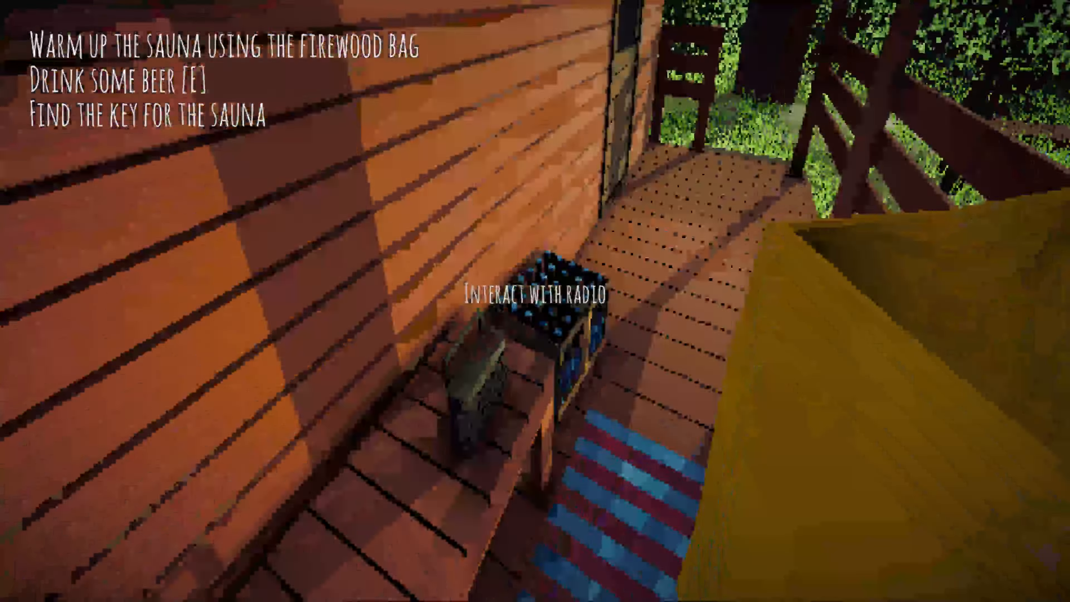
{"action": "mouse_move", "coordinate": [535, 301]}
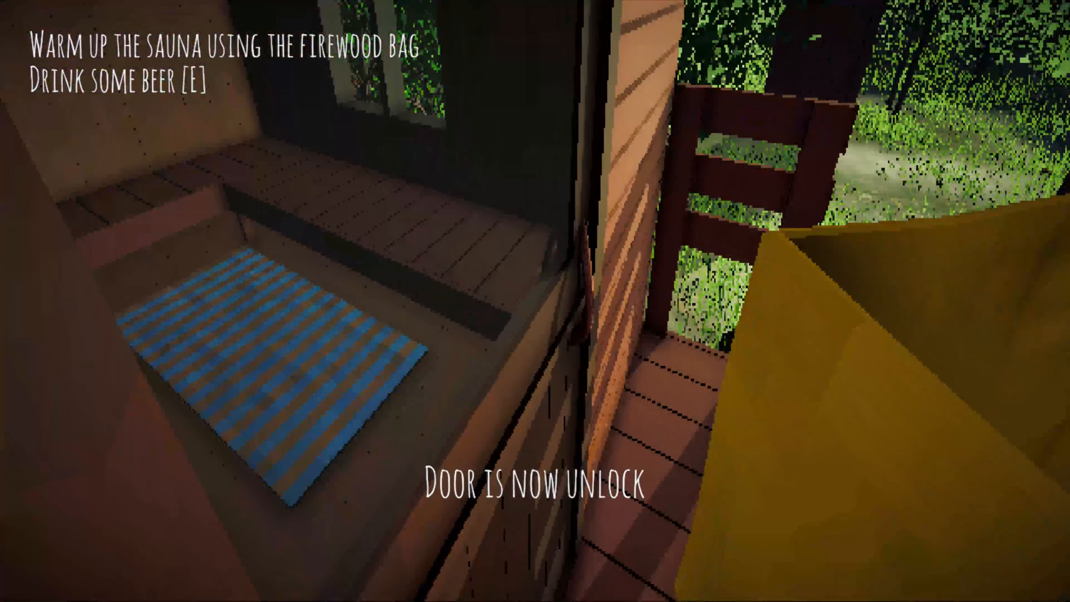
{"action": "mouse_move", "coordinate": [535, 301]}
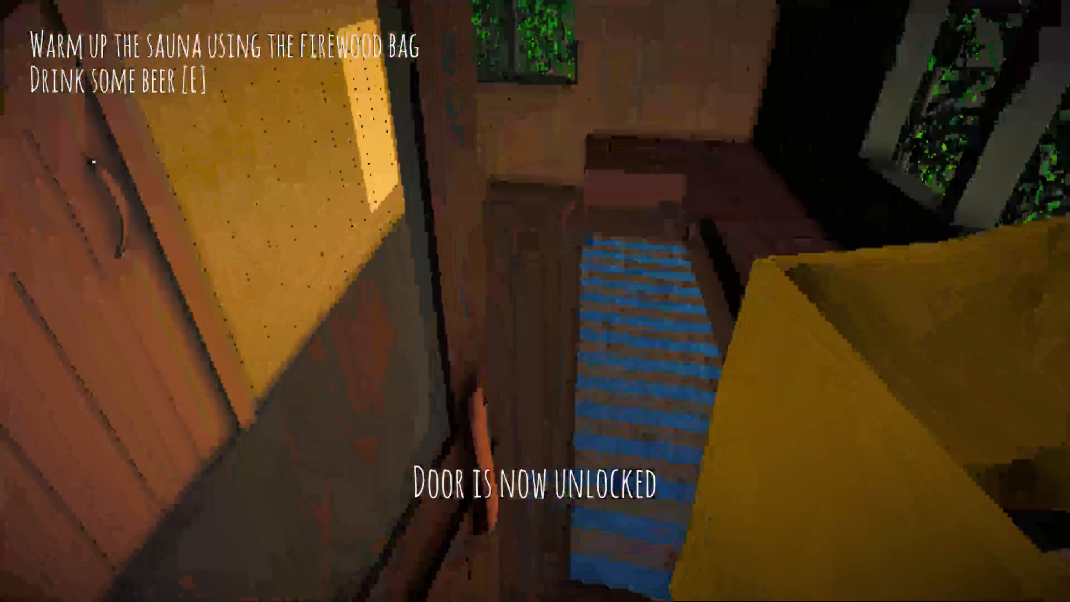
{"action": "mouse_move", "coordinate": [535, 301]}
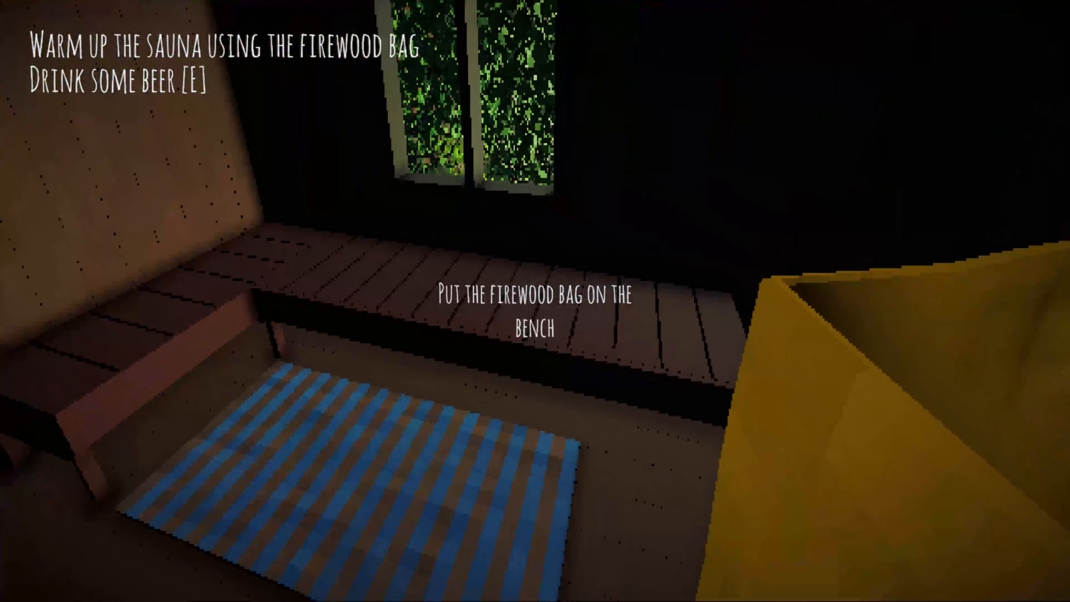
{"action": "mouse_move", "coordinate": [535, 300]}
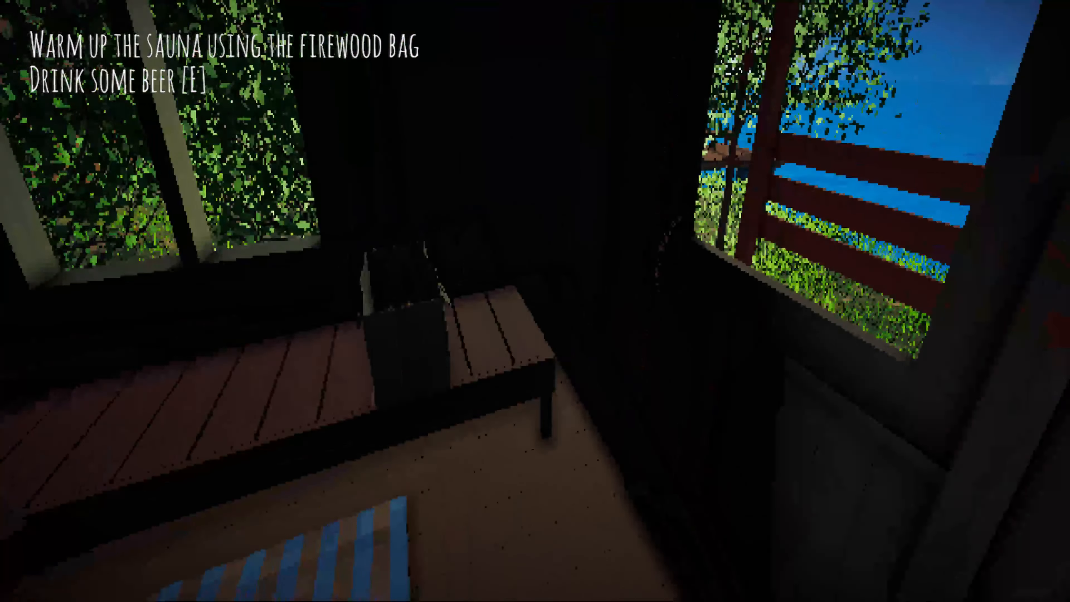
{"action": "mouse_move", "coordinate": [534, 301]}
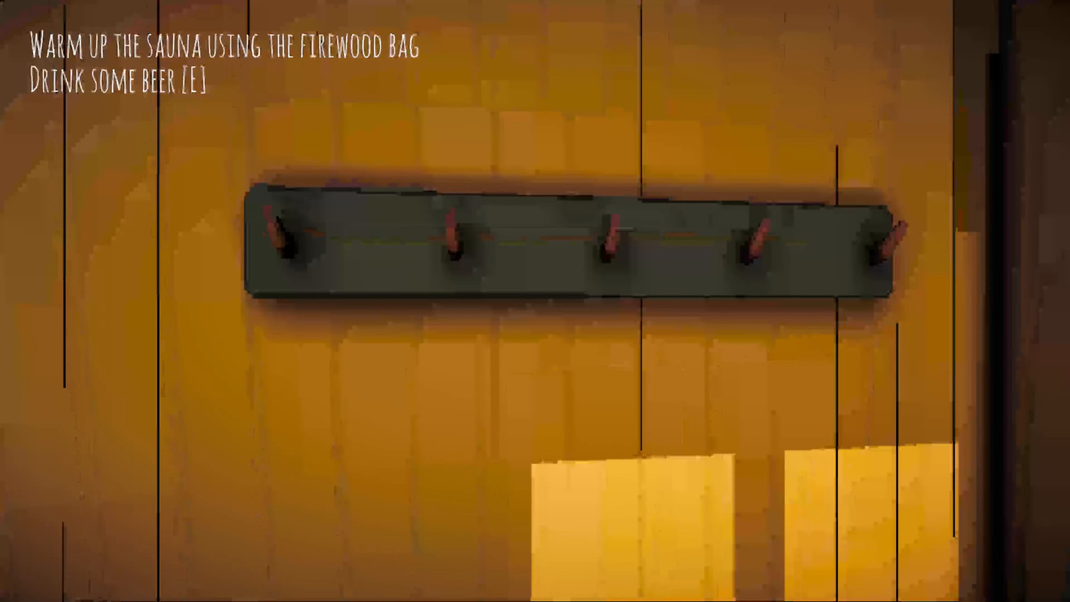
{"action": "mouse_move", "coordinate": [535, 301]}
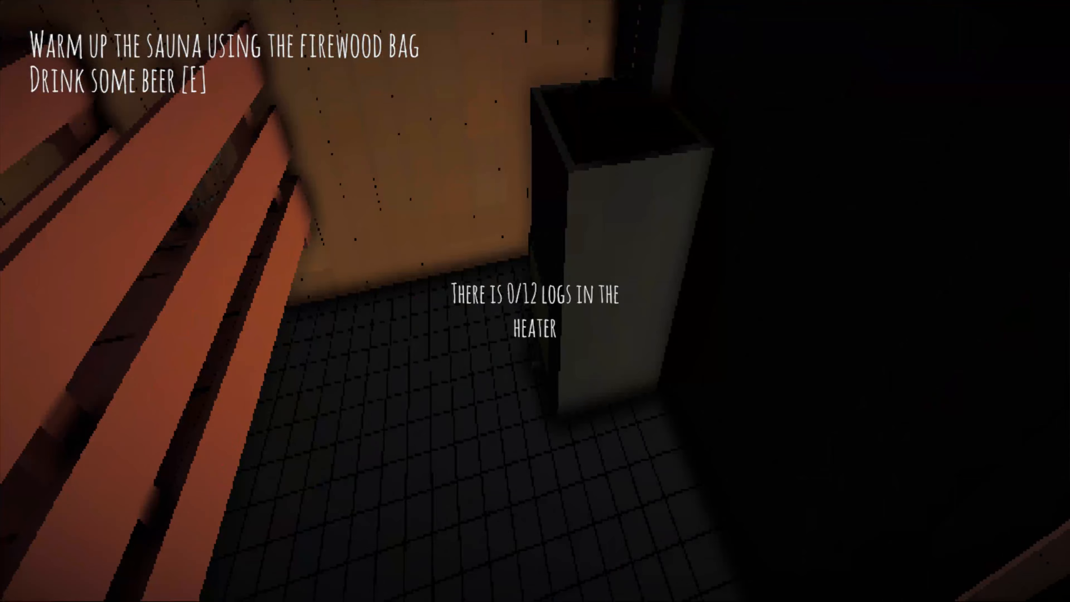
{"action": "mouse_move", "coordinate": [535, 301]}
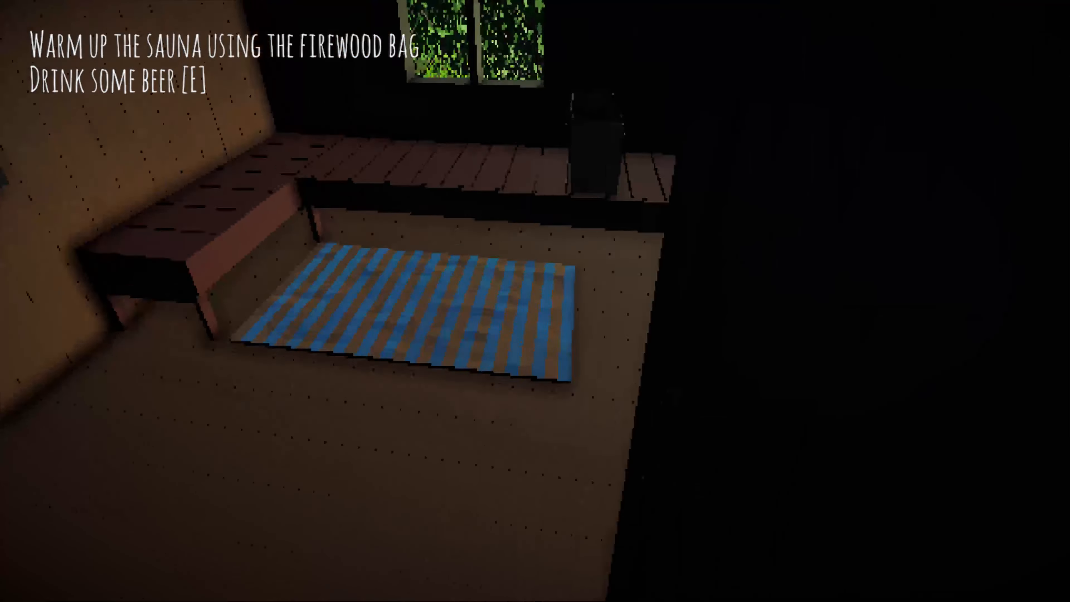
{"action": "mouse_move", "coordinate": [535, 301]}
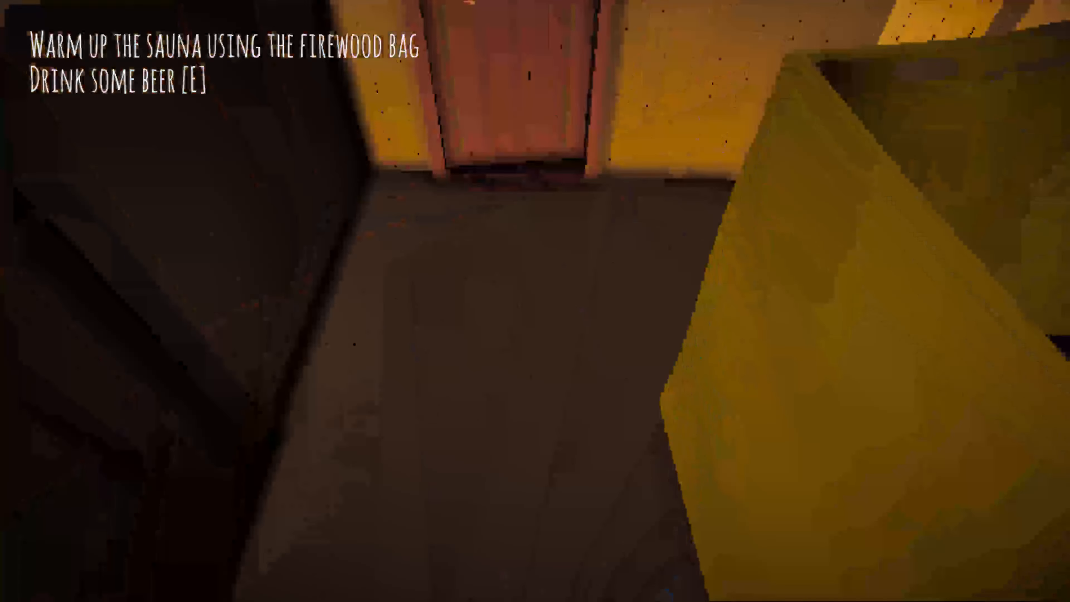
{"action": "mouse_move", "coordinate": [535, 300]}
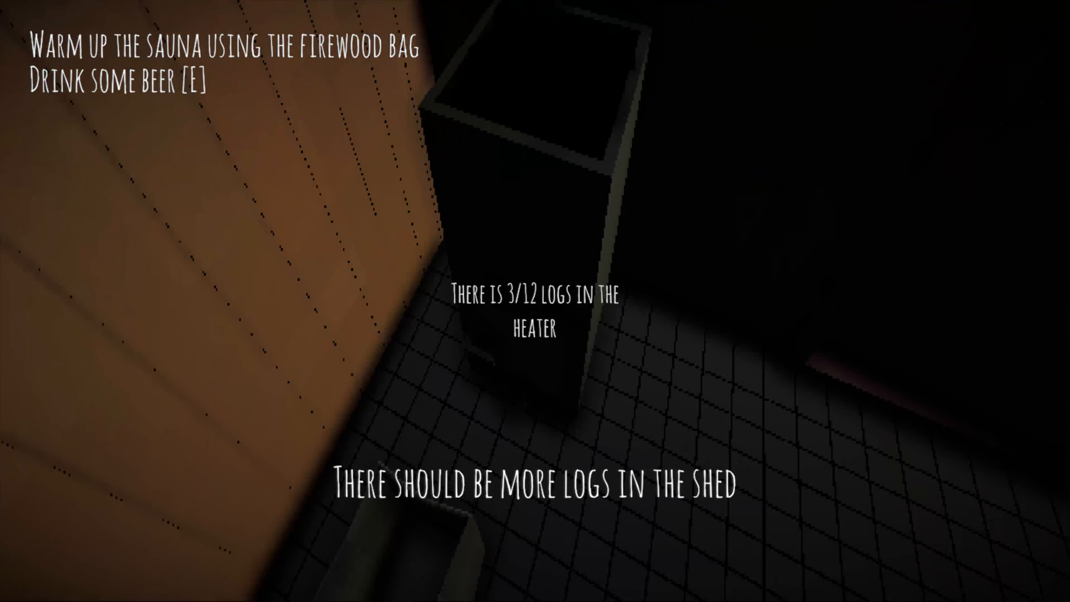
{"action": "mouse_move", "coordinate": [535, 301]}
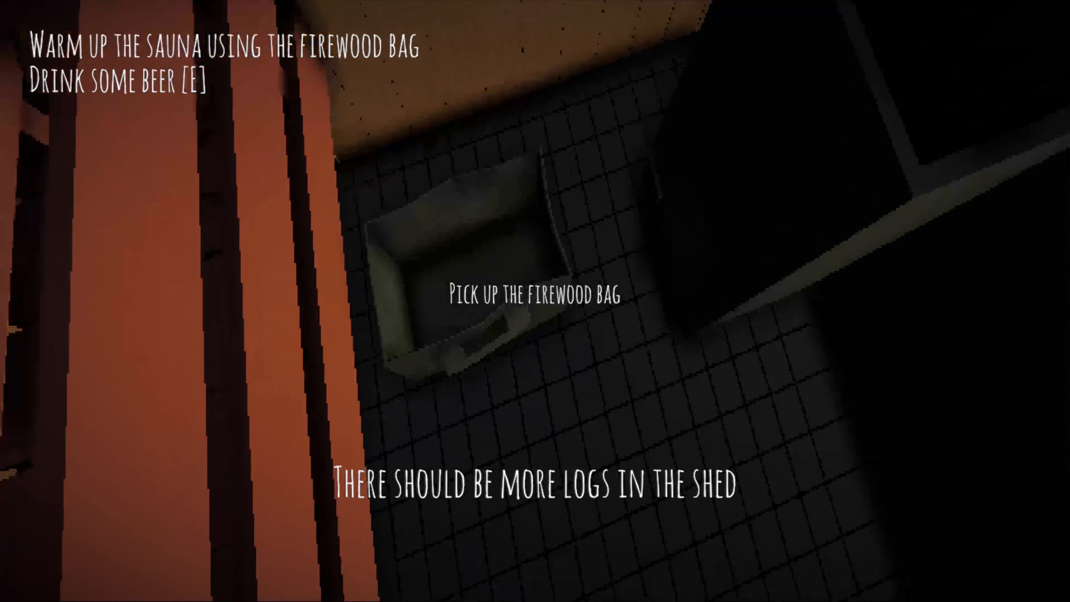
{"action": "mouse_move", "coordinate": [535, 301]}
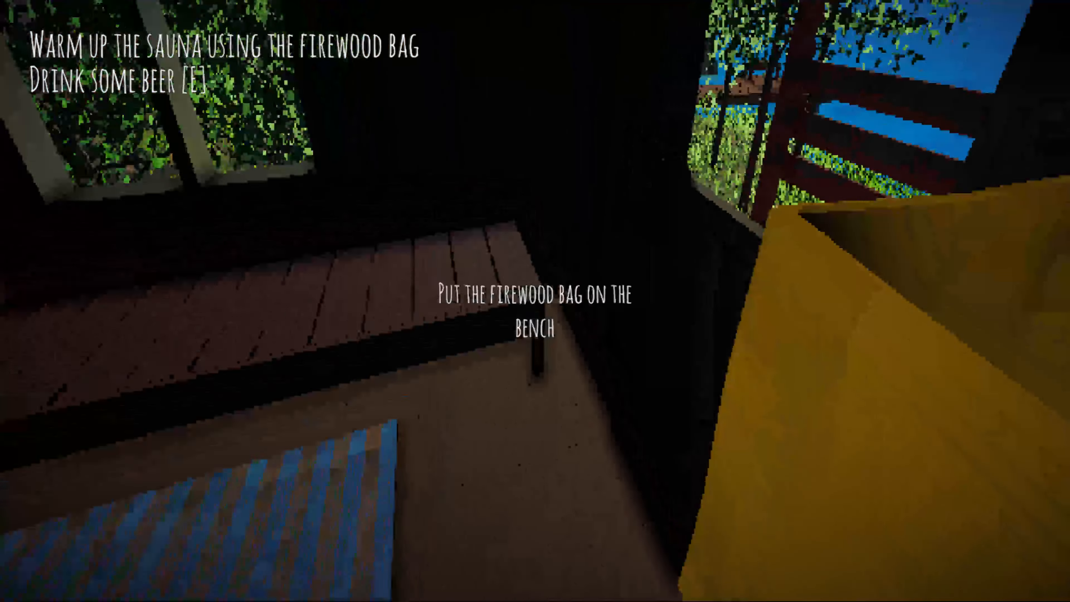
{"action": "mouse_move", "coordinate": [535, 301]}
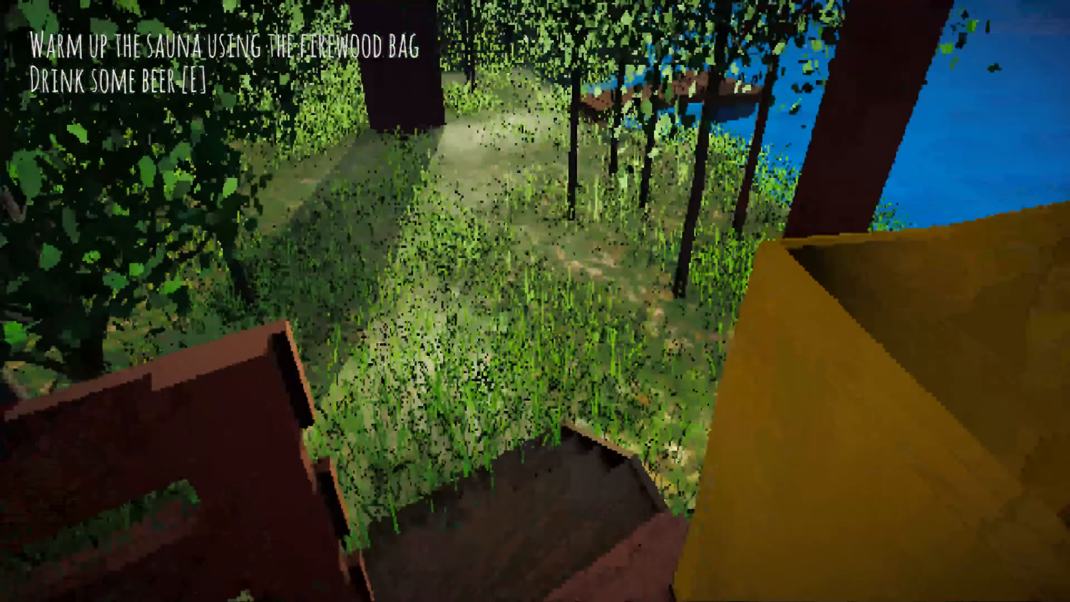
{"action": "mouse_move", "coordinate": [535, 301]}
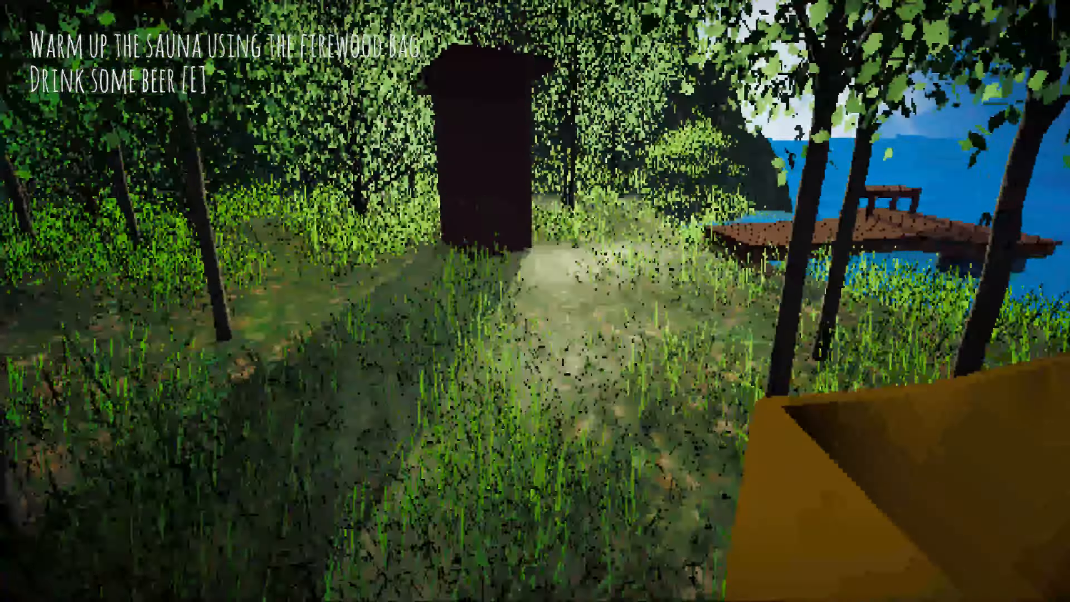
{"action": "mouse_move", "coordinate": [535, 301]}
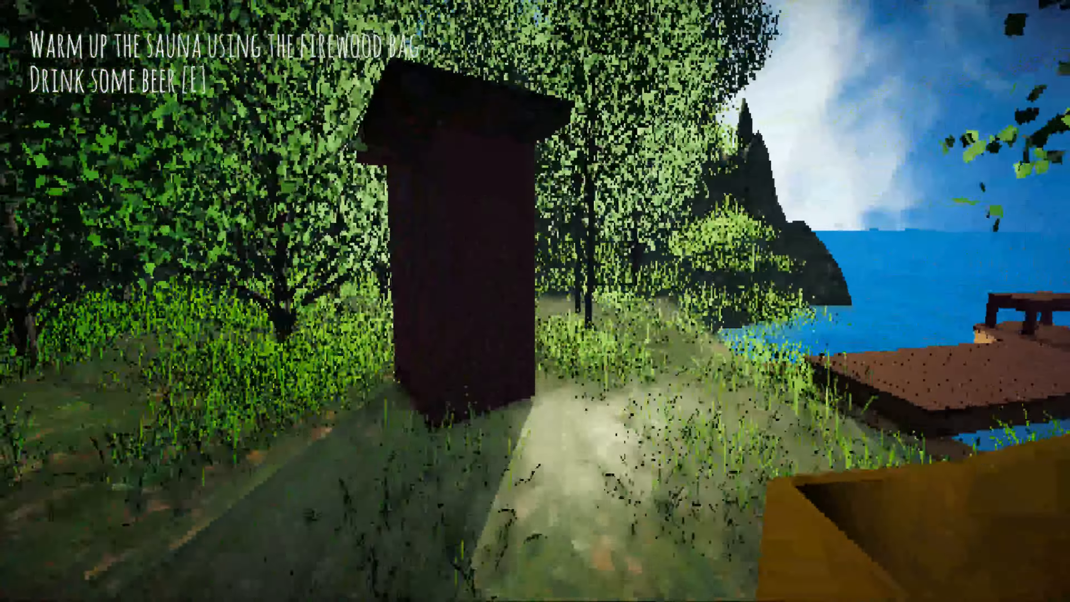
{"action": "mouse_move", "coordinate": [535, 301]}
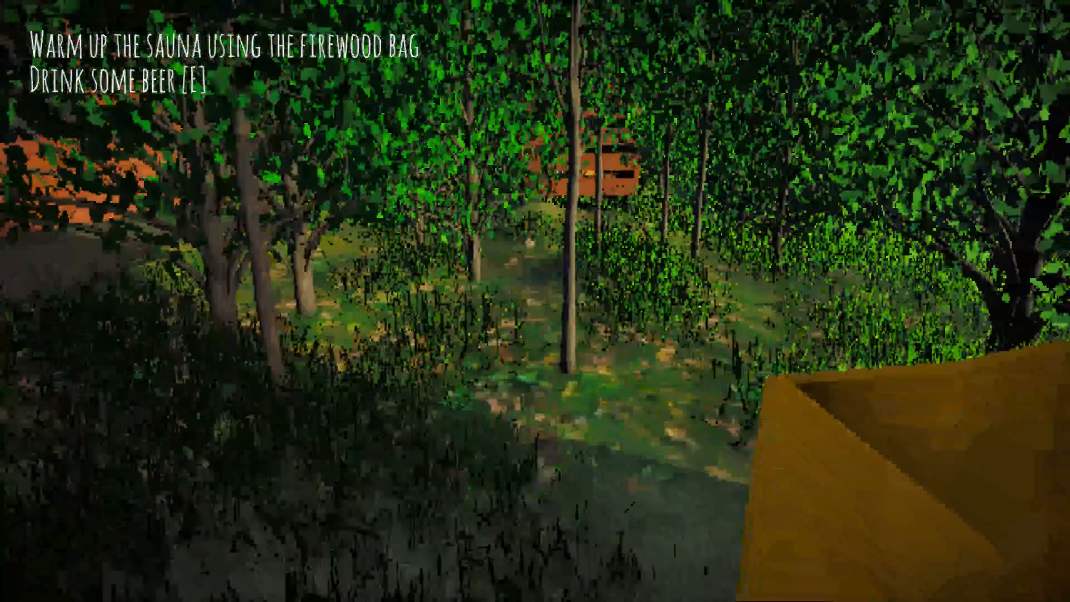
{"action": "mouse_move", "coordinate": [535, 301]}
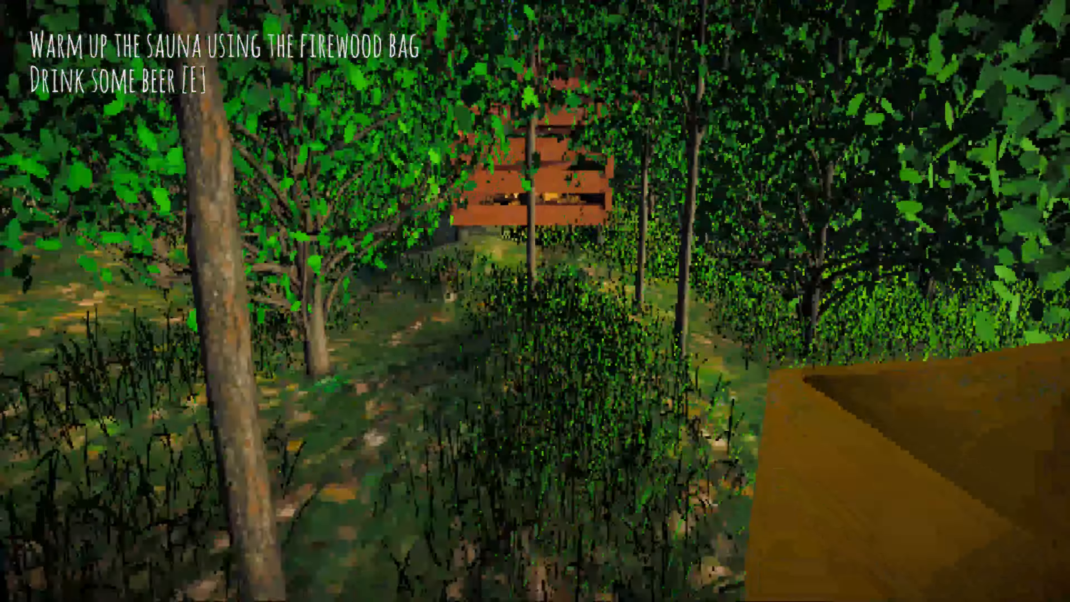
{"action": "mouse_move", "coordinate": [534, 301]}
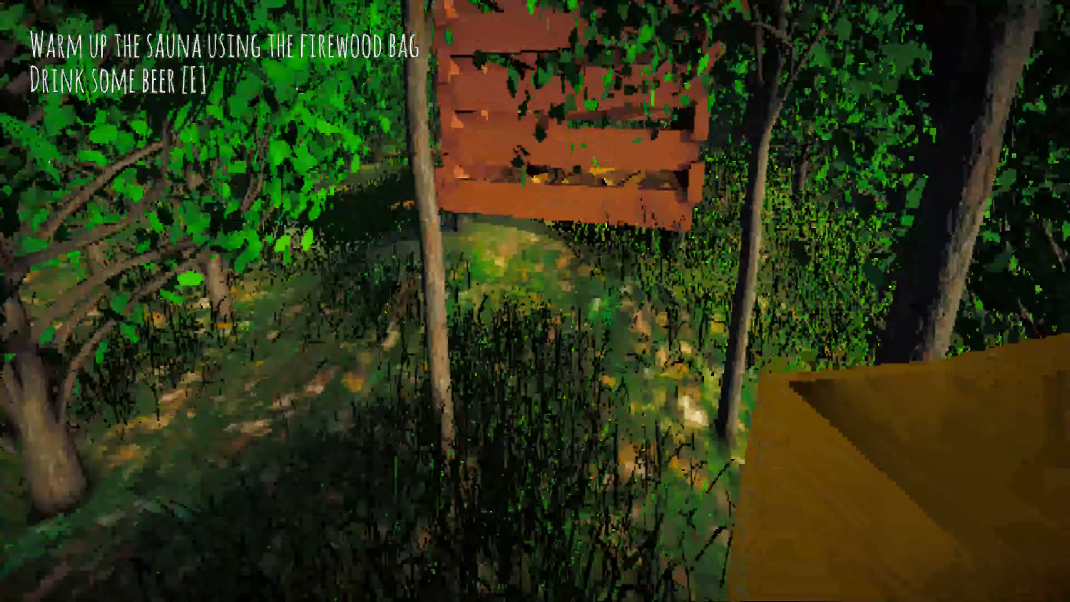
{"action": "mouse_move", "coordinate": [534, 301]}
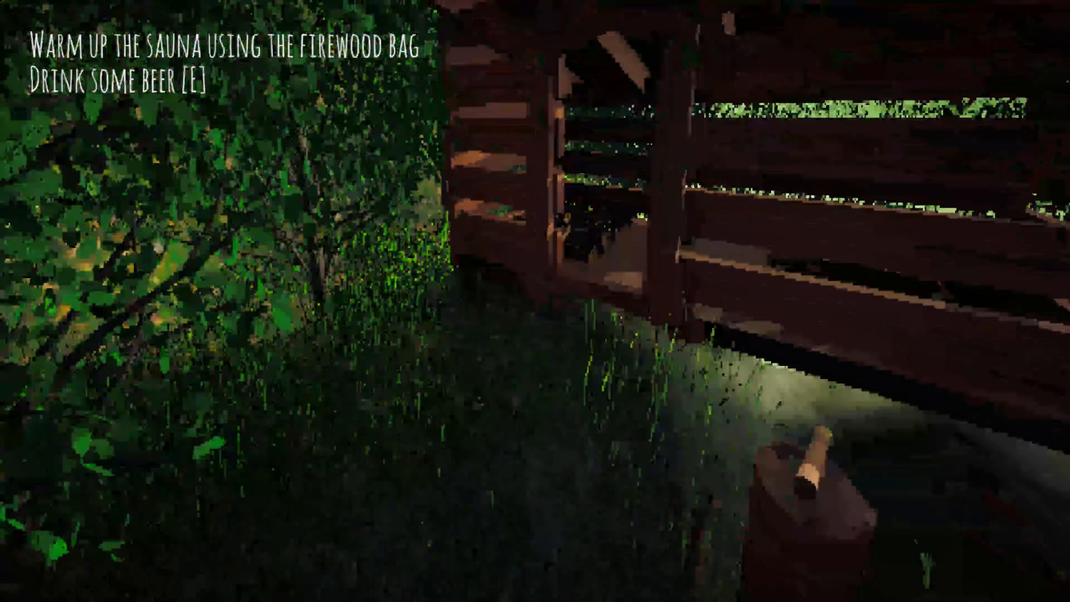
{"action": "mouse_move", "coordinate": [535, 300]}
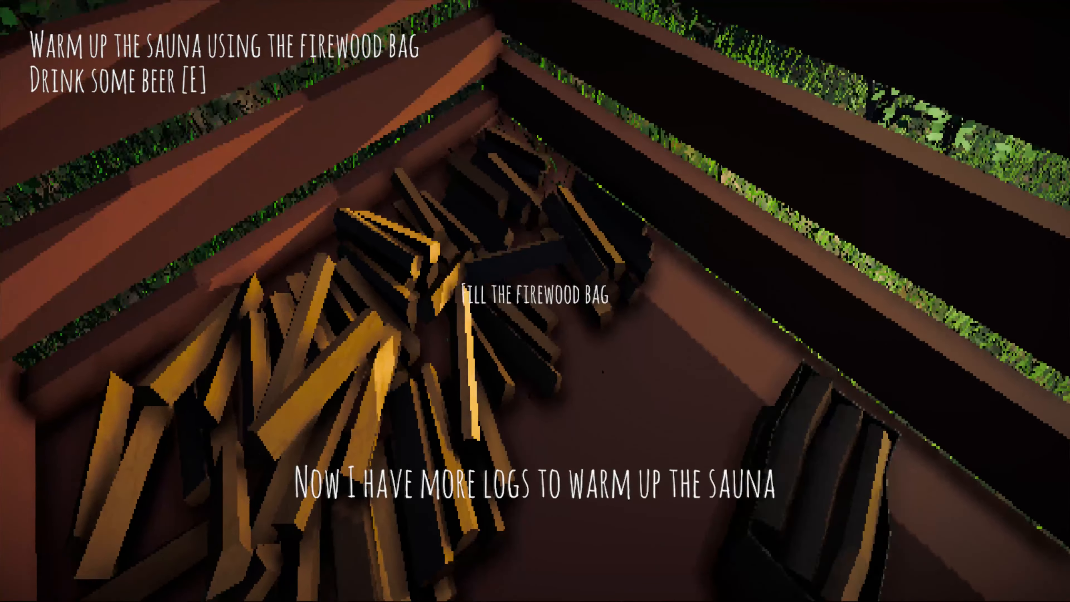
{"action": "mouse_move", "coordinate": [535, 301]}
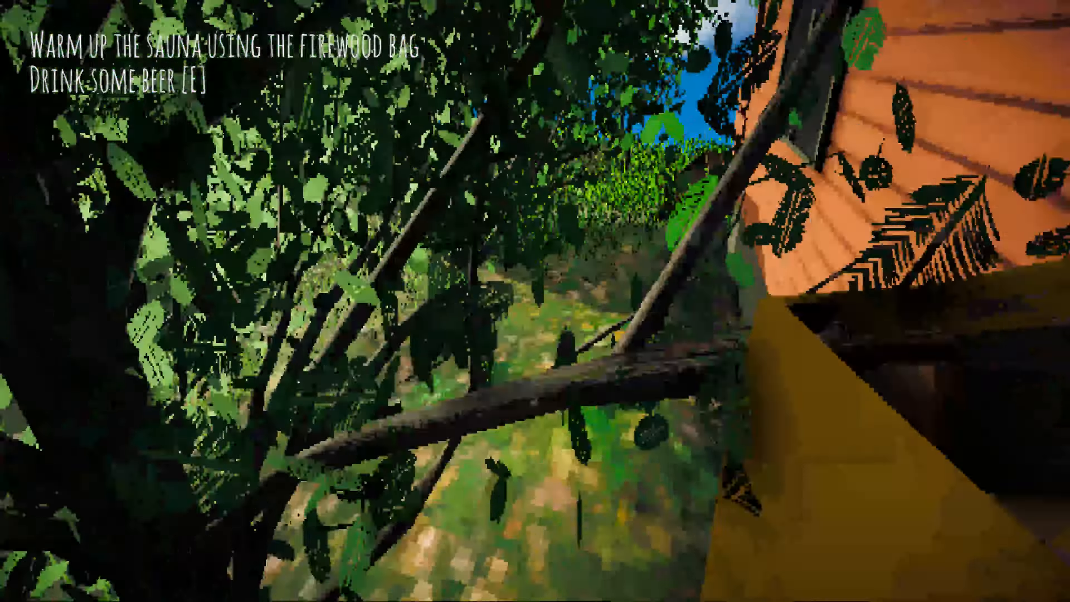
{"action": "mouse_move", "coordinate": [535, 301]}
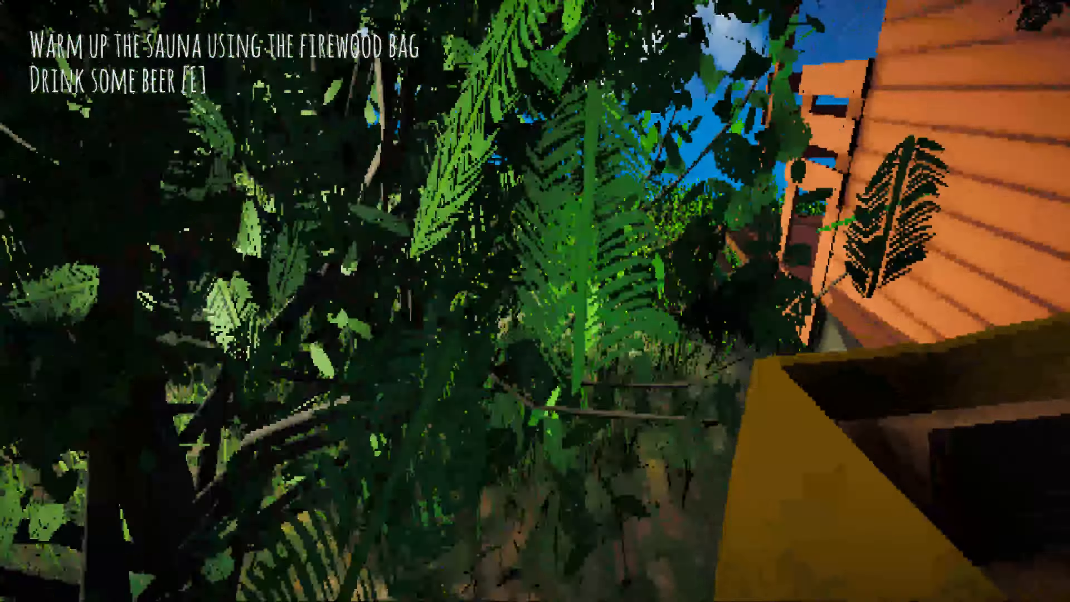
{"action": "mouse_move", "coordinate": [535, 301]}
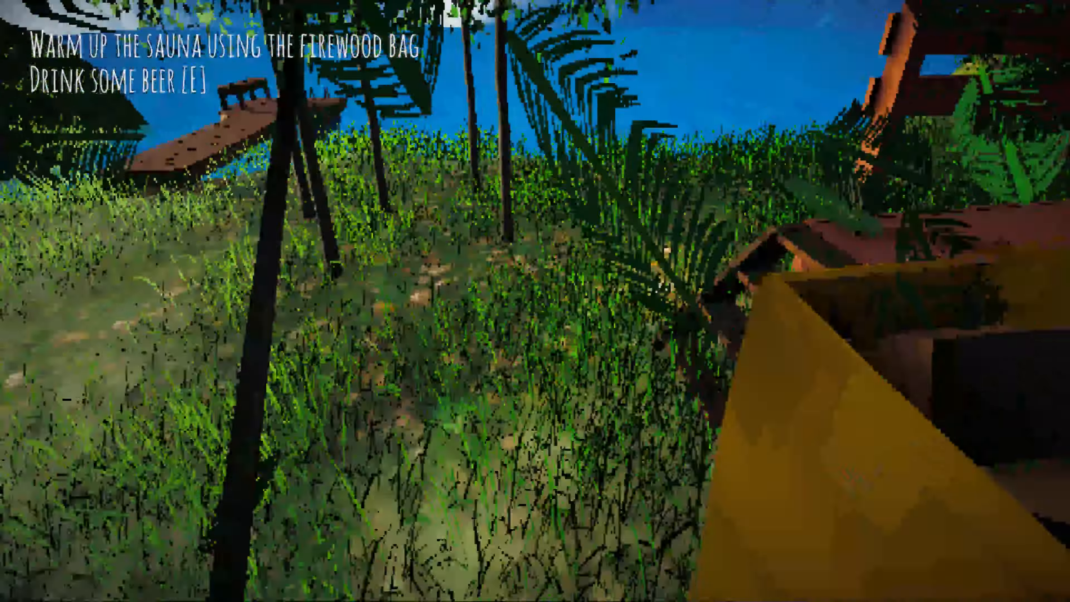
{"action": "mouse_move", "coordinate": [535, 301]}
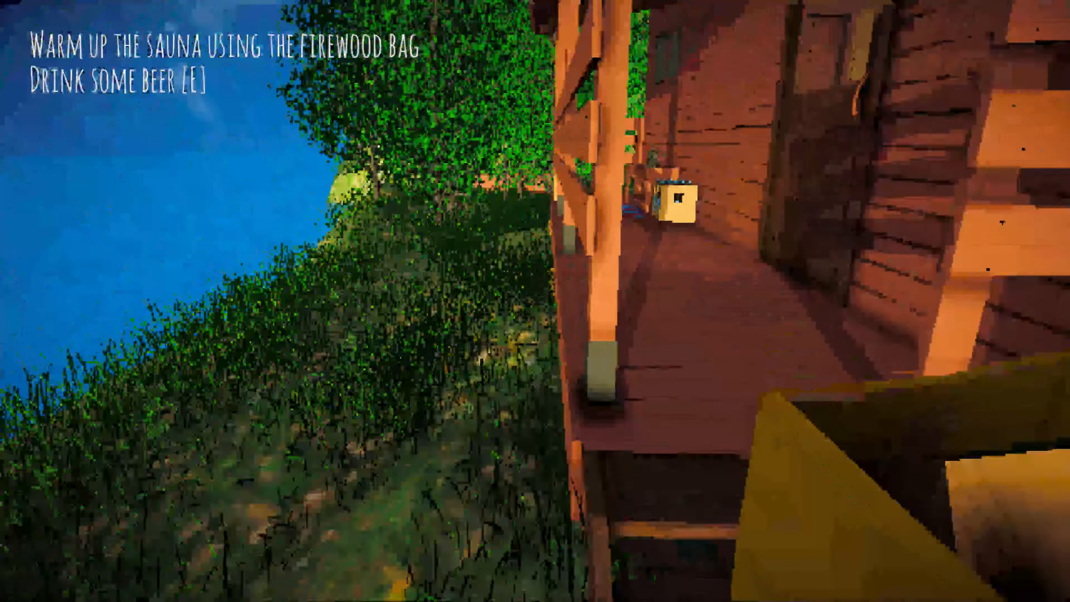
{"action": "mouse_move", "coordinate": [535, 301]}
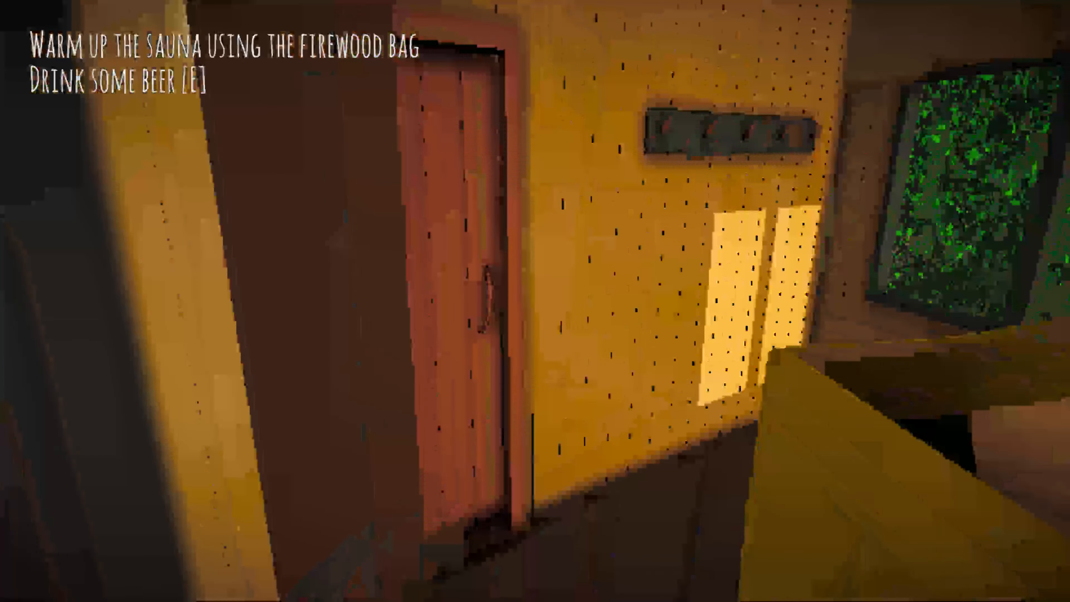
{"action": "mouse_move", "coordinate": [535, 301]}
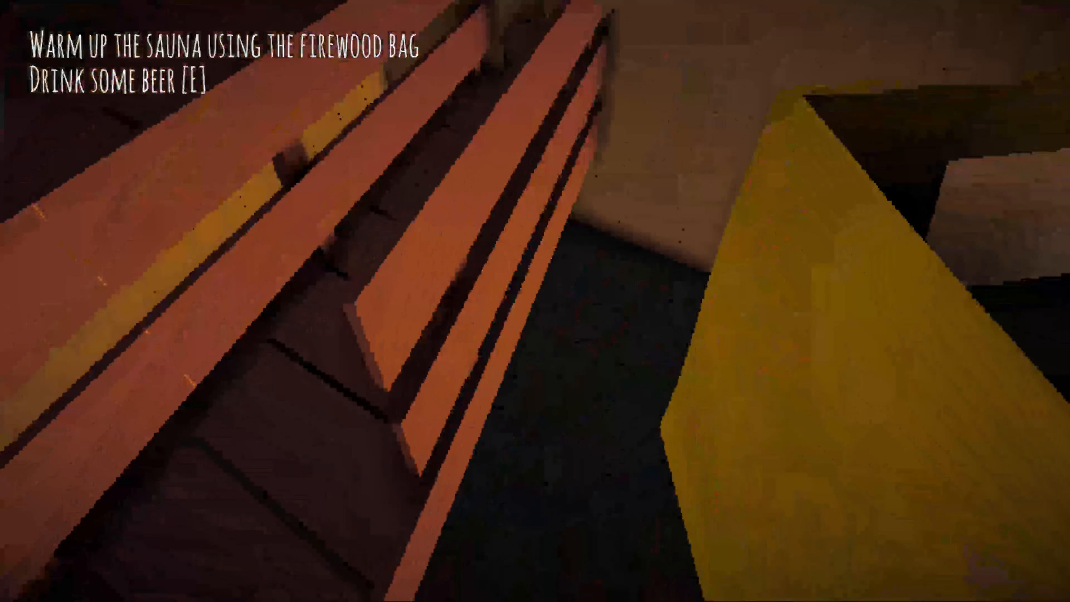
{"action": "mouse_move", "coordinate": [535, 301]}
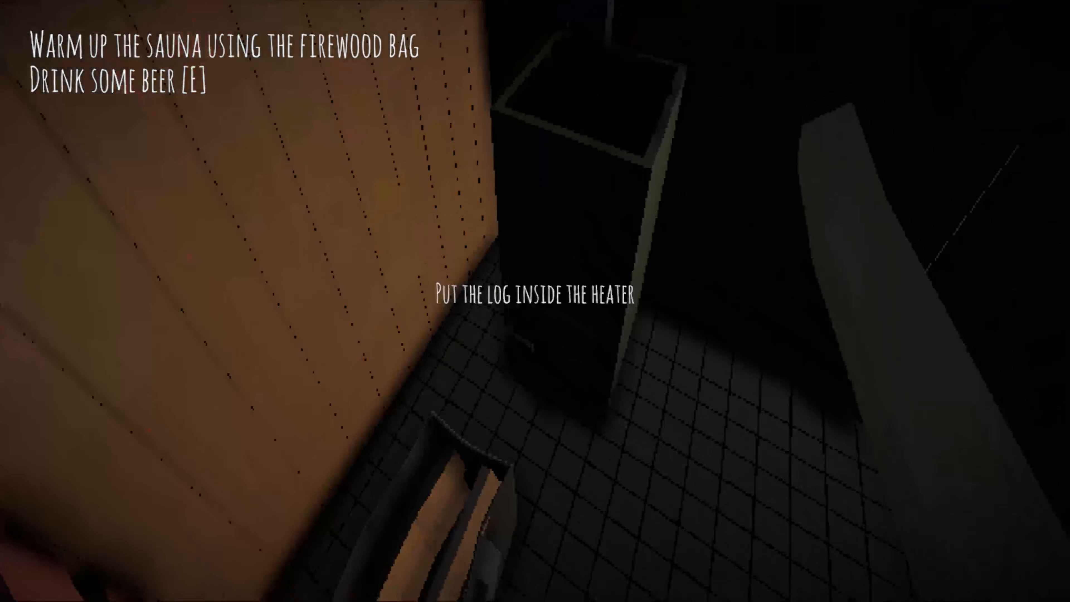
{"action": "mouse_move", "coordinate": [535, 301]}
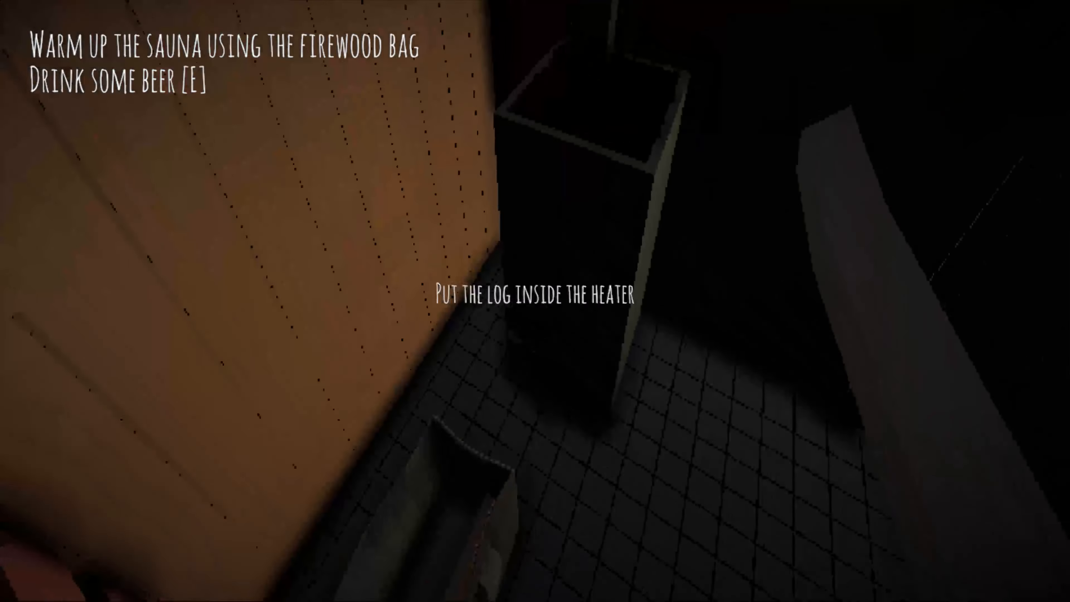
{"action": "mouse_move", "coordinate": [535, 301]}
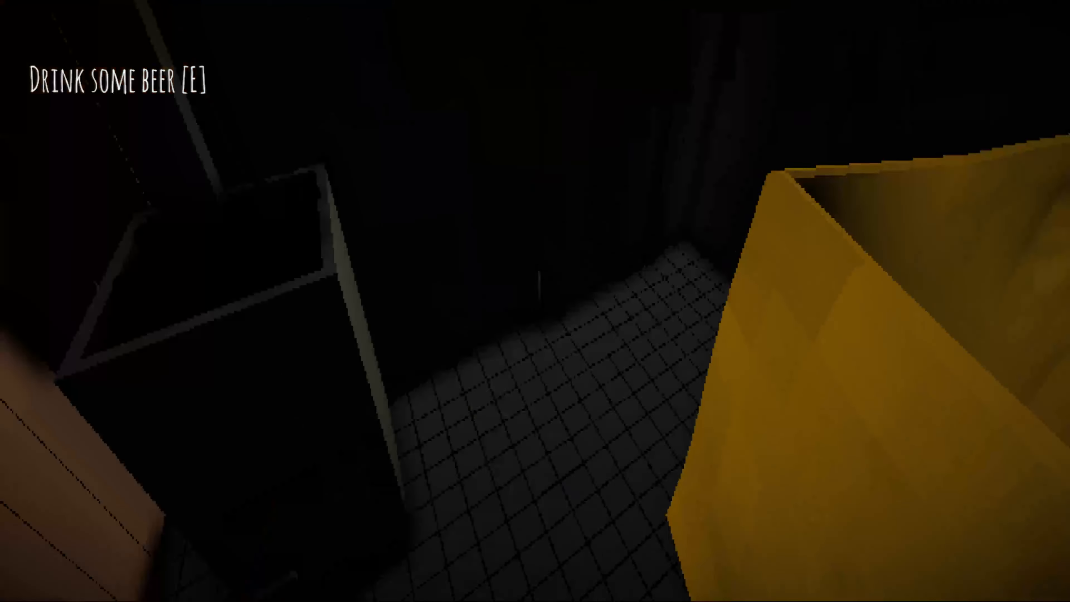
{"action": "mouse_move", "coordinate": [535, 300]}
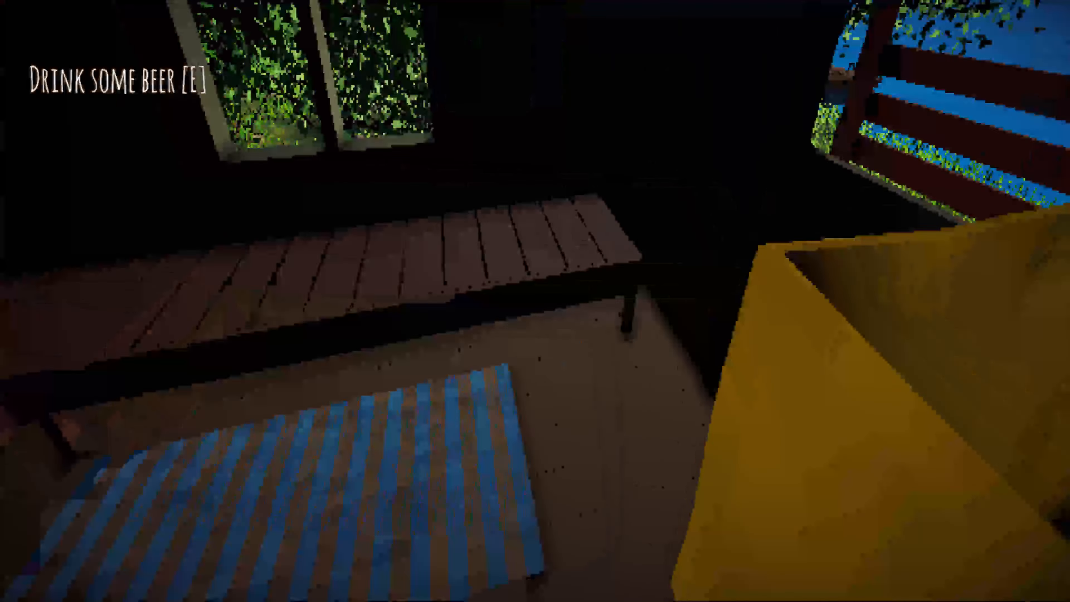
{"action": "mouse_move", "coordinate": [535, 301]}
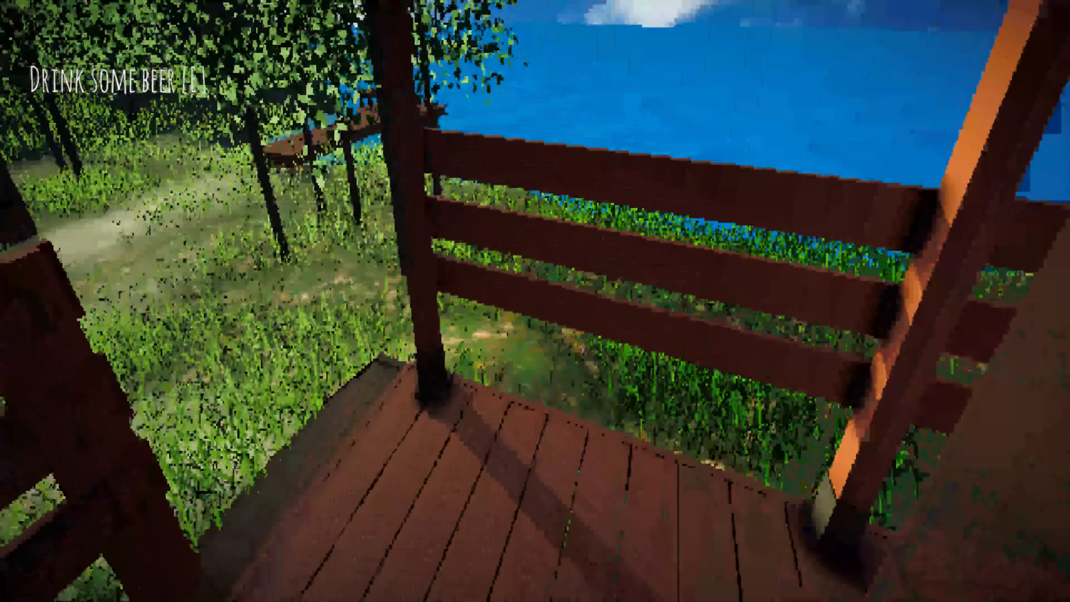
{"action": "mouse_move", "coordinate": [535, 301]}
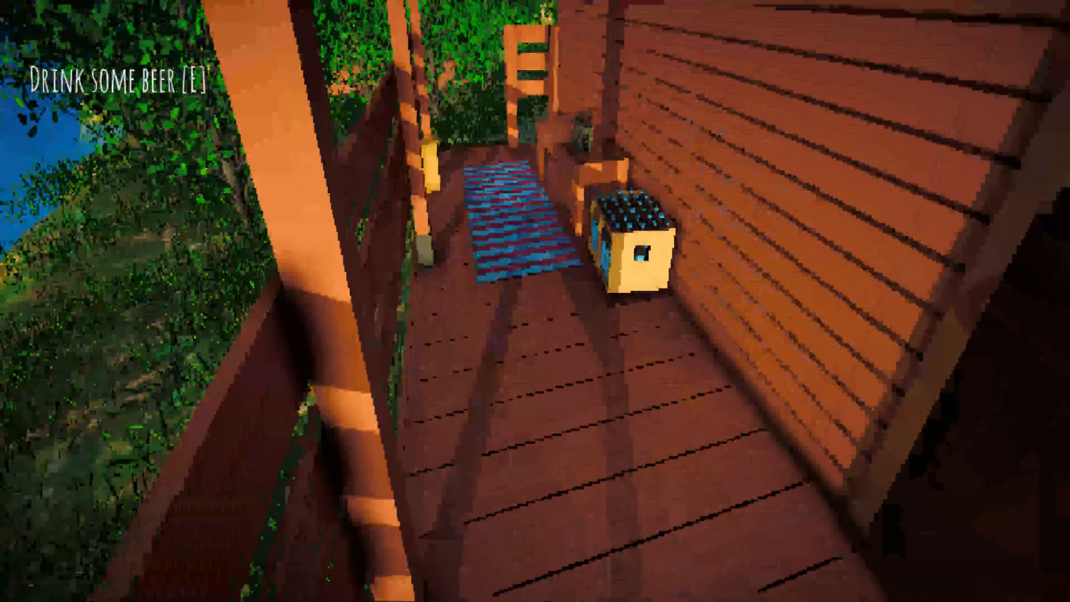
{"action": "mouse_move", "coordinate": [535, 301]}
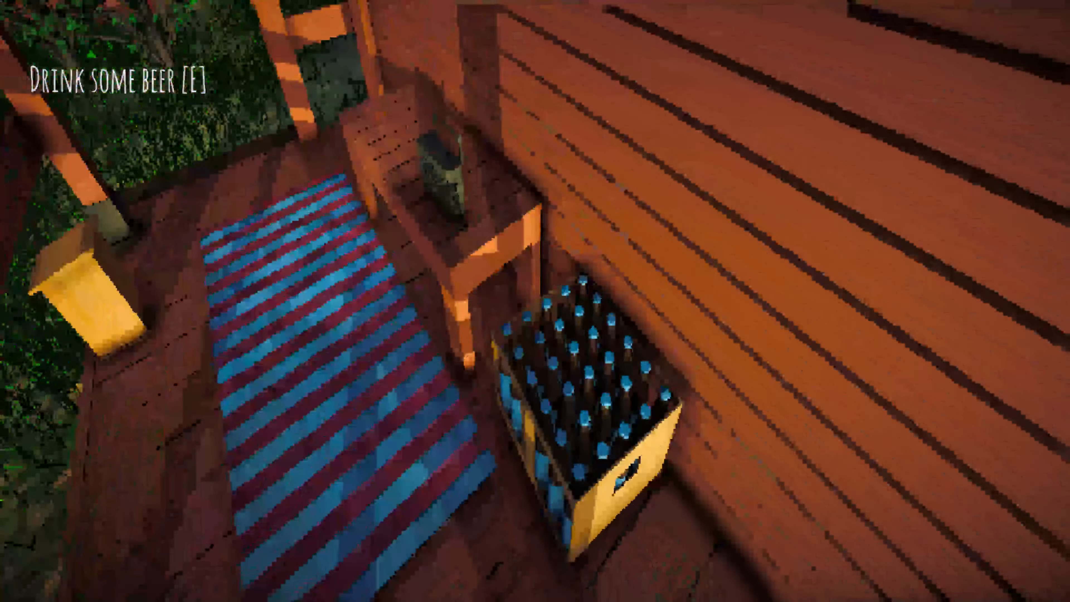
{"action": "mouse_move", "coordinate": [535, 301]}
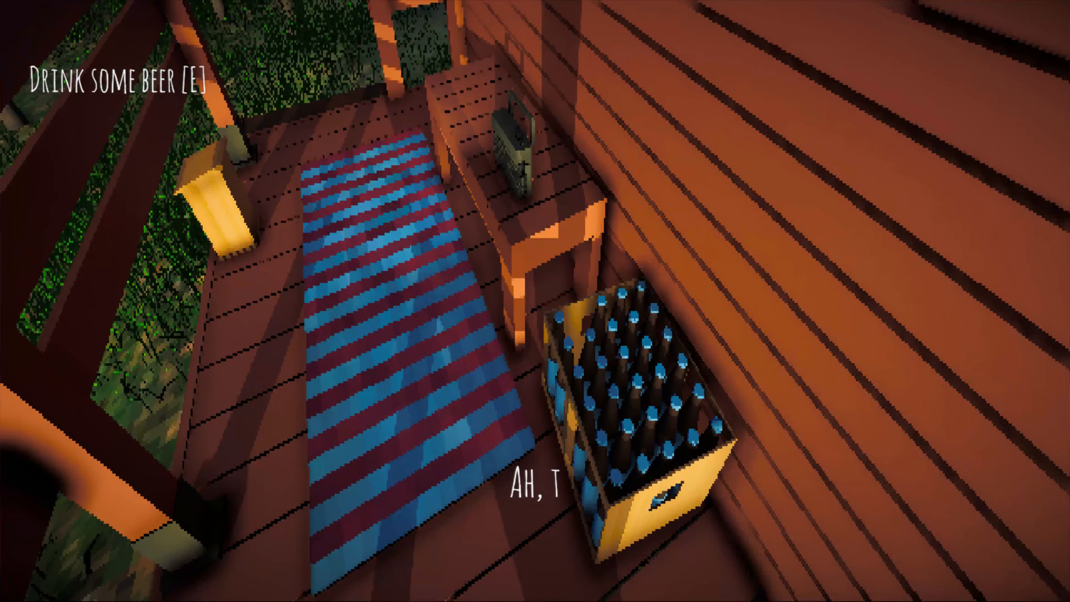
Walk out of the sauna onto the porch and reach the beer crate by the lake.
{"action": "key", "text": "e"}
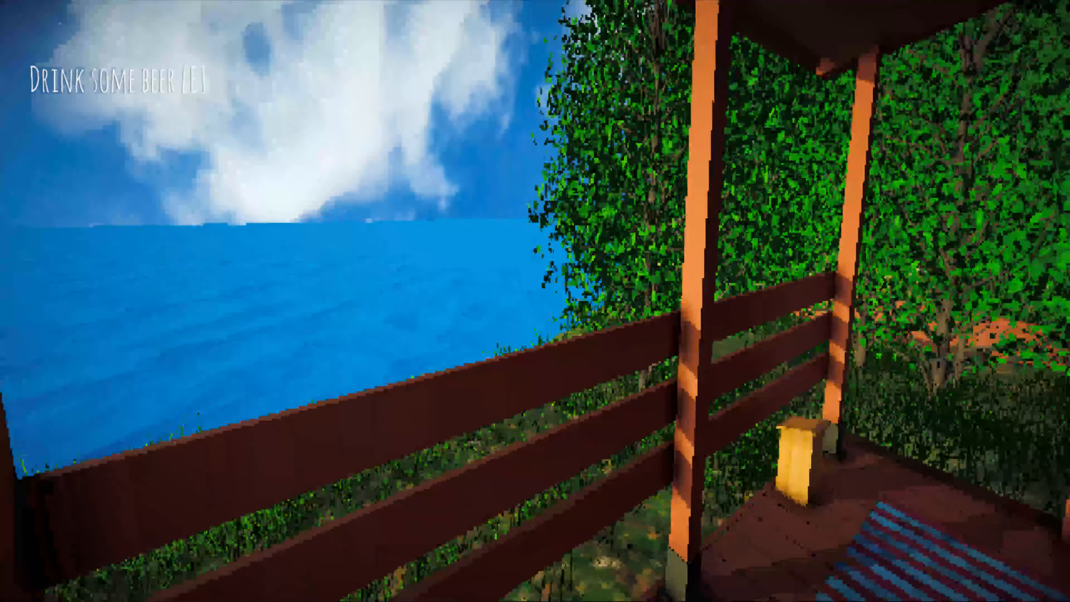
{"action": "mouse_move", "coordinate": [535, 301]}
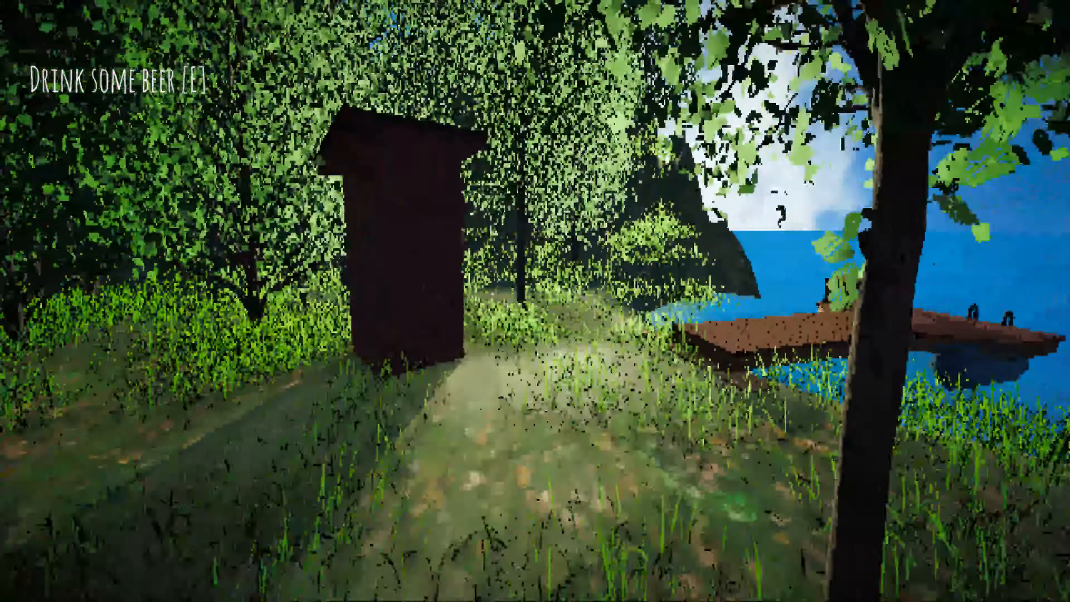
{"action": "mouse_move", "coordinate": [535, 301]}
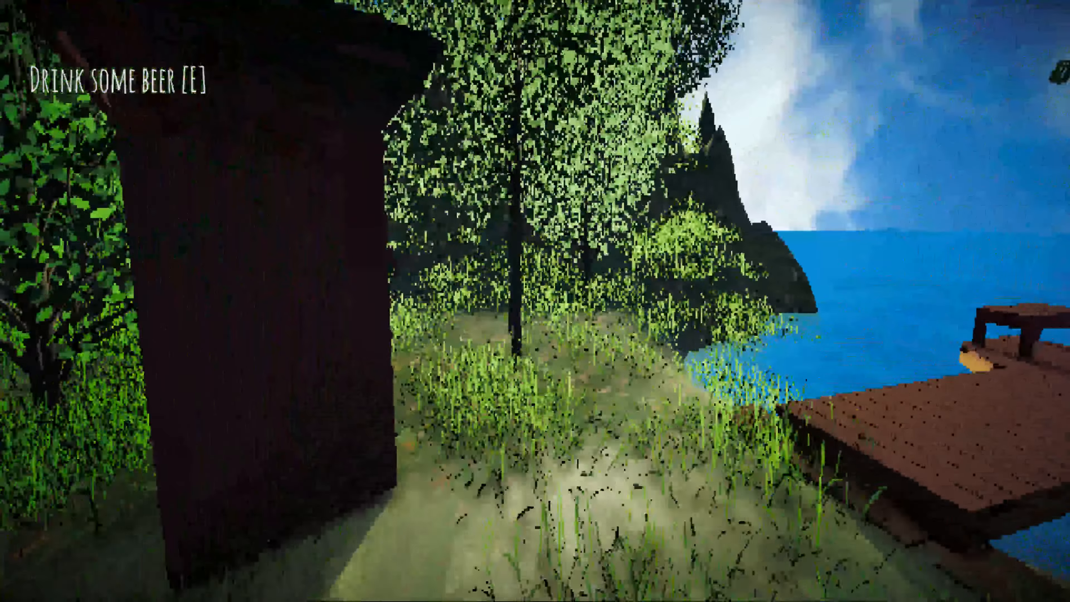
{"action": "mouse_move", "coordinate": [535, 301]}
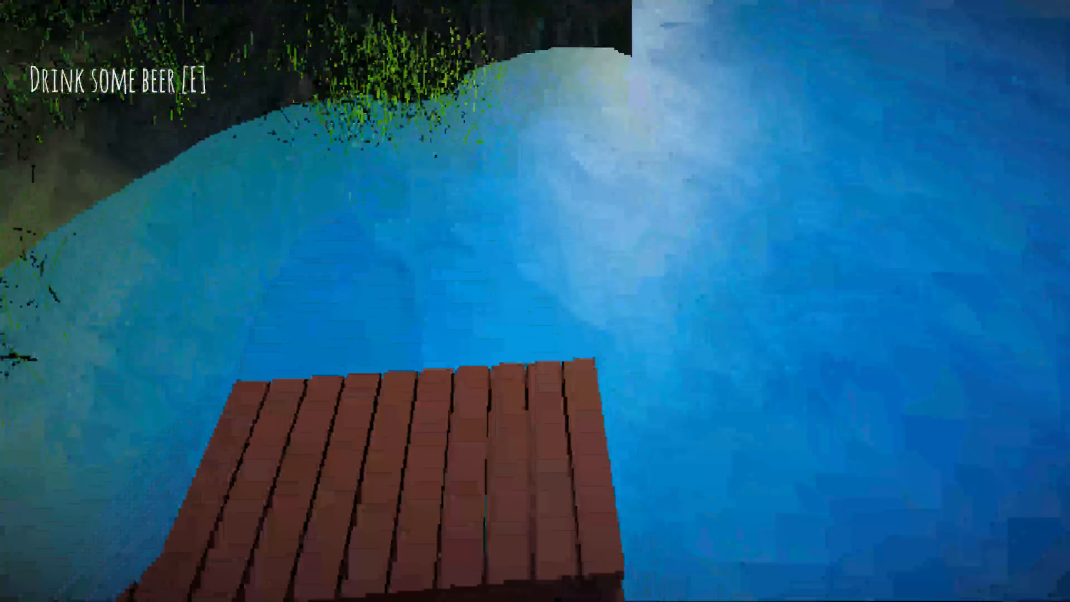
{"action": "mouse_move", "coordinate": [535, 301]}
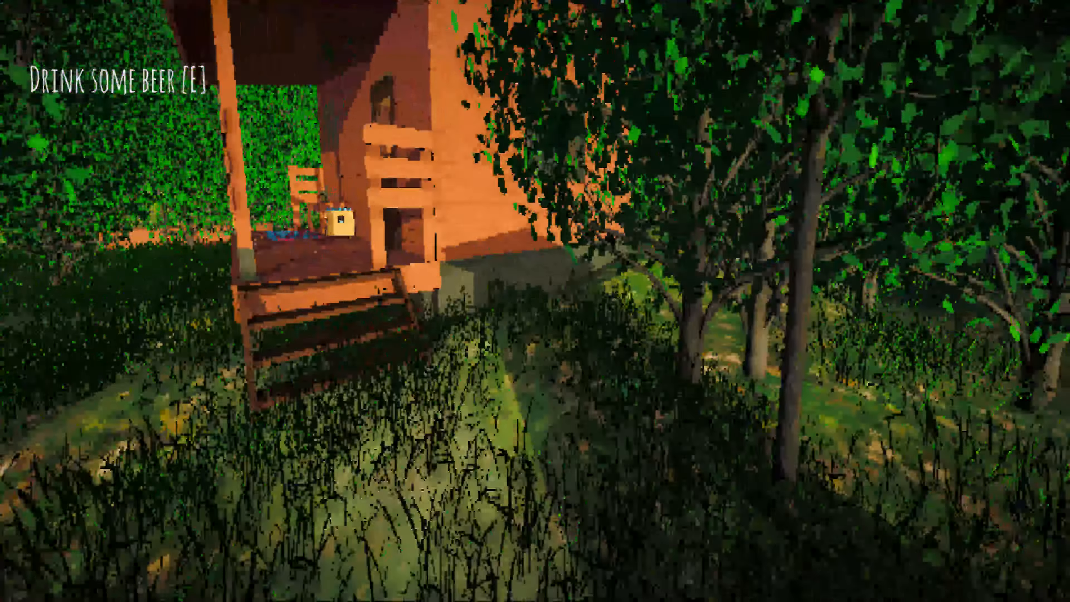
{"action": "mouse_move", "coordinate": [535, 301]}
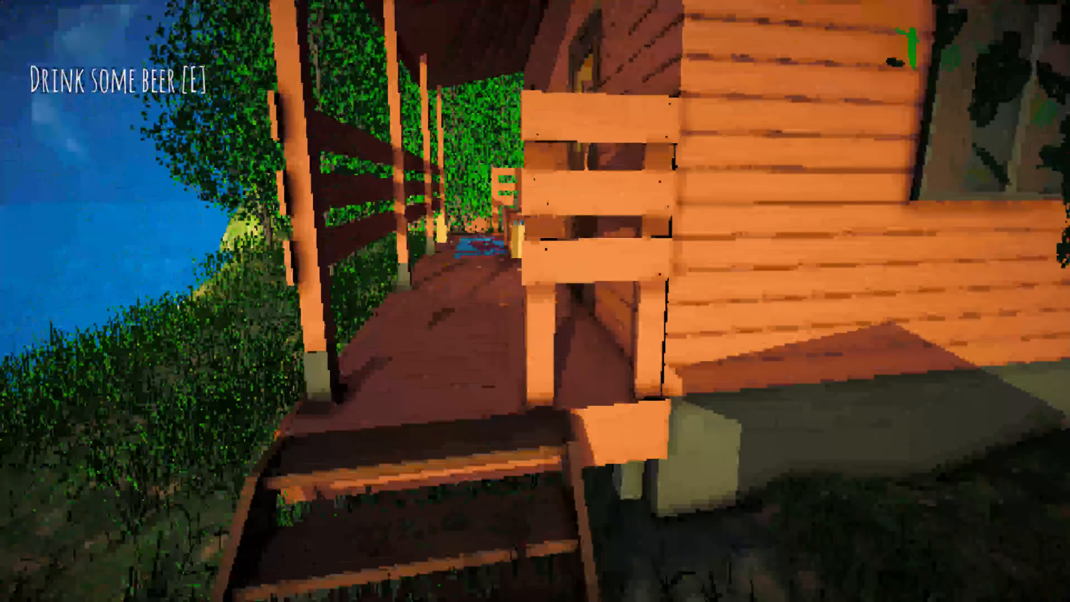
{"action": "mouse_move", "coordinate": [535, 301]}
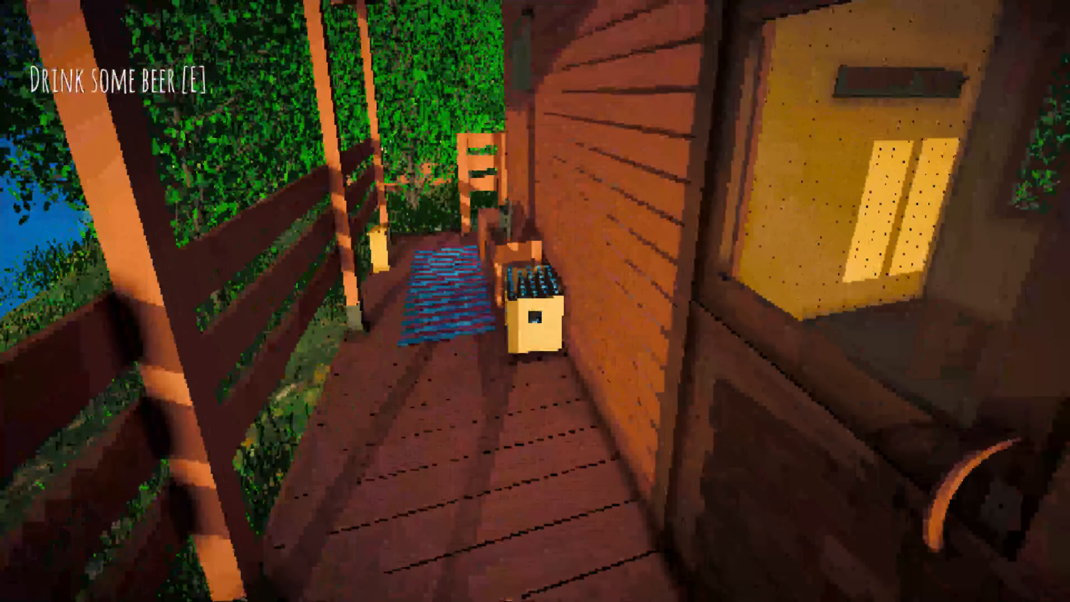
{"action": "mouse_move", "coordinate": [535, 301]}
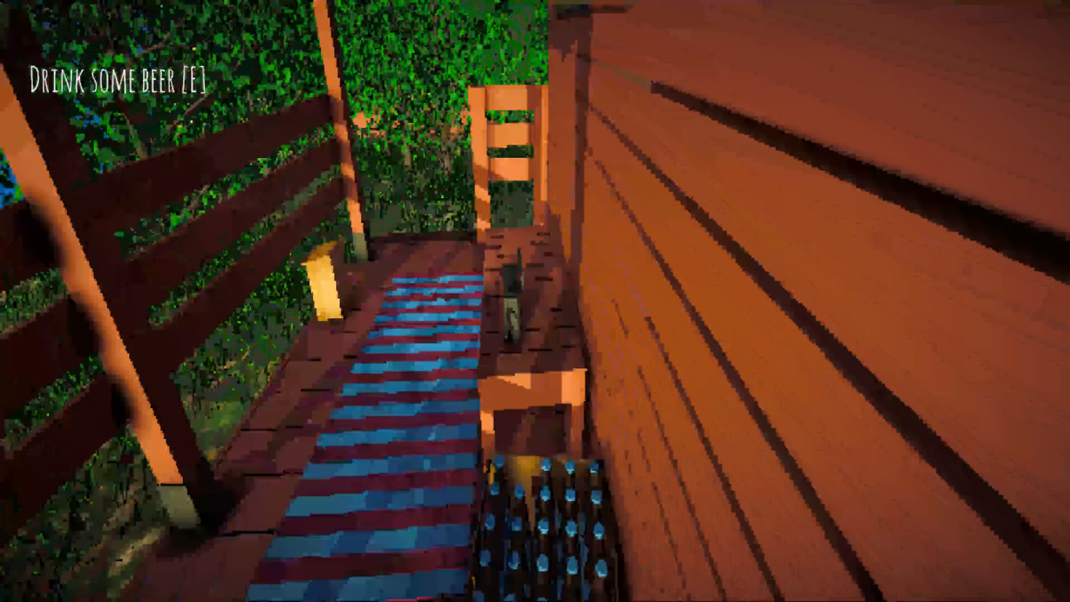
{"action": "mouse_move", "coordinate": [535, 301]}
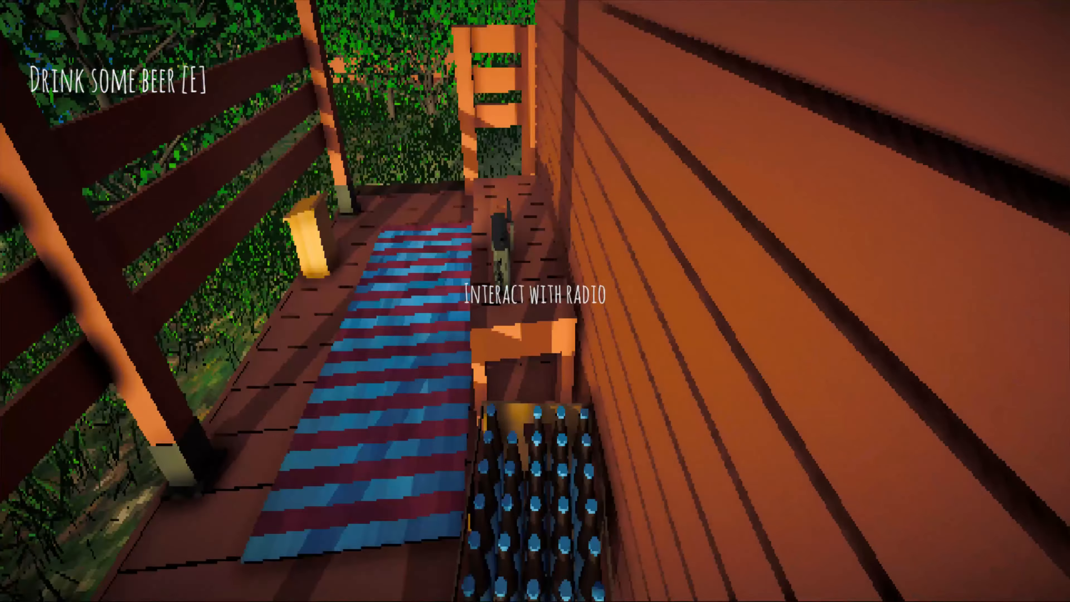
{"action": "mouse_move", "coordinate": [535, 301]}
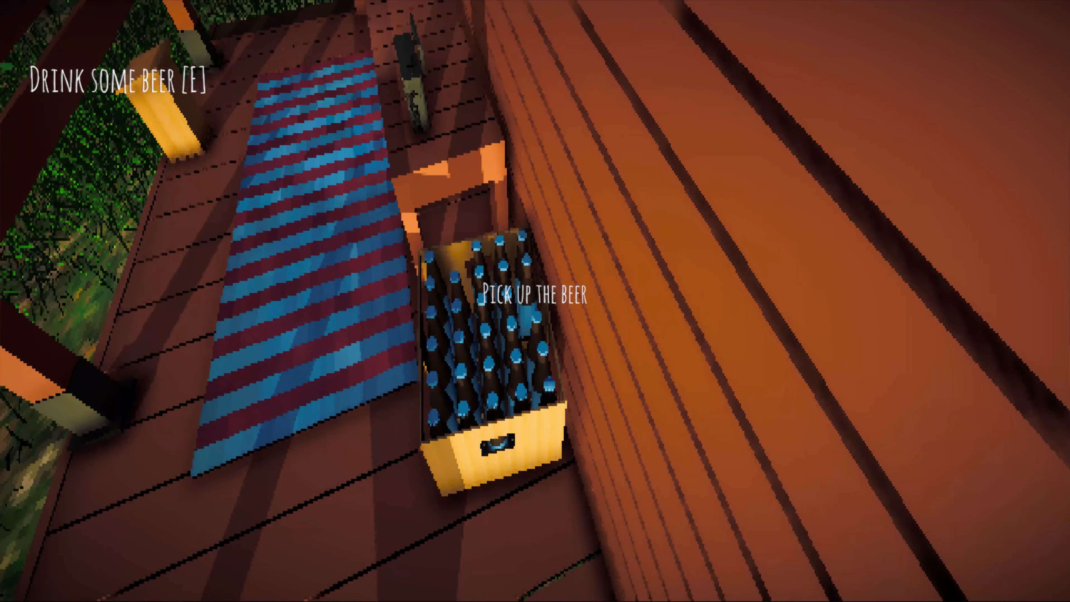
Try twice to take another beer from the crate while already holding one.
{"action": "key", "text": "e"}
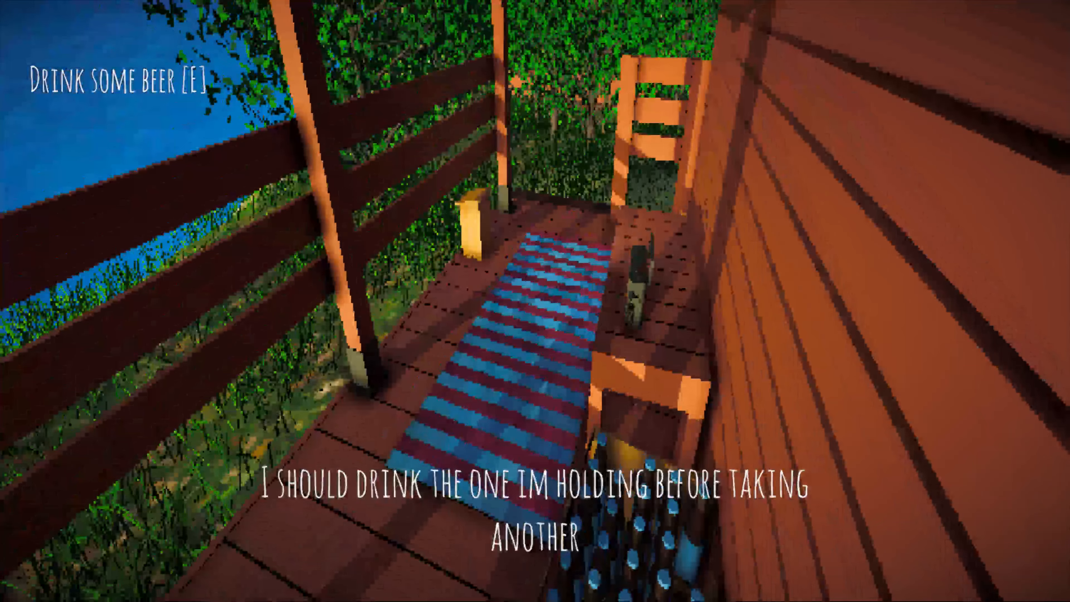
{"action": "mouse_move", "coordinate": [535, 301]}
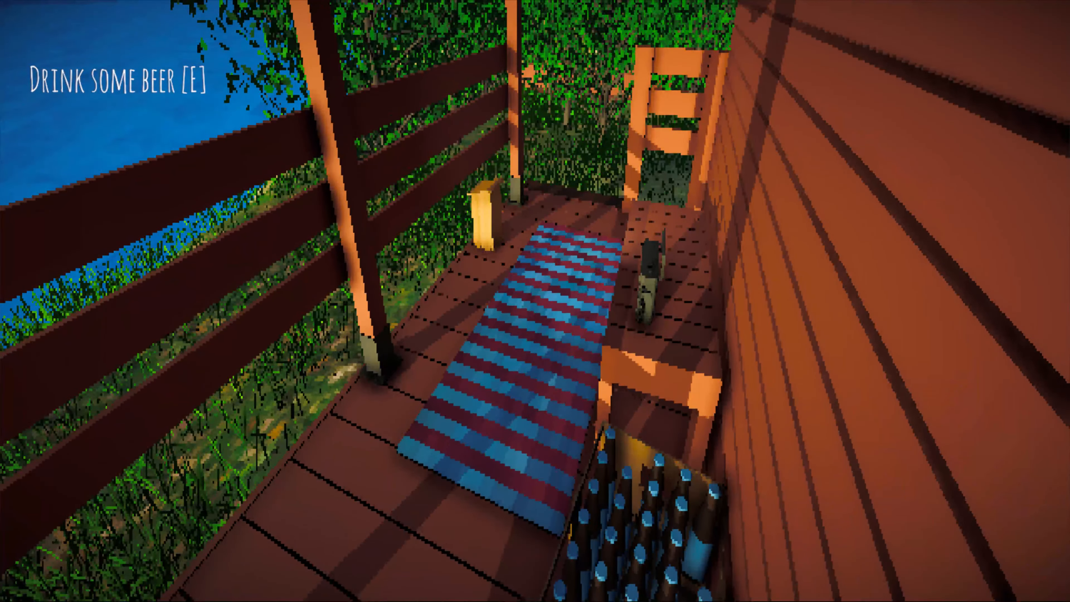
{"action": "key", "text": "e"}
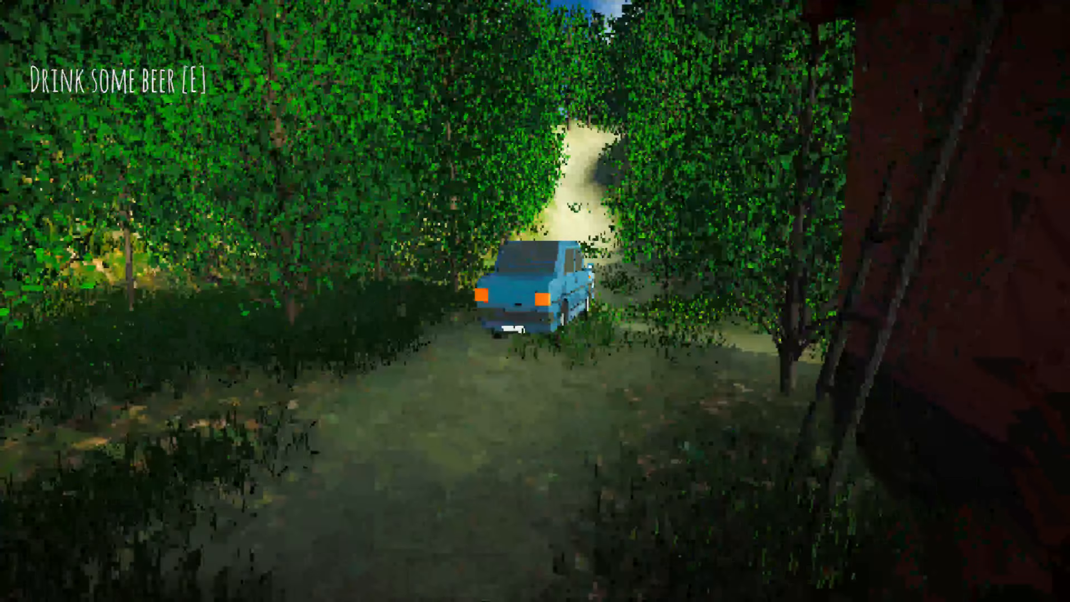
{"action": "mouse_move", "coordinate": [535, 301]}
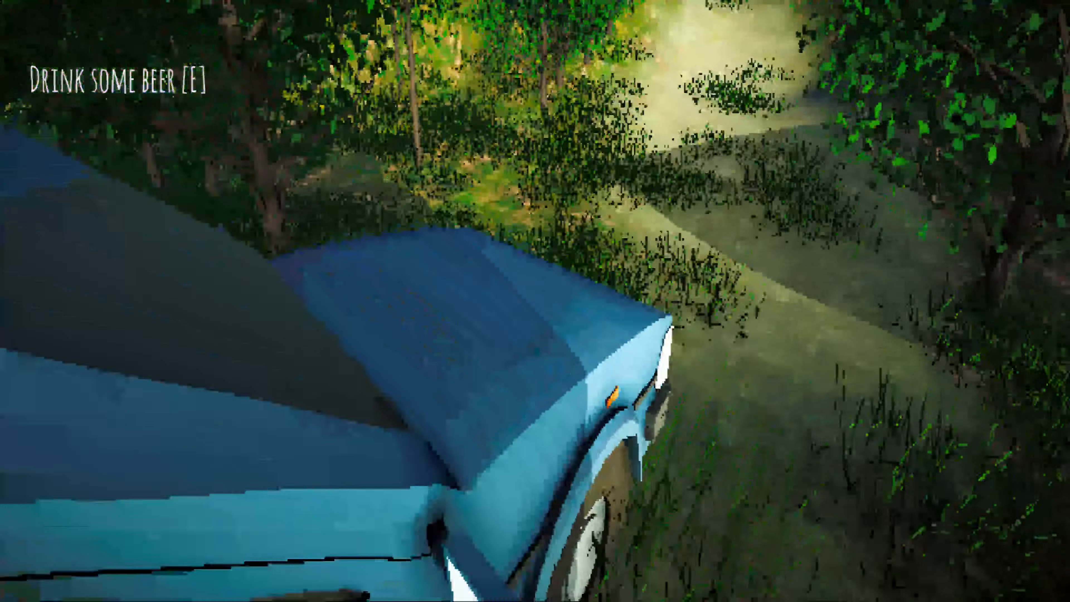
{"action": "mouse_move", "coordinate": [535, 301]}
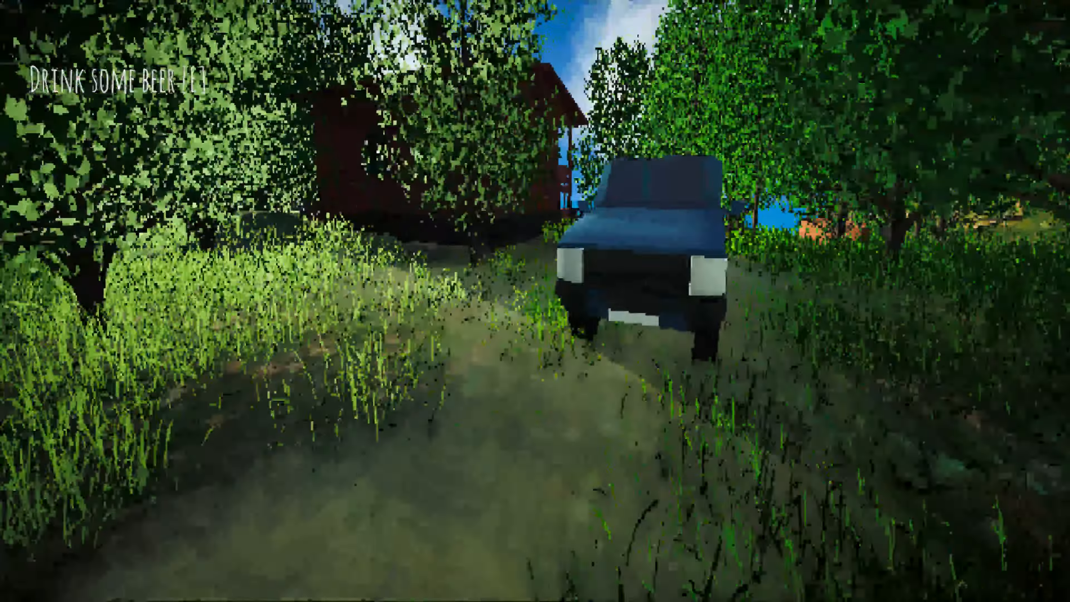
{"action": "mouse_move", "coordinate": [535, 301]}
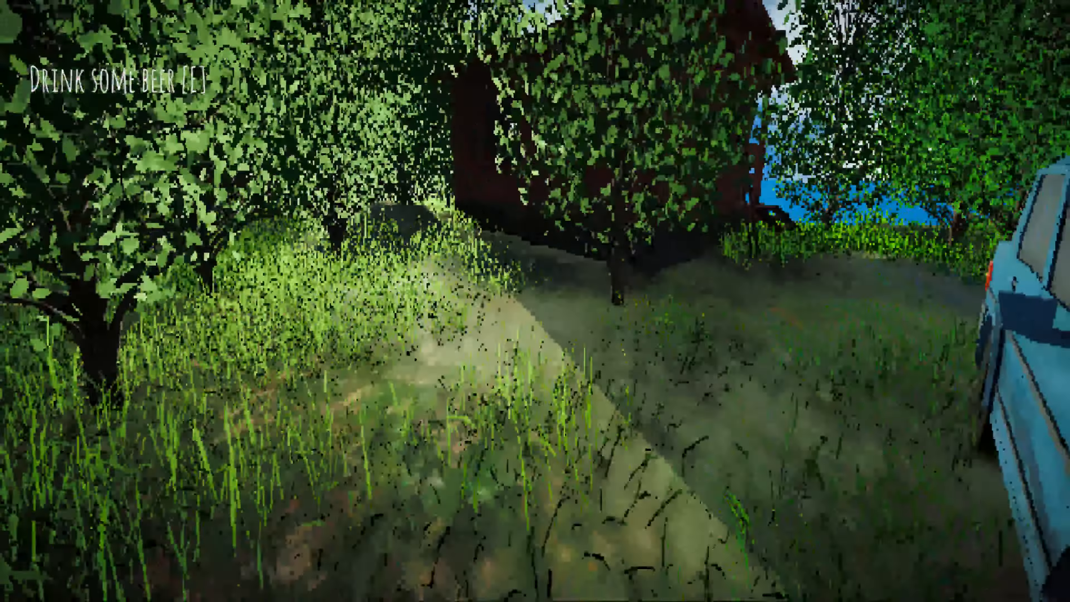
{"action": "mouse_move", "coordinate": [535, 301]}
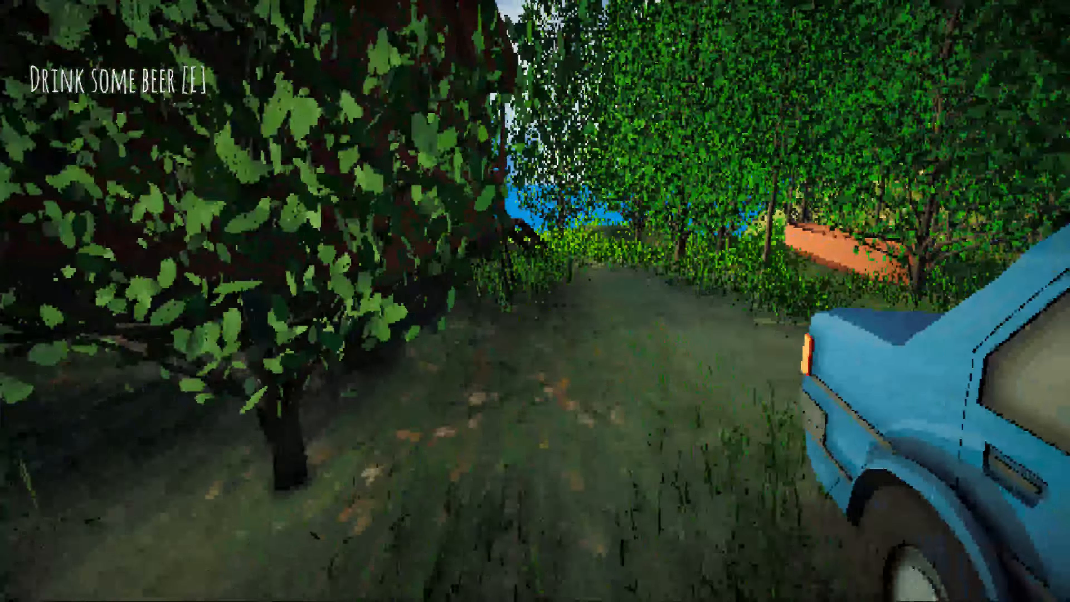
{"action": "mouse_move", "coordinate": [535, 301]}
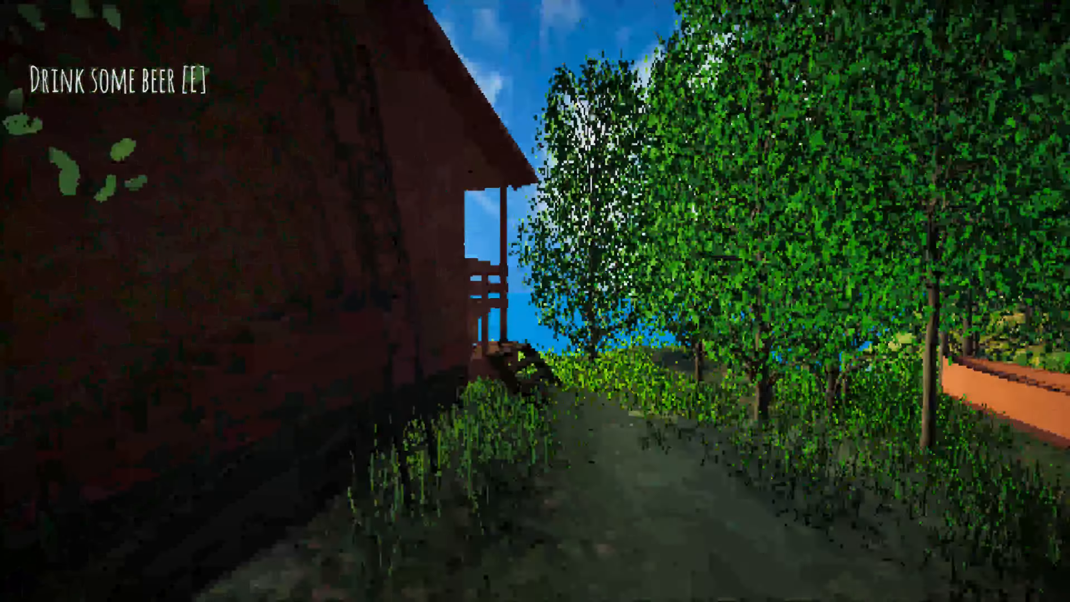
{"action": "mouse_move", "coordinate": [535, 301]}
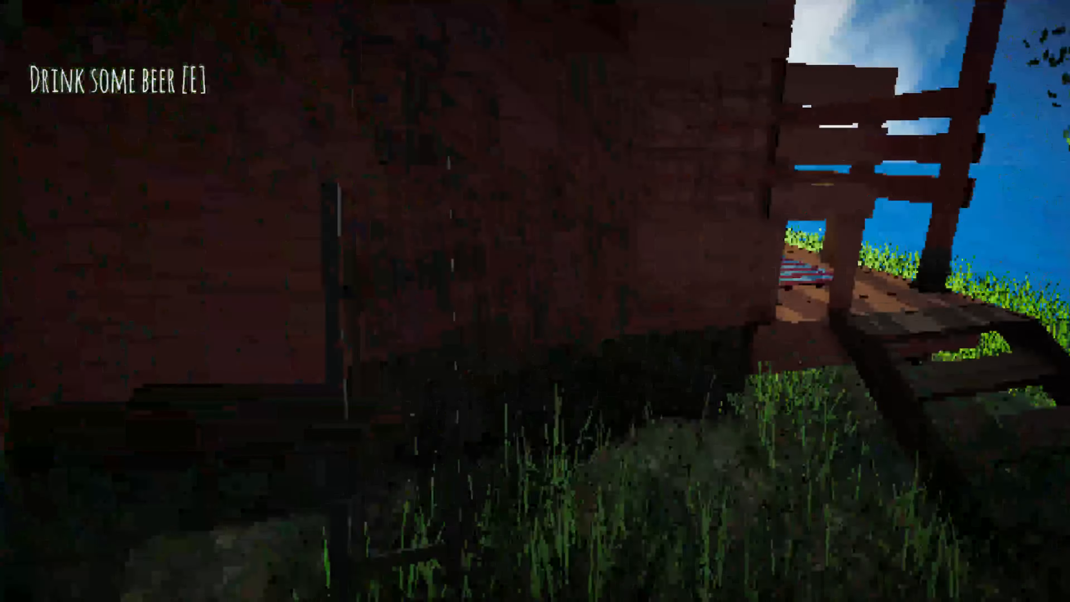
{"action": "mouse_move", "coordinate": [534, 301]}
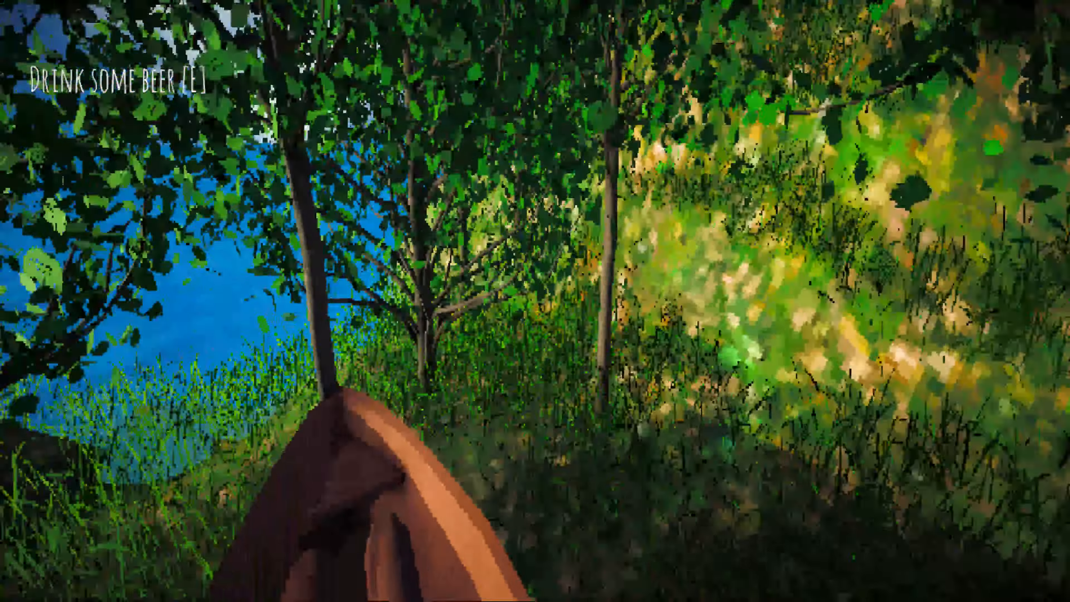
{"action": "mouse_move", "coordinate": [535, 301]}
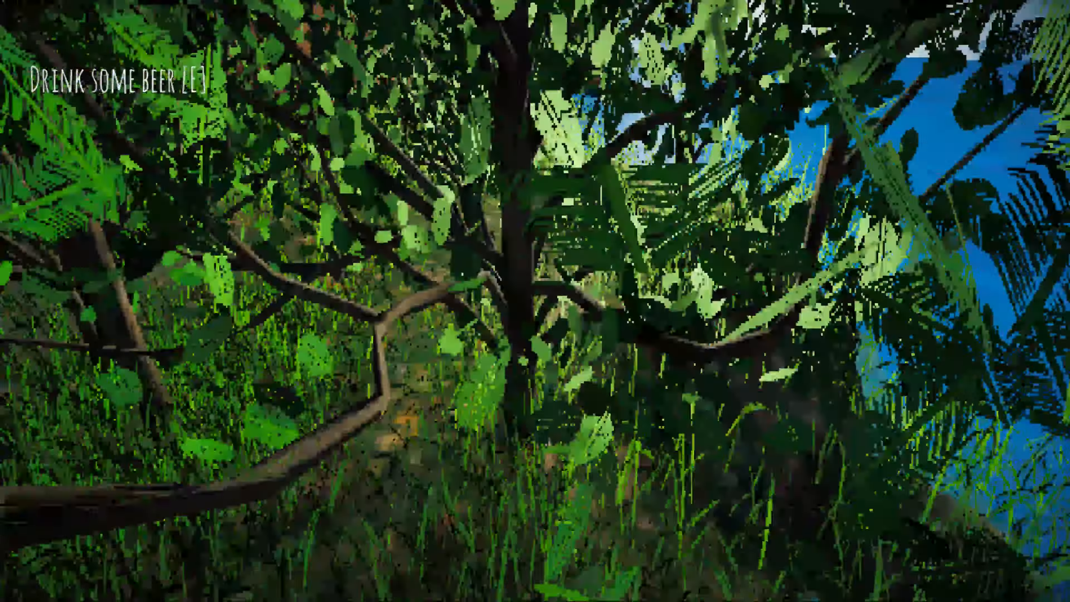
{"action": "mouse_move", "coordinate": [535, 301]}
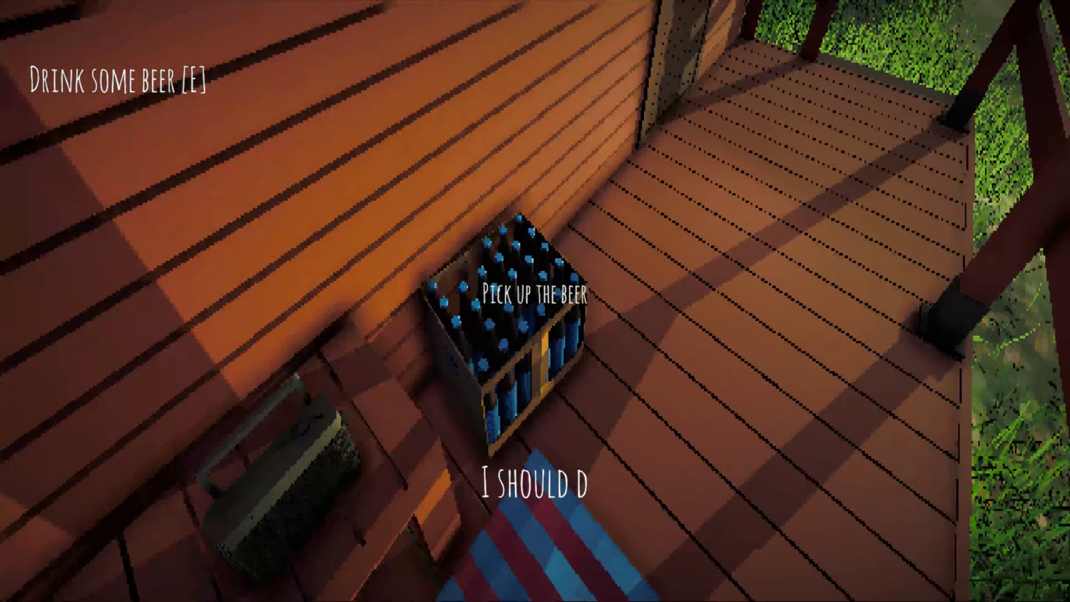
{"action": "mouse_move", "coordinate": [535, 300]}
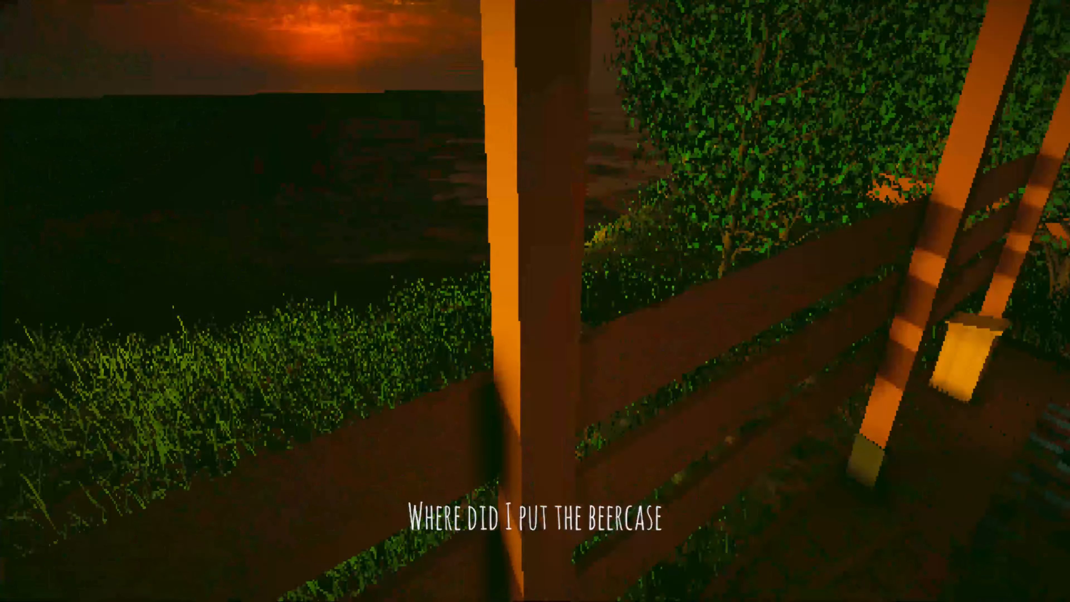
{"action": "mouse_move", "coordinate": [535, 301]}
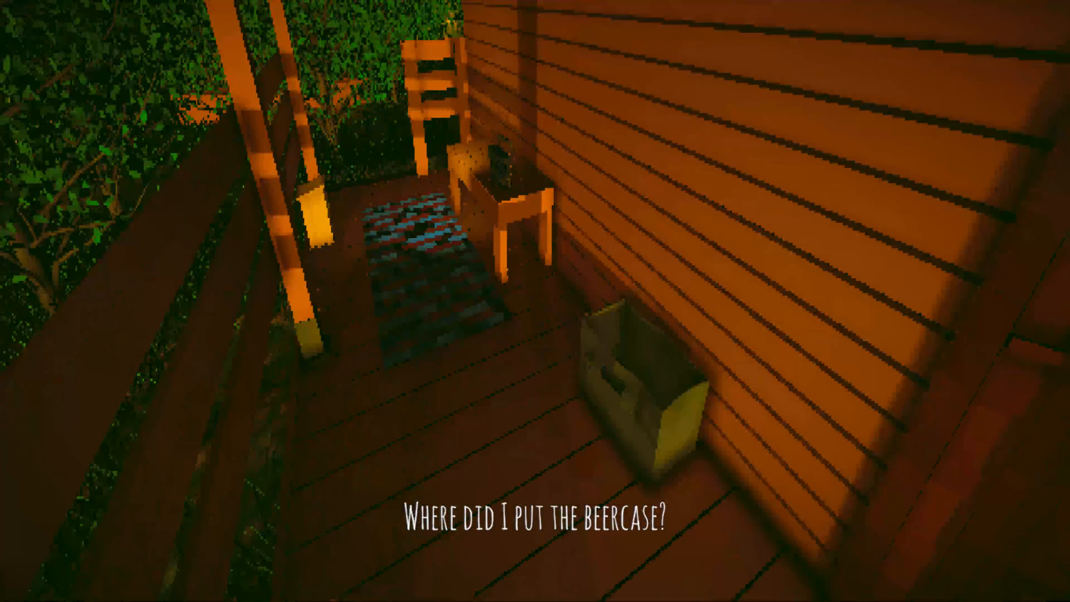
{"action": "mouse_move", "coordinate": [535, 300]}
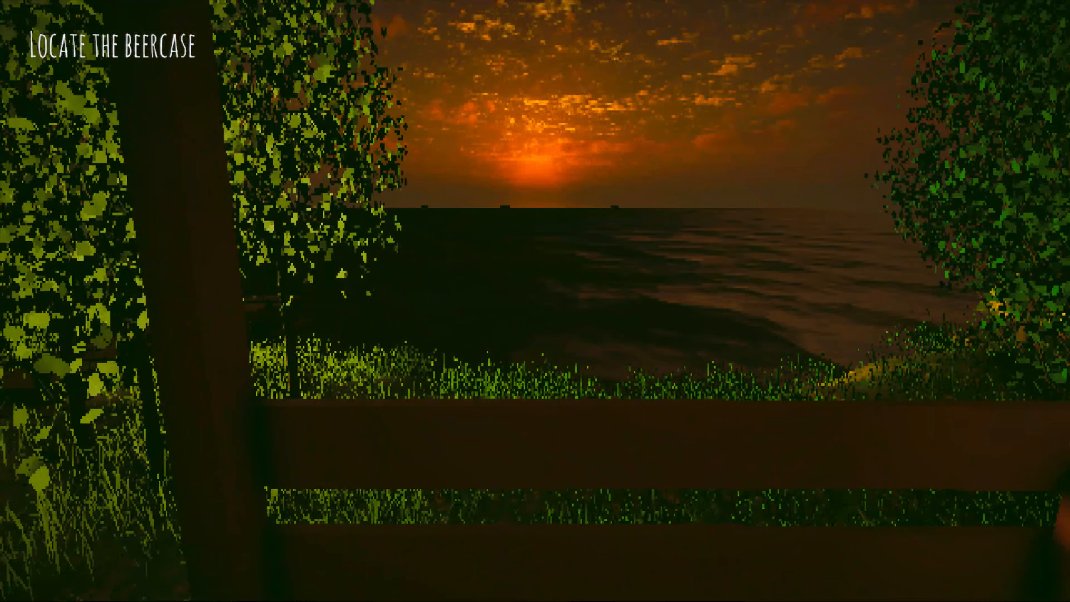
{"action": "mouse_move", "coordinate": [535, 301]}
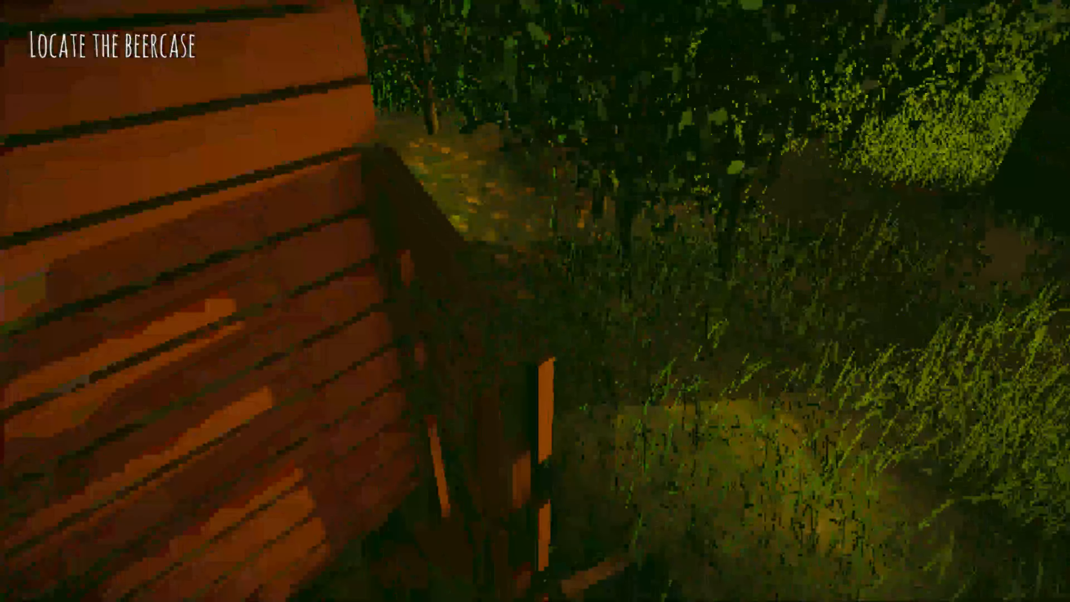
{"action": "mouse_move", "coordinate": [535, 301]}
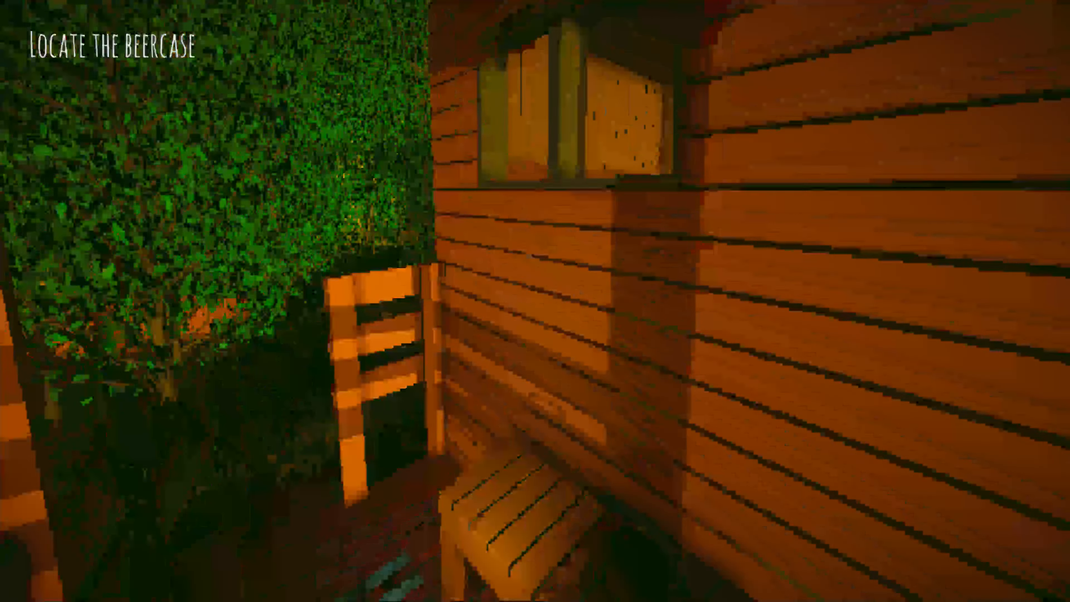
{"action": "mouse_move", "coordinate": [535, 301]}
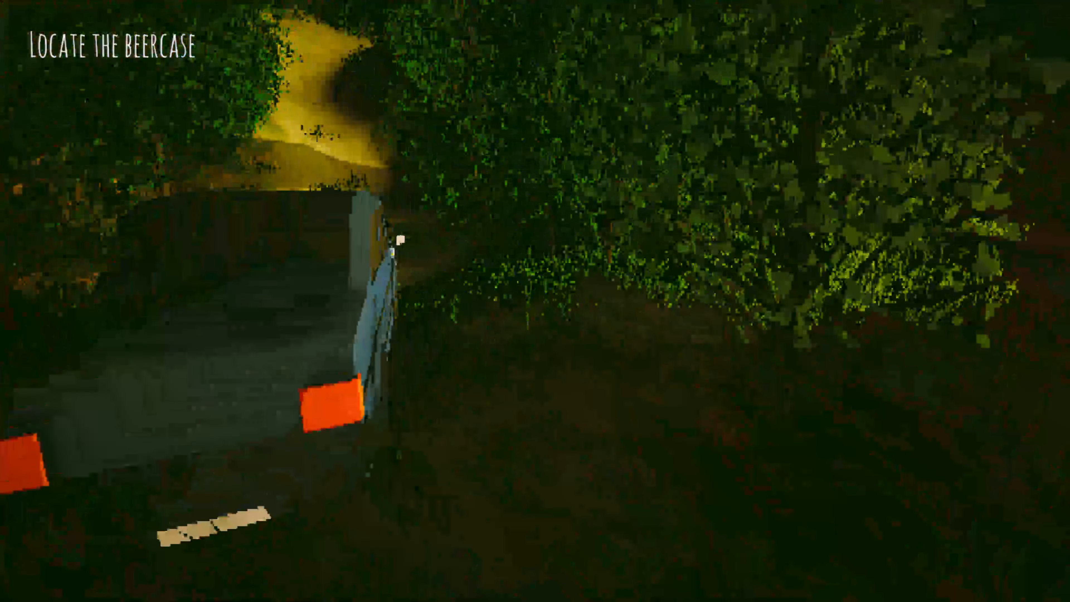
{"action": "mouse_move", "coordinate": [534, 301]}
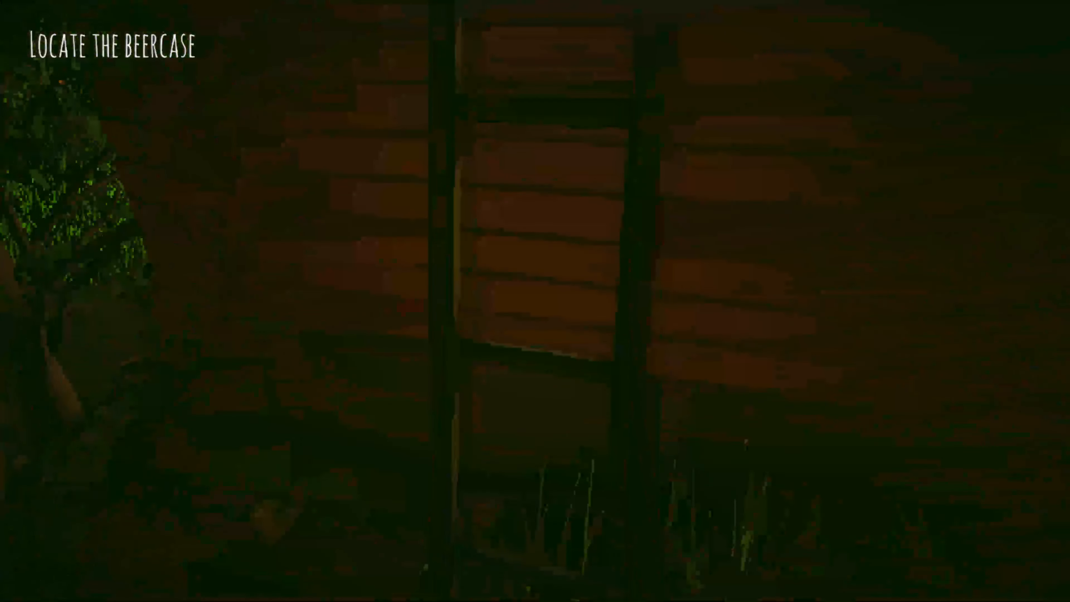
{"action": "mouse_move", "coordinate": [535, 301]}
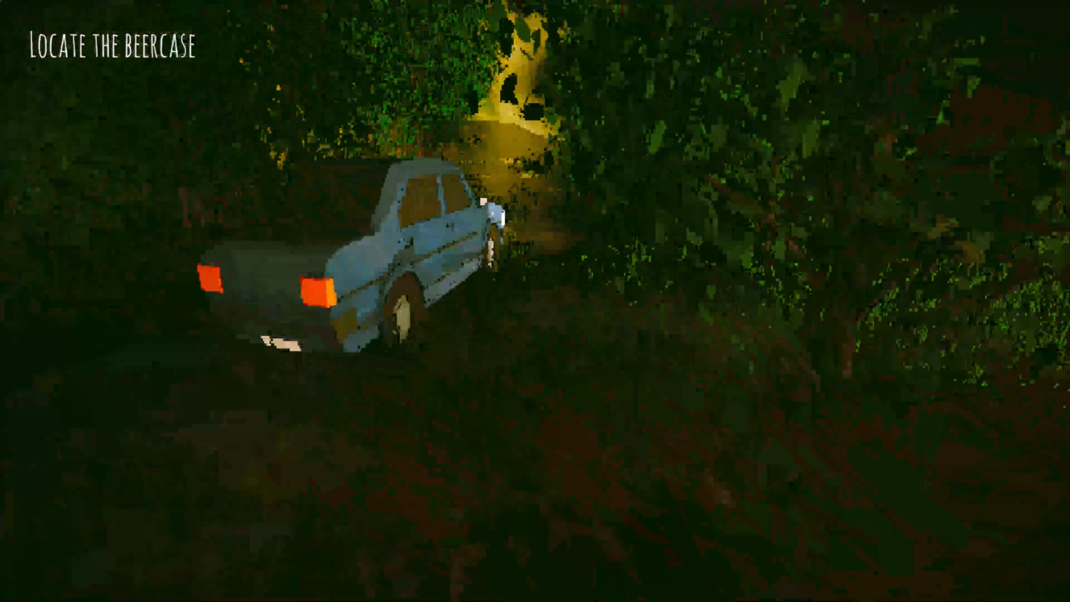
{"action": "mouse_move", "coordinate": [535, 301]}
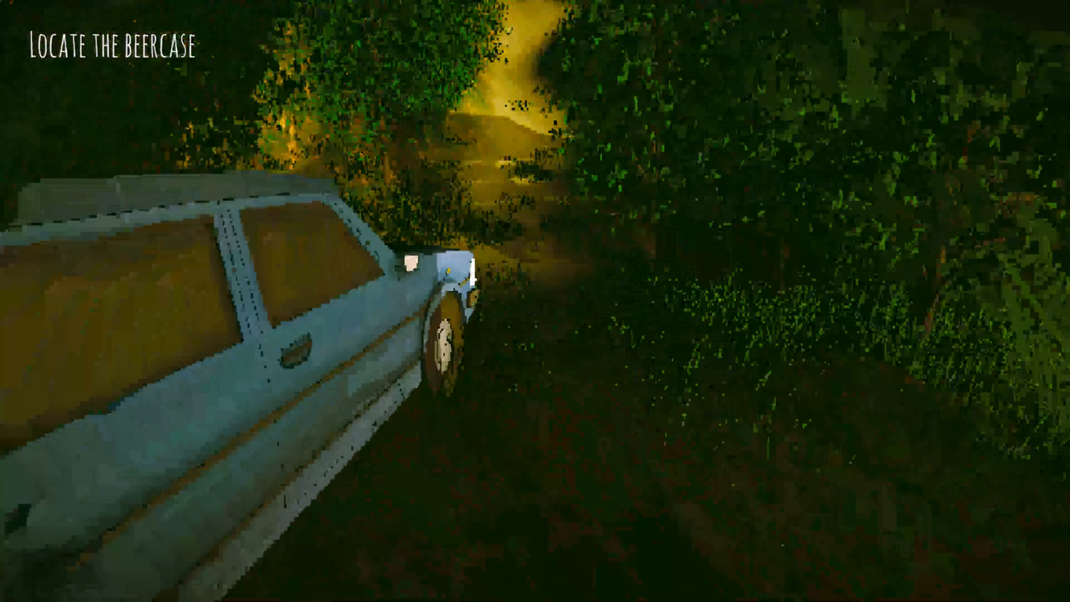
{"action": "mouse_move", "coordinate": [535, 301]}
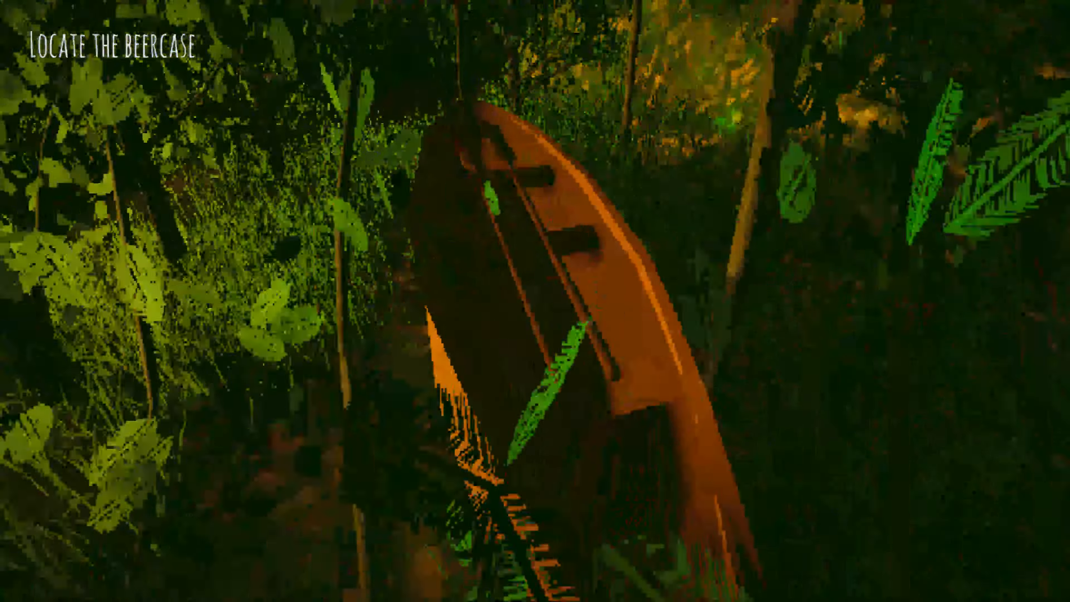
{"action": "mouse_move", "coordinate": [535, 301]}
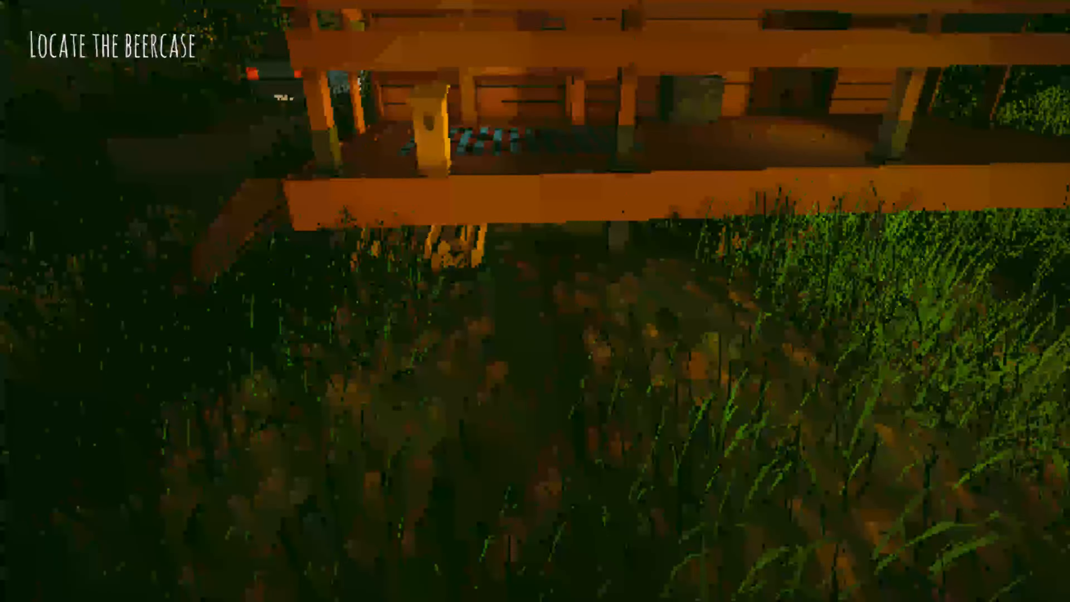
{"action": "mouse_move", "coordinate": [535, 301]}
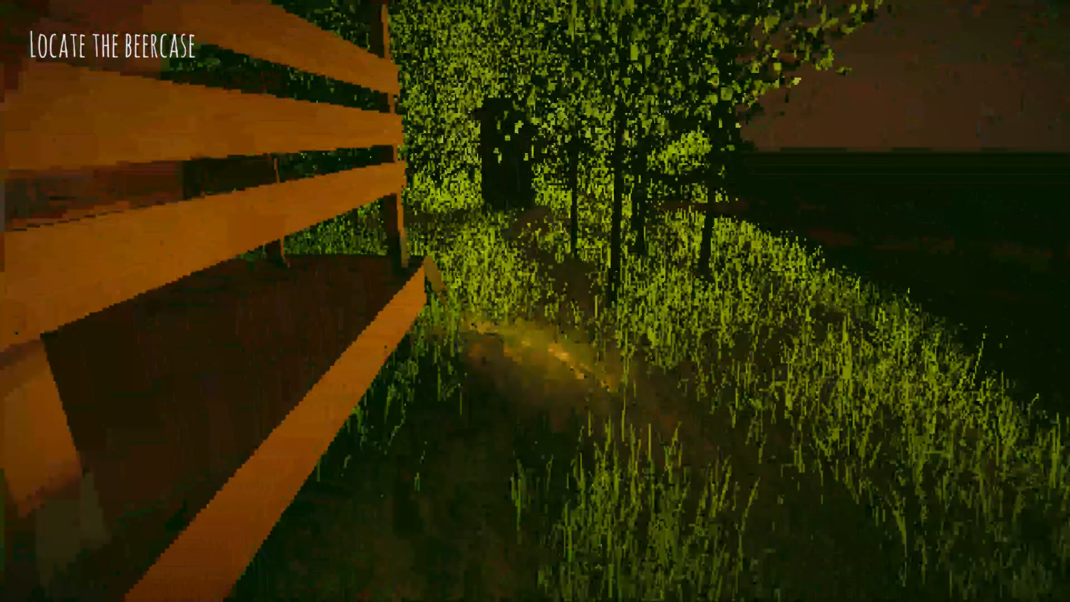
{"action": "mouse_move", "coordinate": [535, 301]}
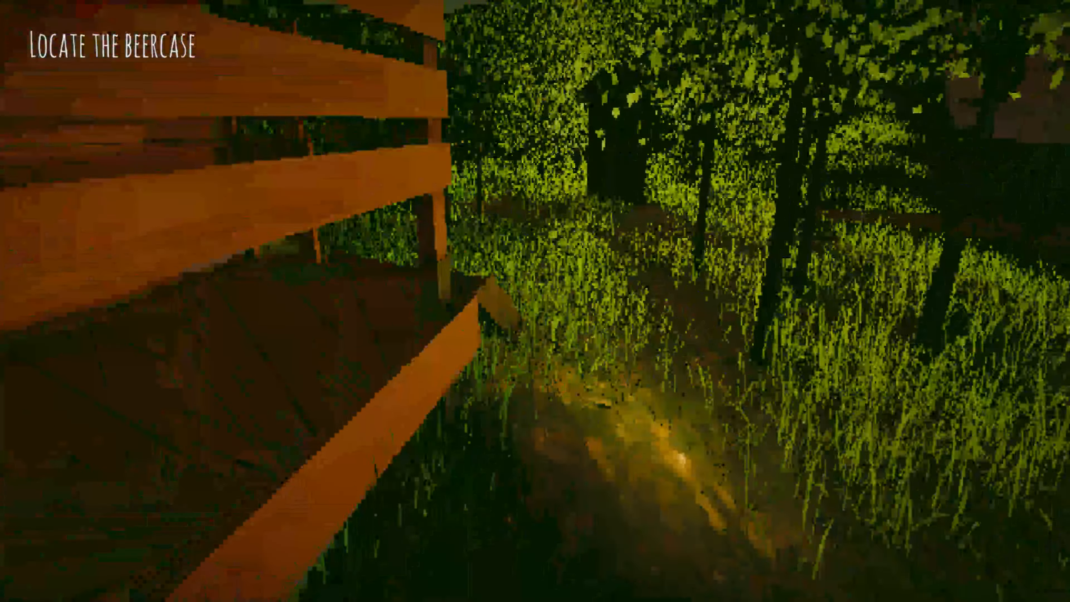
{"action": "mouse_move", "coordinate": [535, 301]}
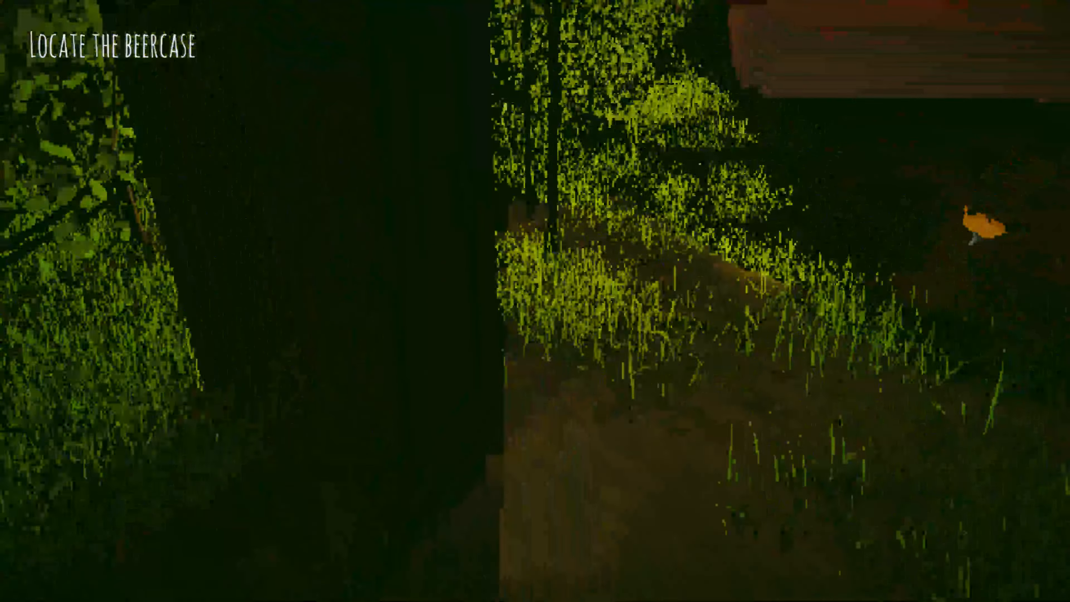
{"action": "mouse_move", "coordinate": [535, 301]}
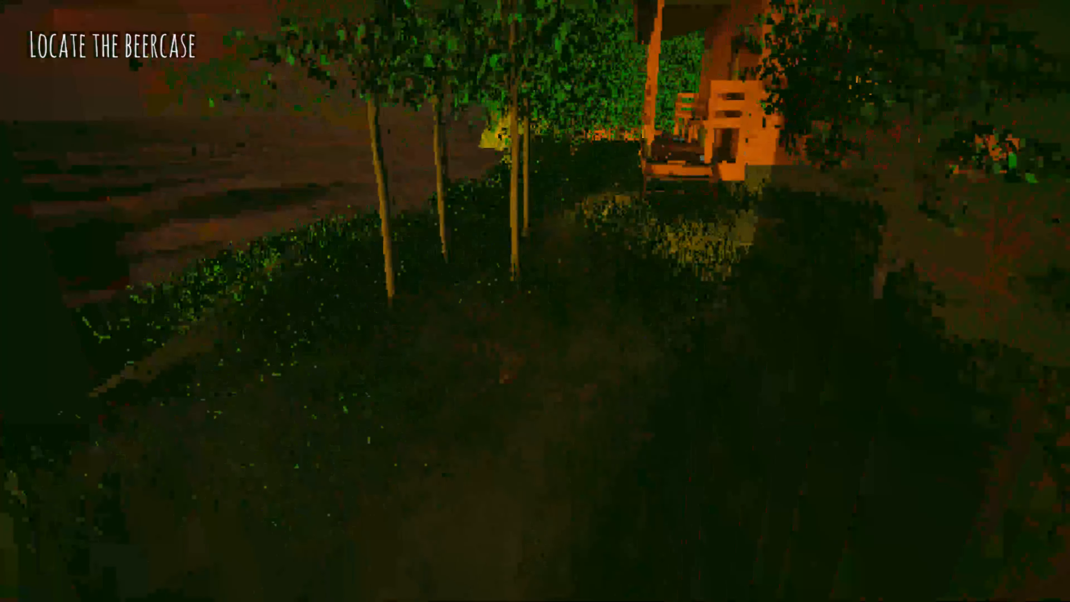
{"action": "mouse_move", "coordinate": [535, 300]}
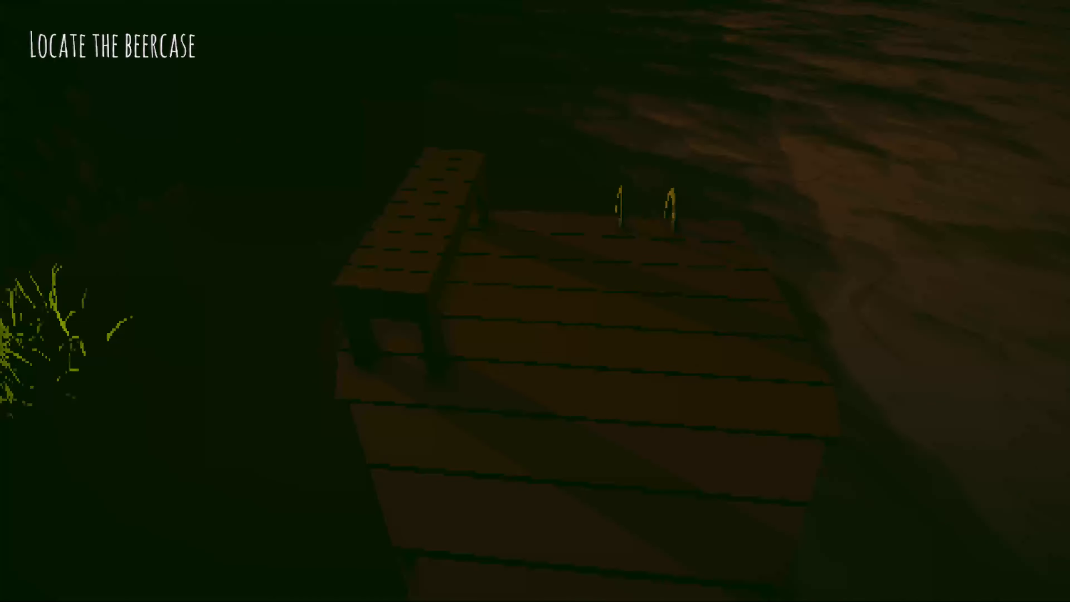
{"action": "mouse_move", "coordinate": [535, 301]}
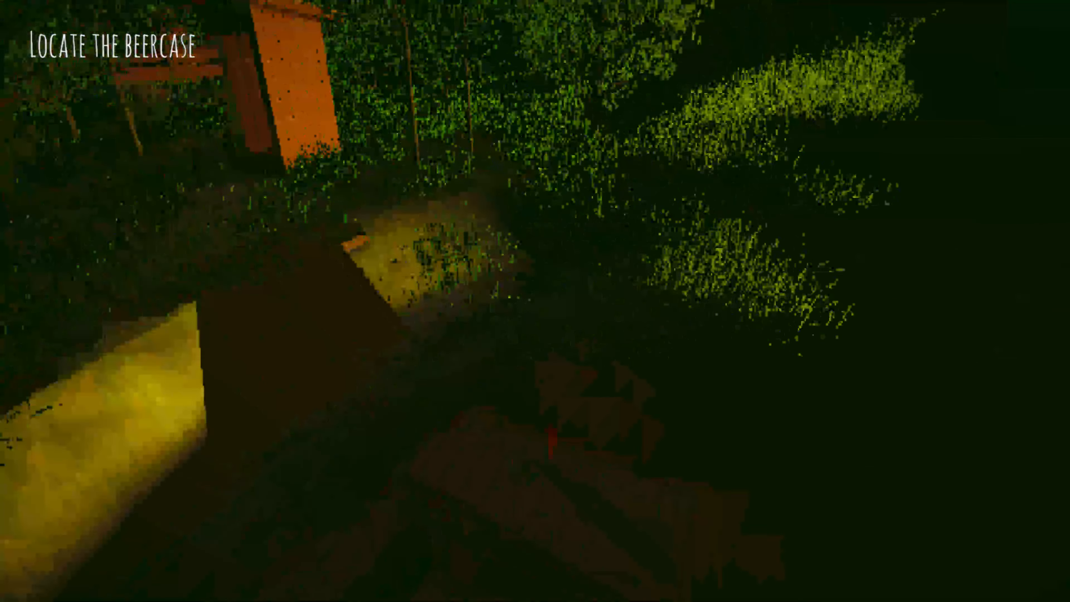
{"action": "mouse_move", "coordinate": [534, 301]}
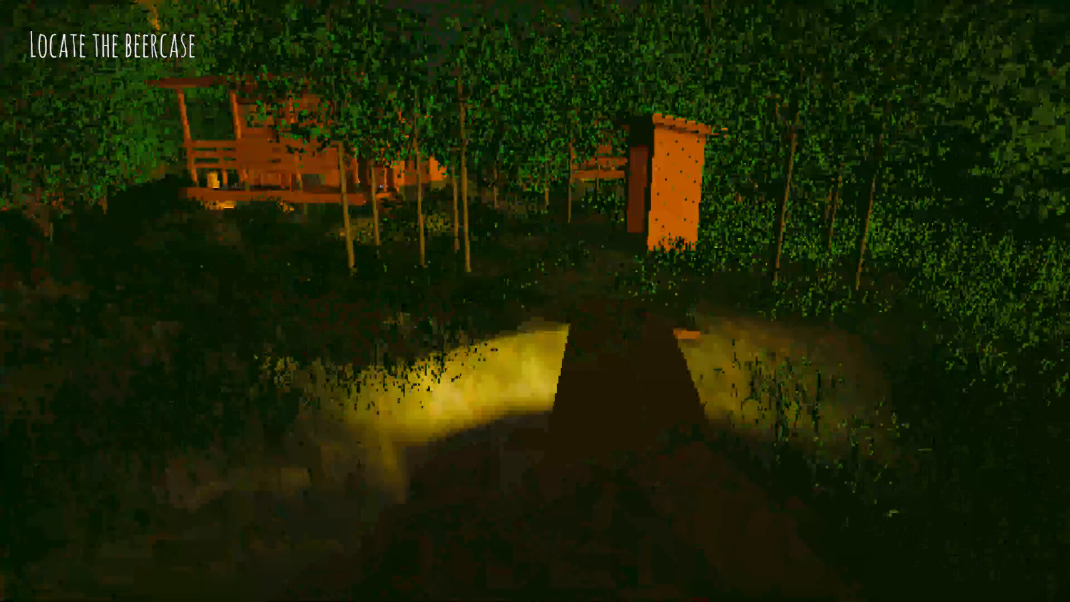
{"action": "mouse_move", "coordinate": [535, 301]}
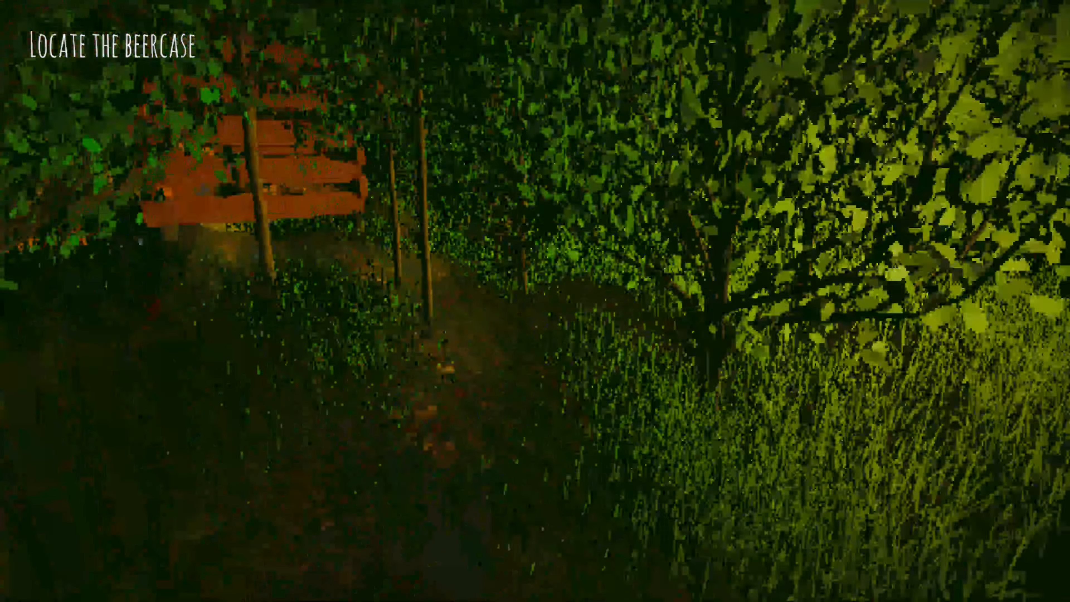
{"action": "mouse_move", "coordinate": [535, 301]}
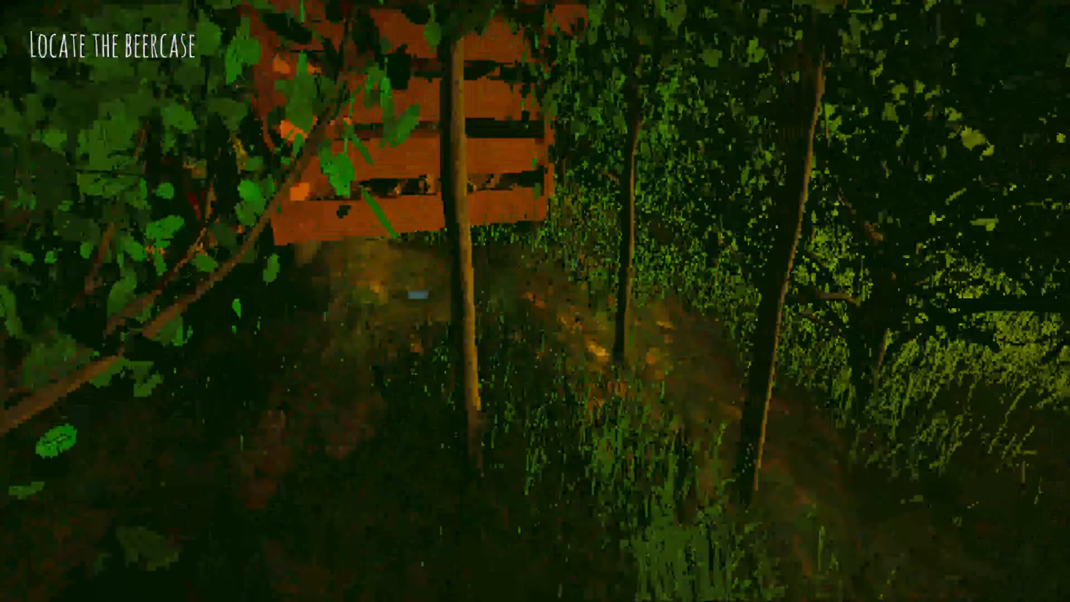
{"action": "mouse_move", "coordinate": [534, 301]}
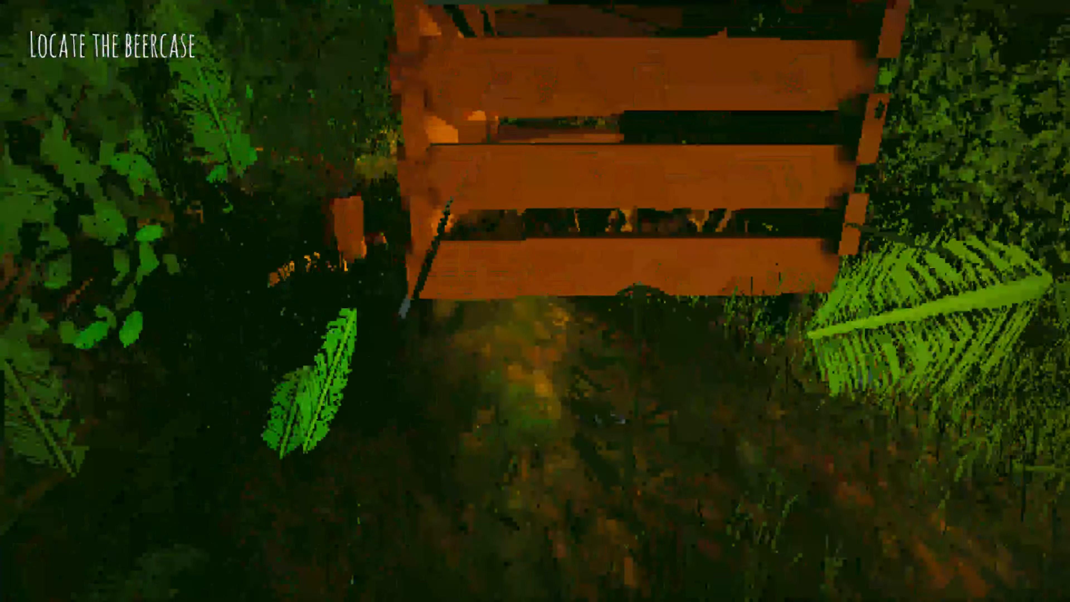
{"action": "mouse_move", "coordinate": [535, 301]}
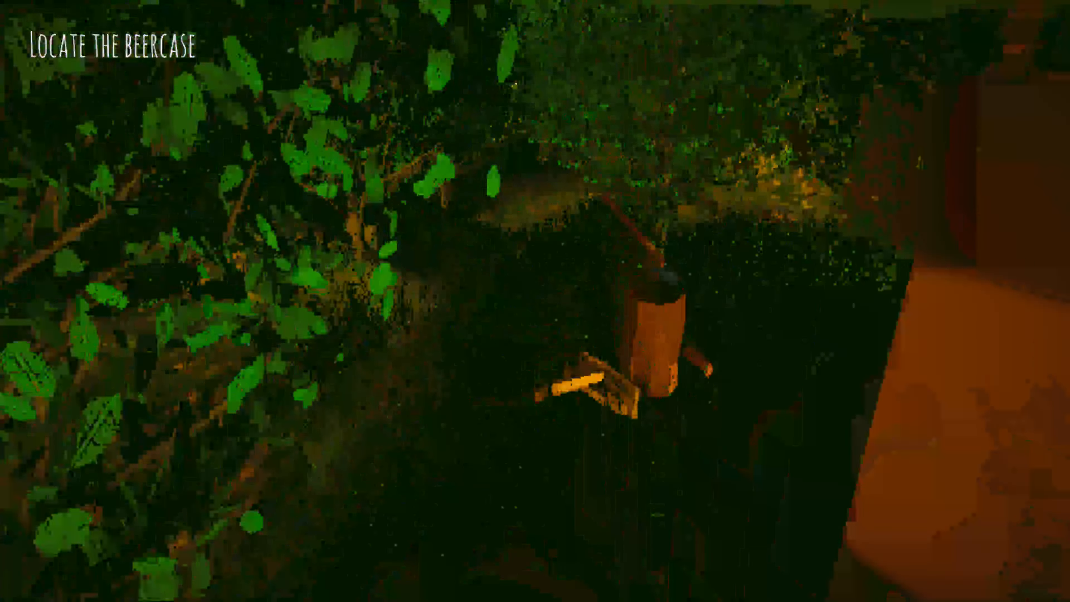
{"action": "mouse_move", "coordinate": [534, 301]}
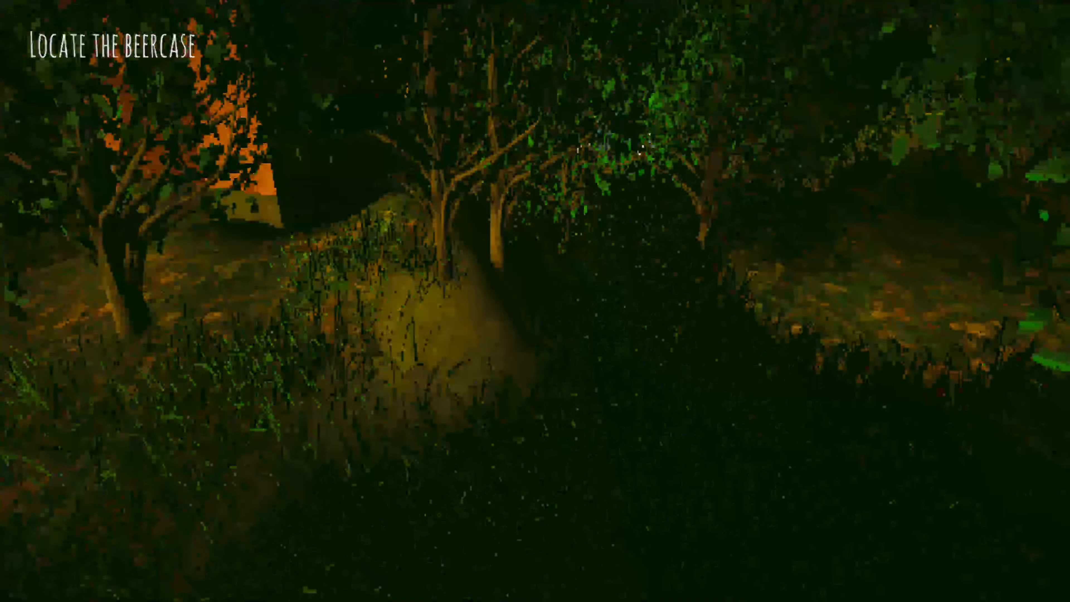
{"action": "mouse_move", "coordinate": [535, 301]}
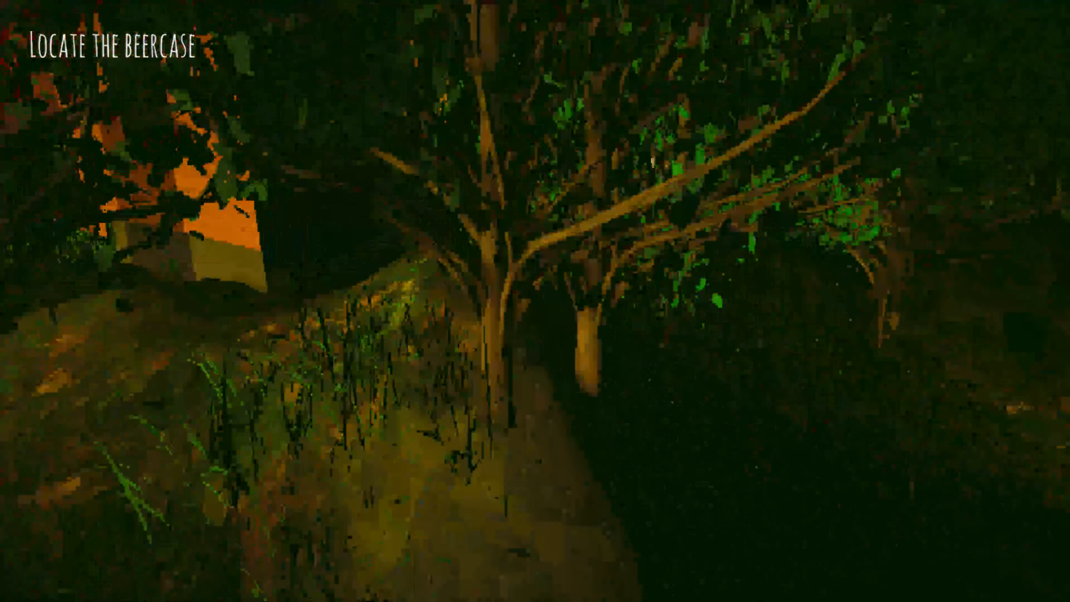
{"action": "mouse_move", "coordinate": [535, 301]}
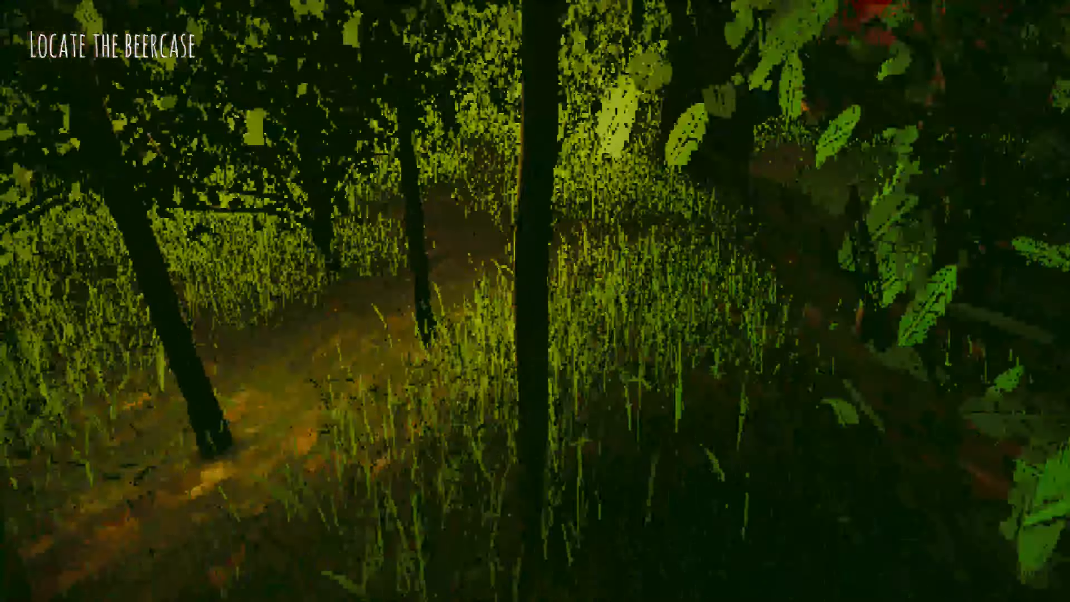
{"action": "mouse_move", "coordinate": [535, 301]}
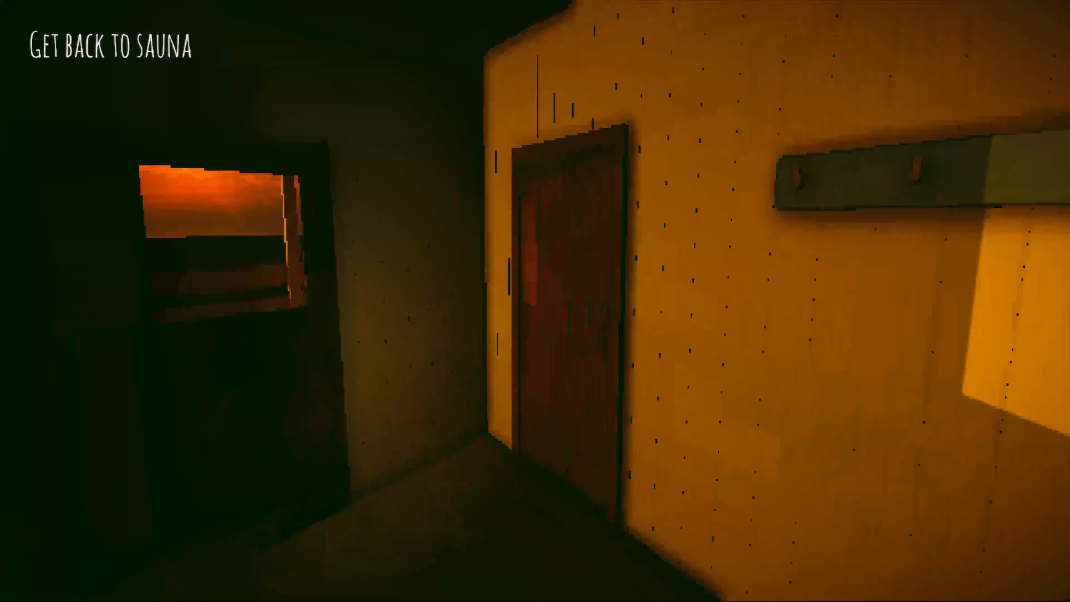
{"action": "mouse_move", "coordinate": [535, 301]}
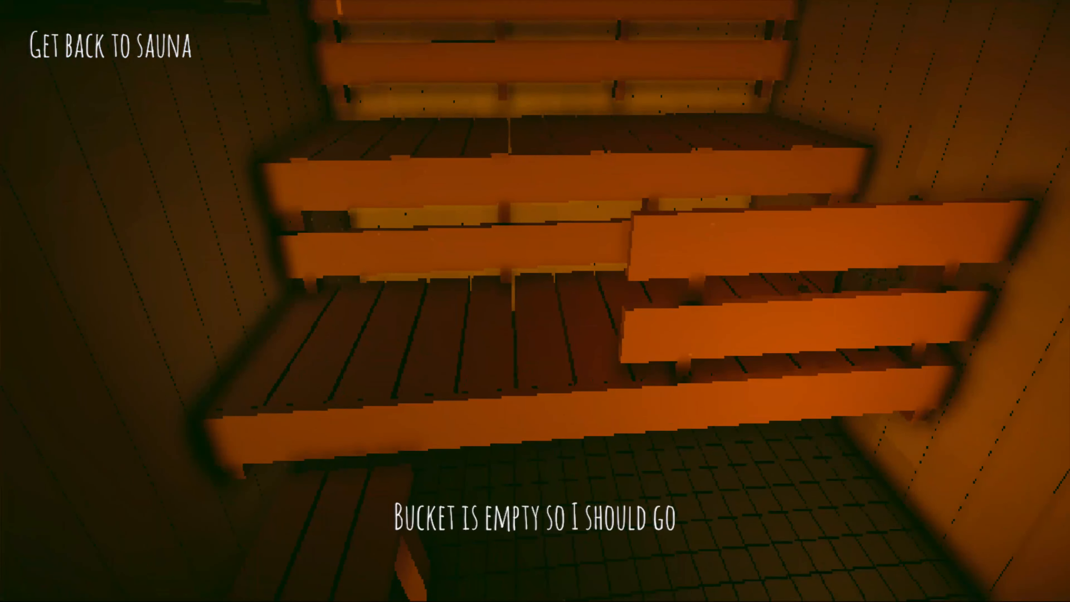
{"action": "mouse_move", "coordinate": [534, 301]}
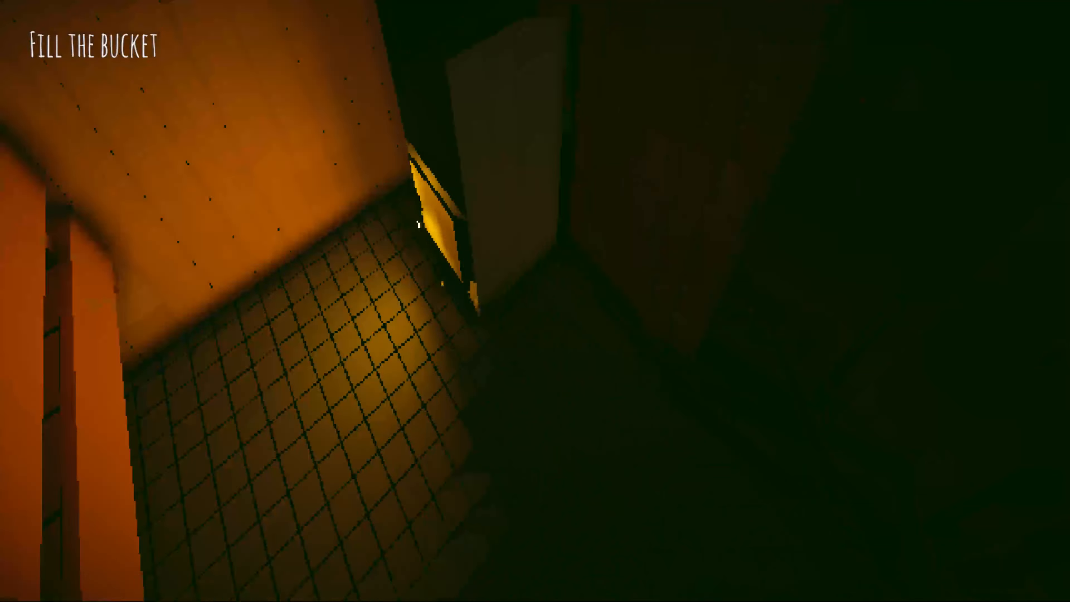
{"action": "mouse_move", "coordinate": [535, 301]}
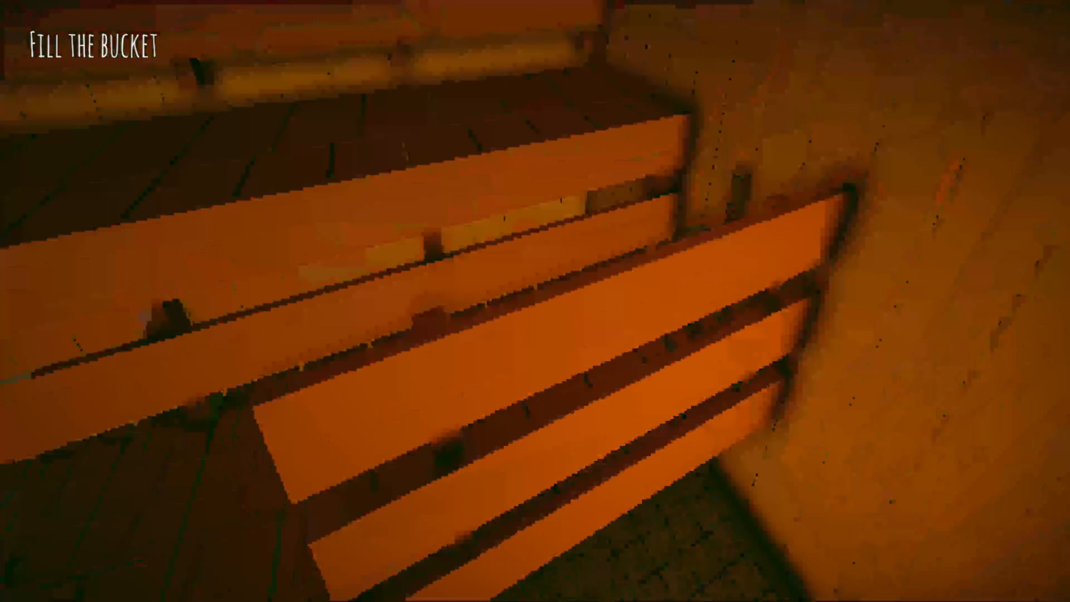
{"action": "mouse_move", "coordinate": [535, 300]}
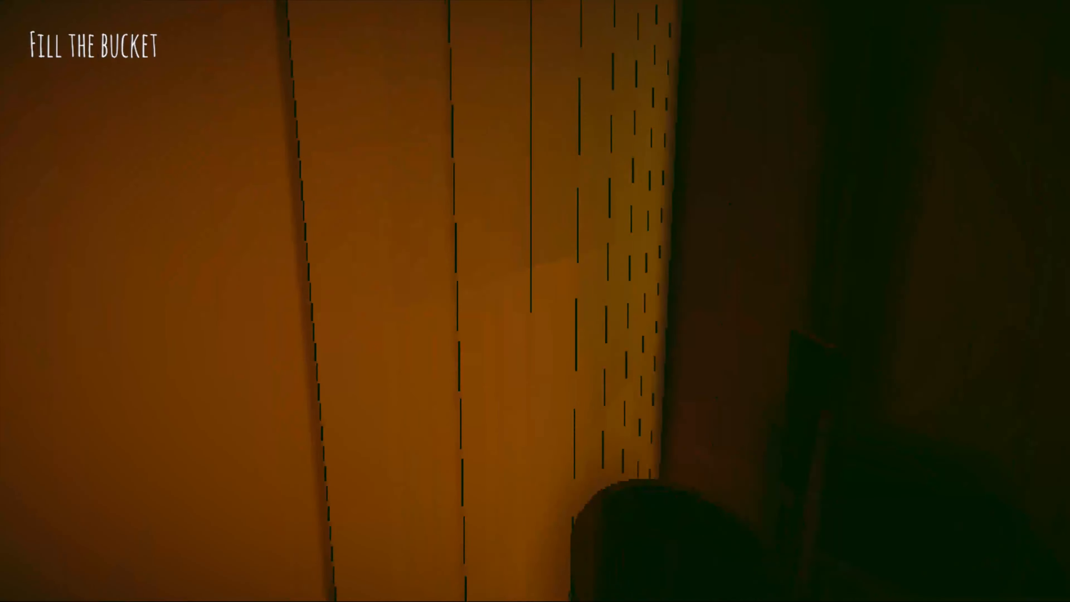
{"action": "mouse_move", "coordinate": [535, 301]}
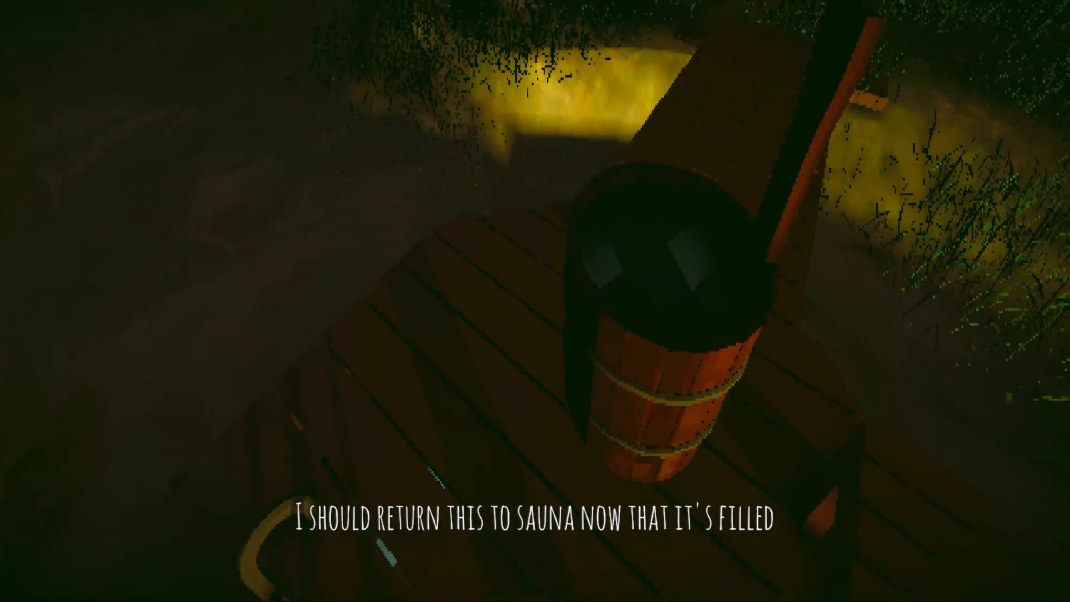
{"action": "mouse_move", "coordinate": [535, 300]}
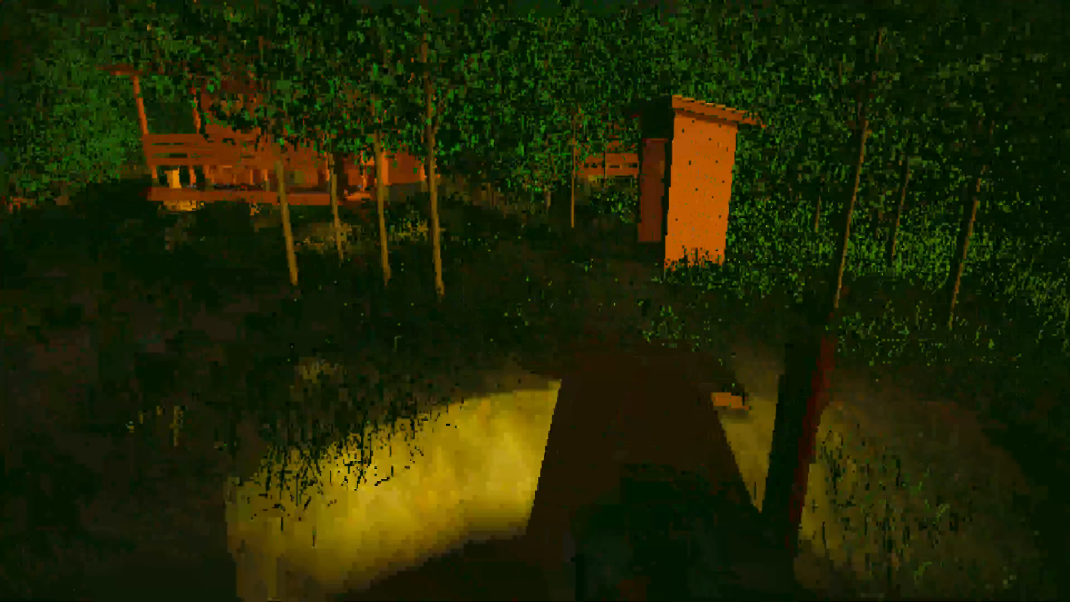
{"action": "mouse_move", "coordinate": [535, 301]}
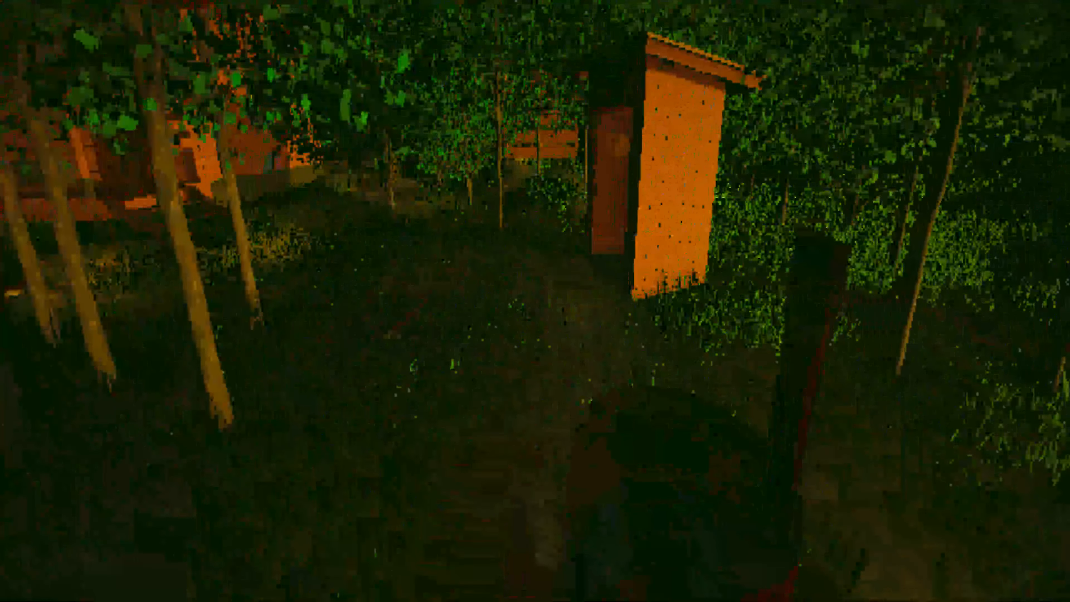
{"action": "mouse_move", "coordinate": [535, 301]}
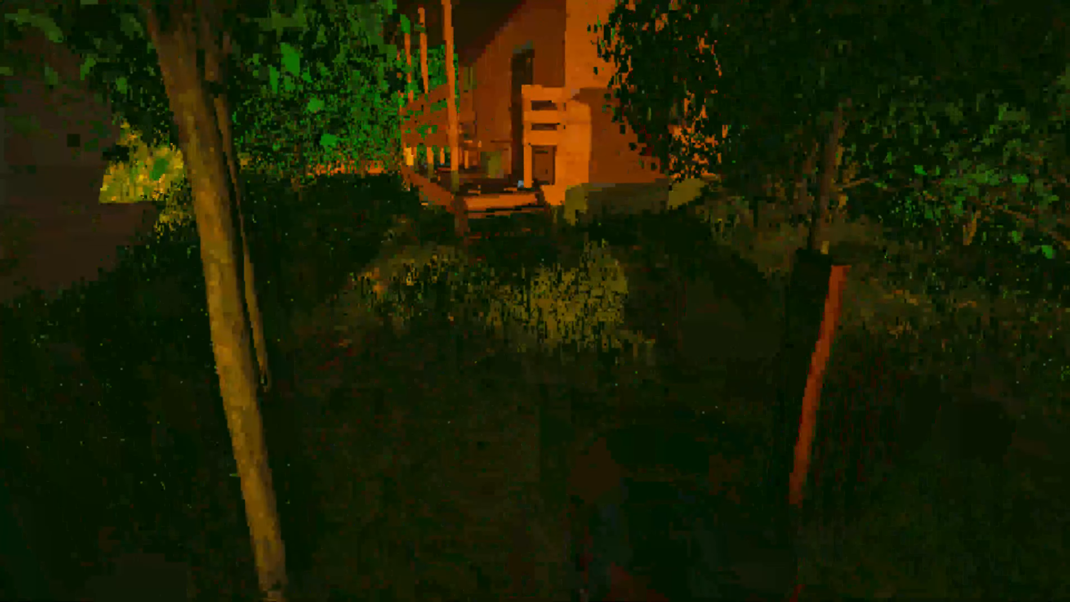
{"action": "mouse_move", "coordinate": [535, 300]}
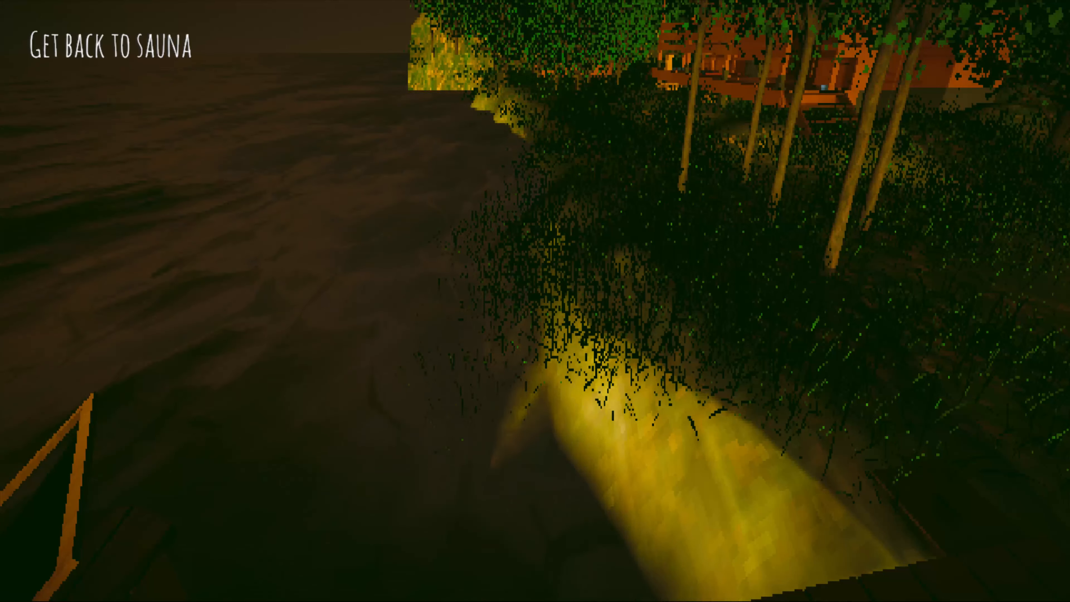
{"action": "mouse_move", "coordinate": [534, 301]}
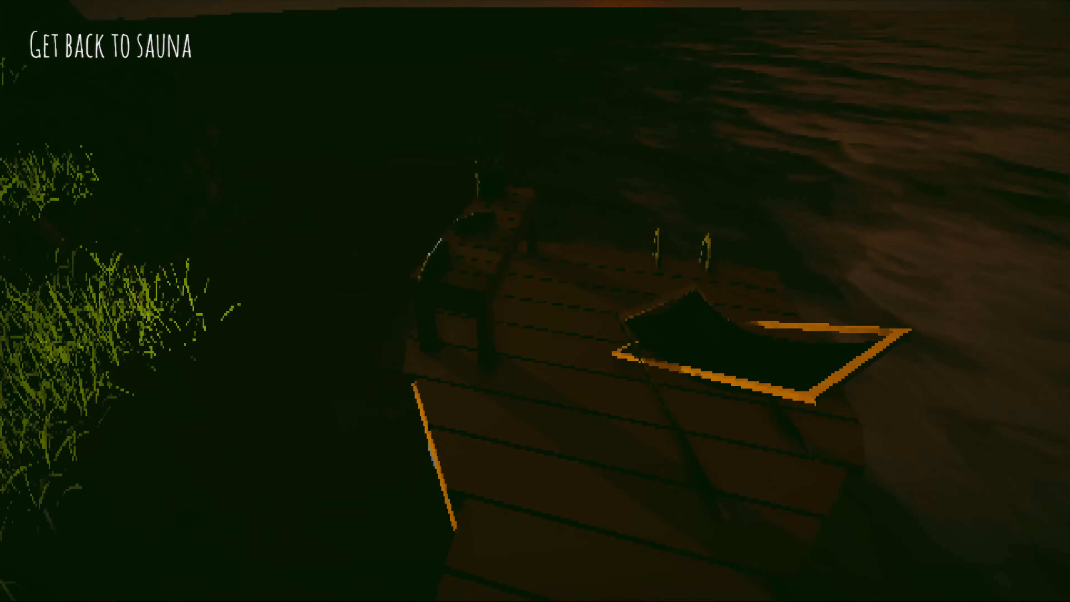
{"action": "mouse_move", "coordinate": [535, 301]}
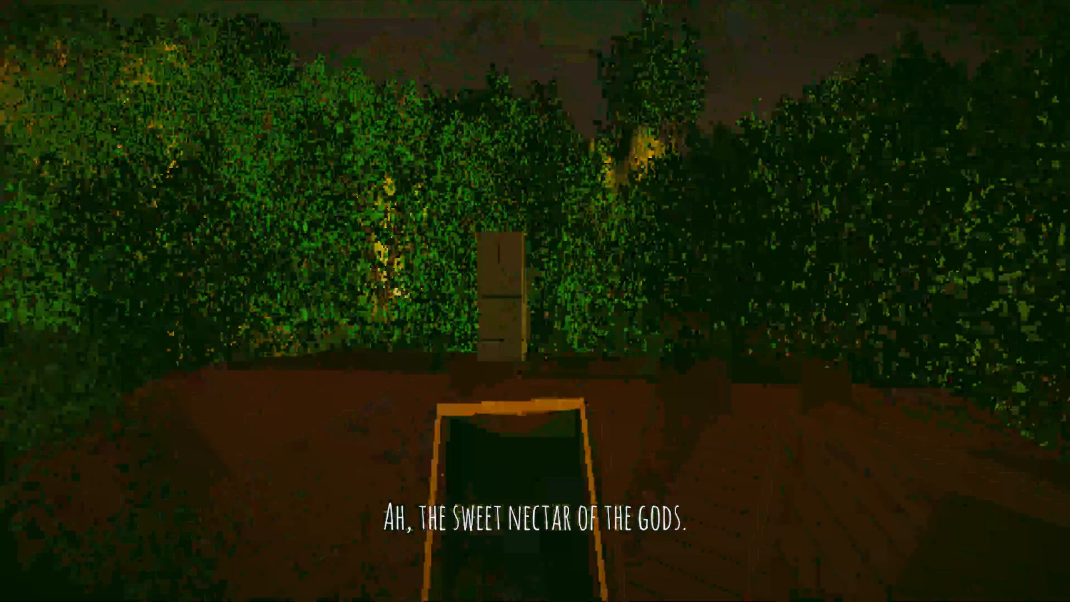
{"action": "mouse_move", "coordinate": [535, 301]}
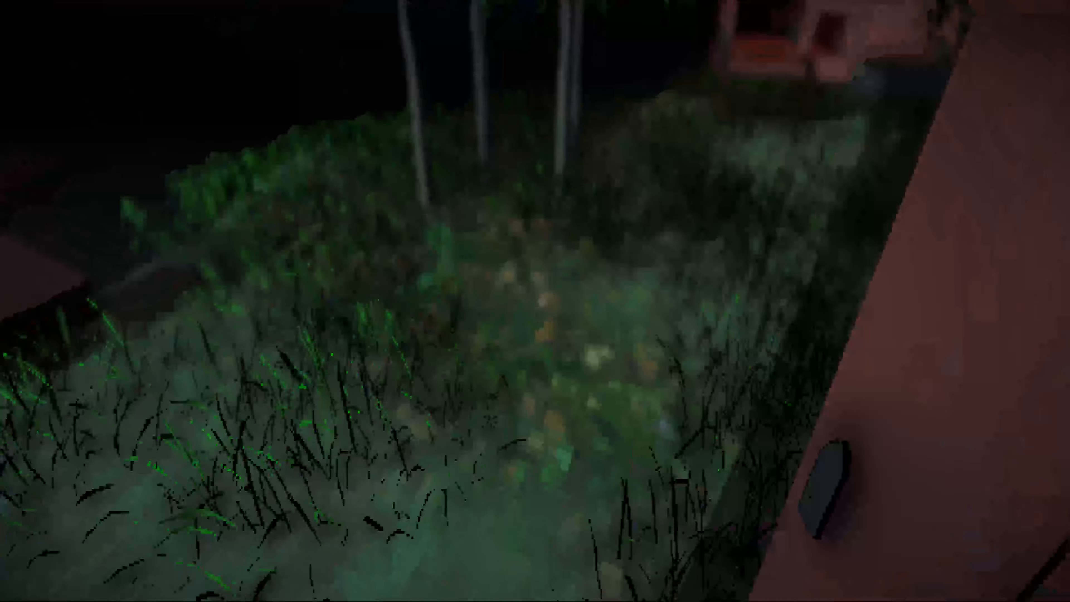
{"action": "mouse_move", "coordinate": [535, 301]}
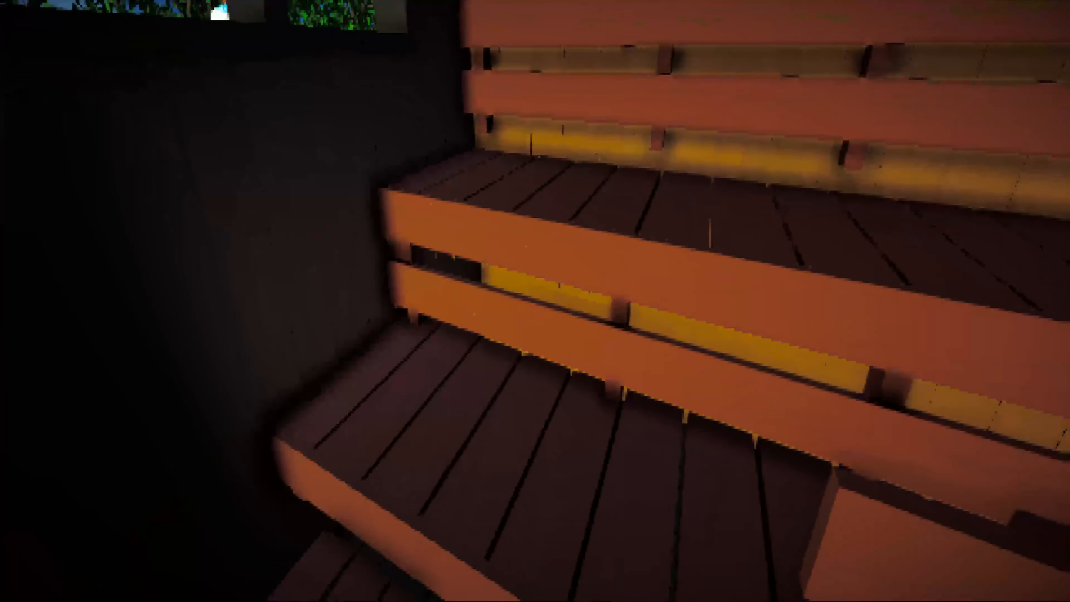
{"action": "mouse_move", "coordinate": [535, 301]}
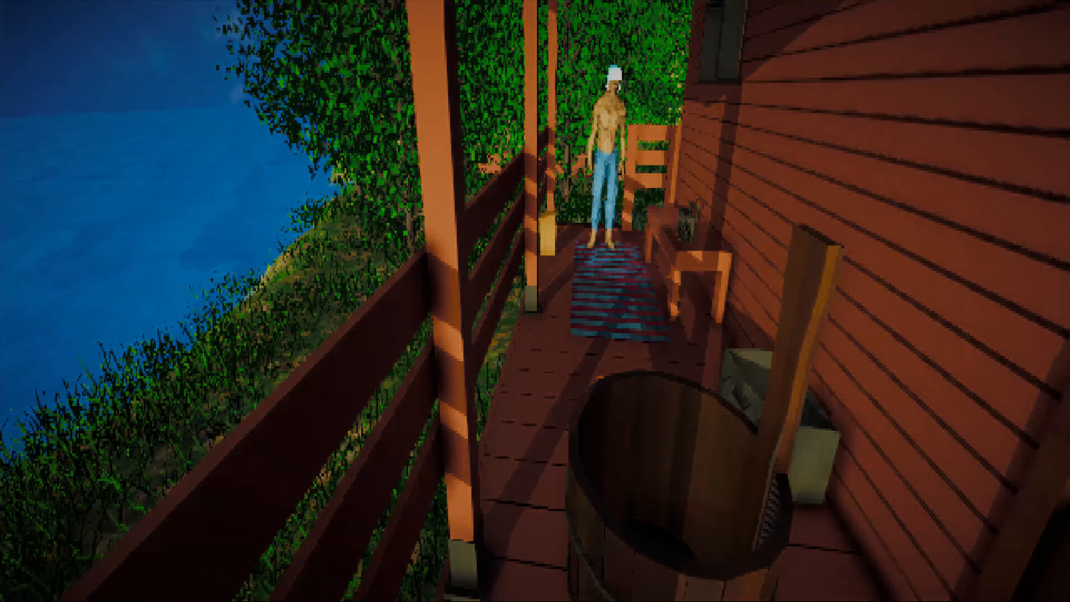
{"action": "mouse_move", "coordinate": [535, 301]}
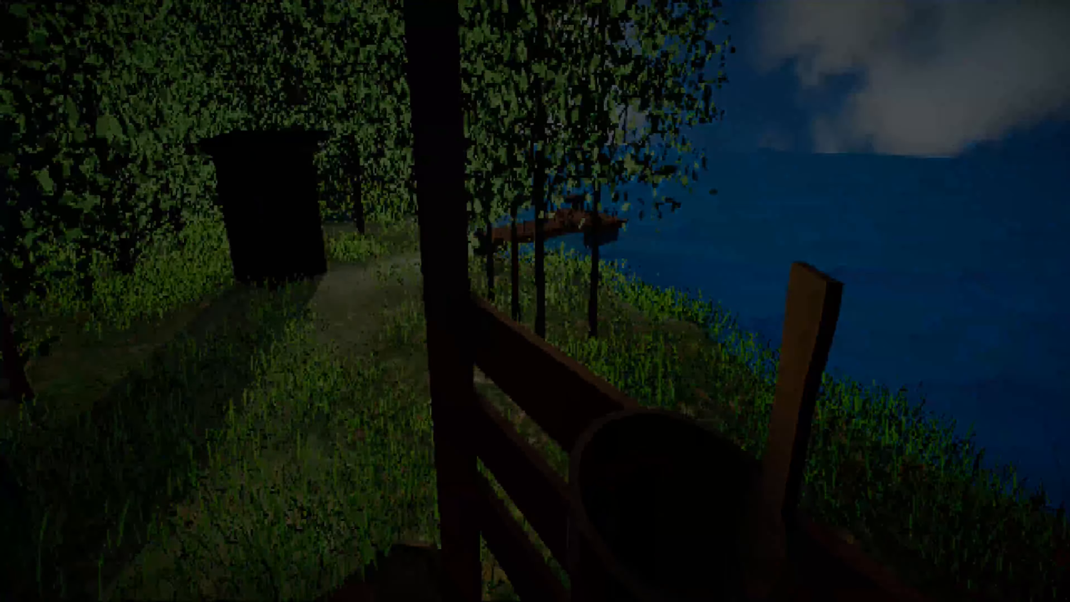